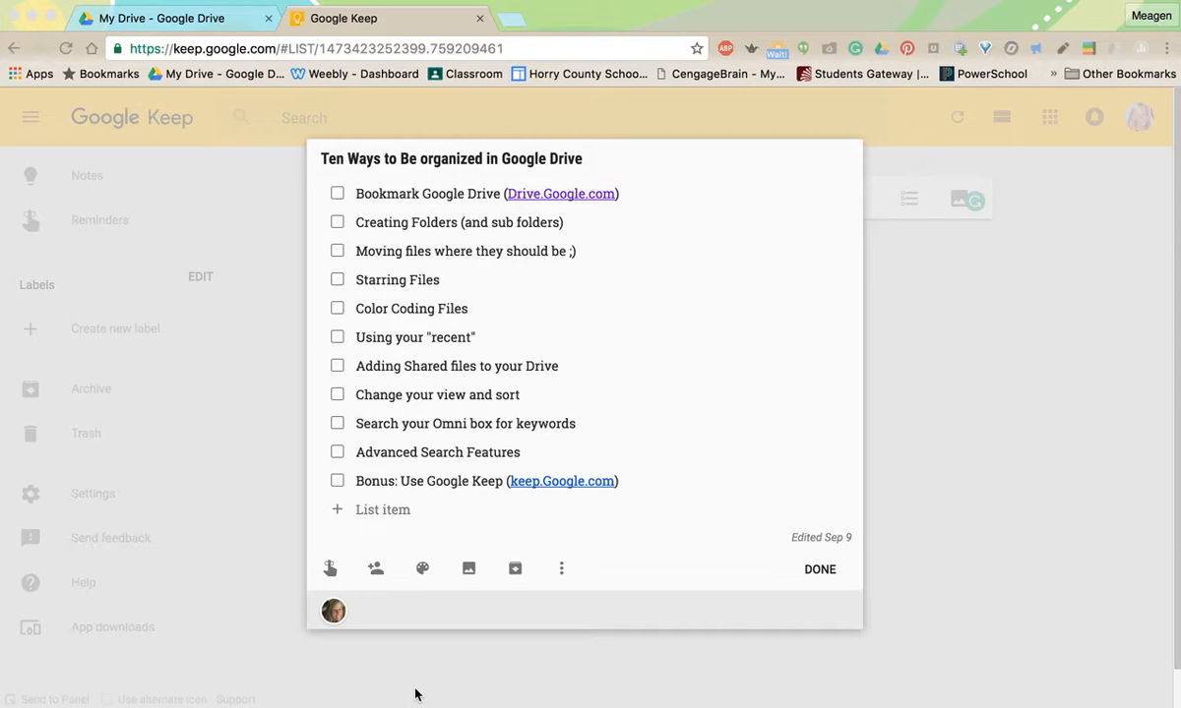
mouse_move(409, 675)
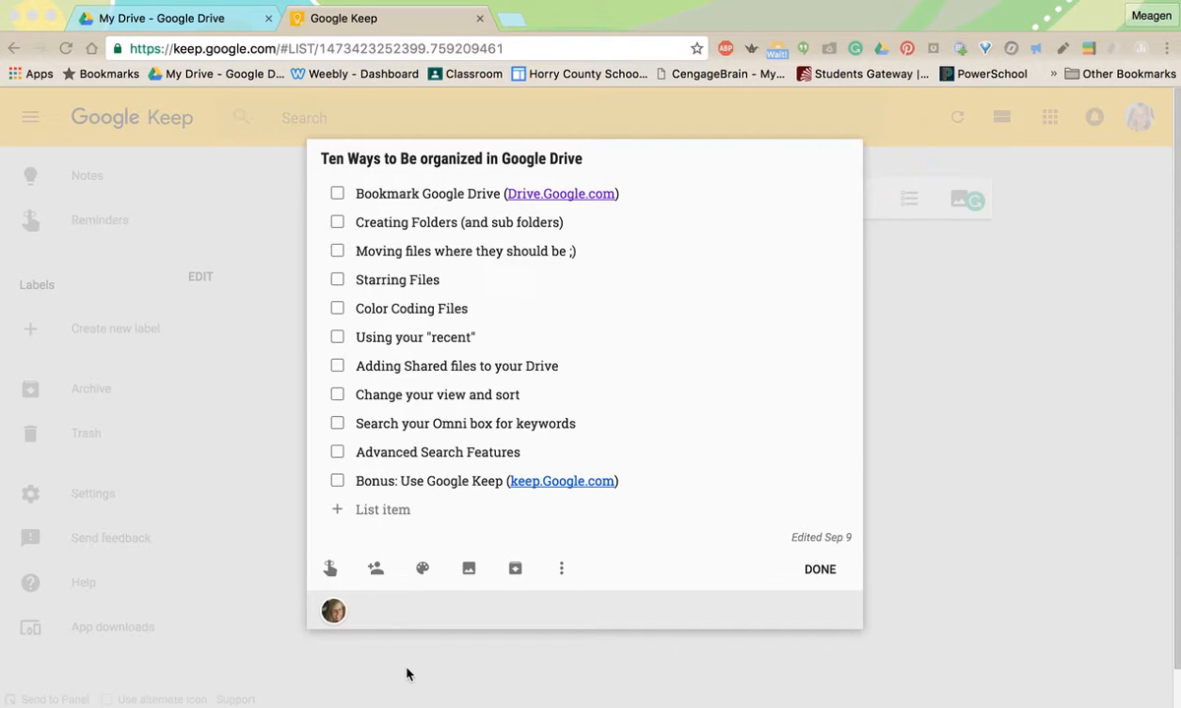
mouse_move(550, 408)
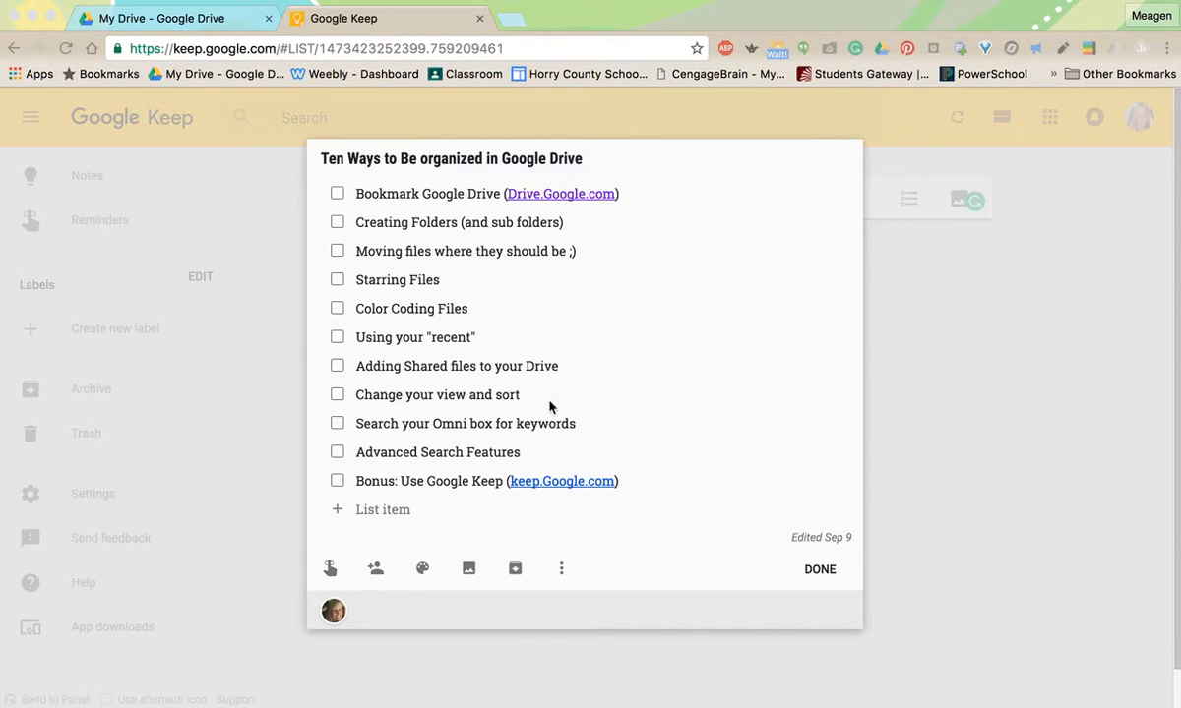
mouse_move(556, 460)
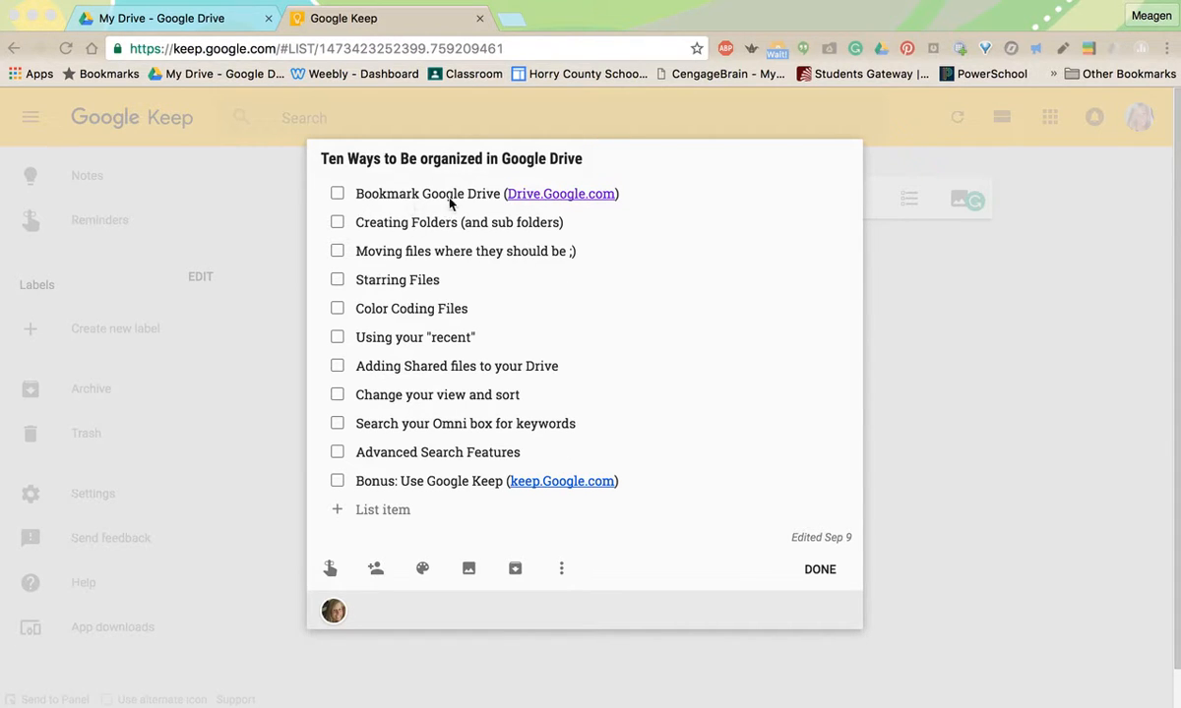
mouse_move(539, 201)
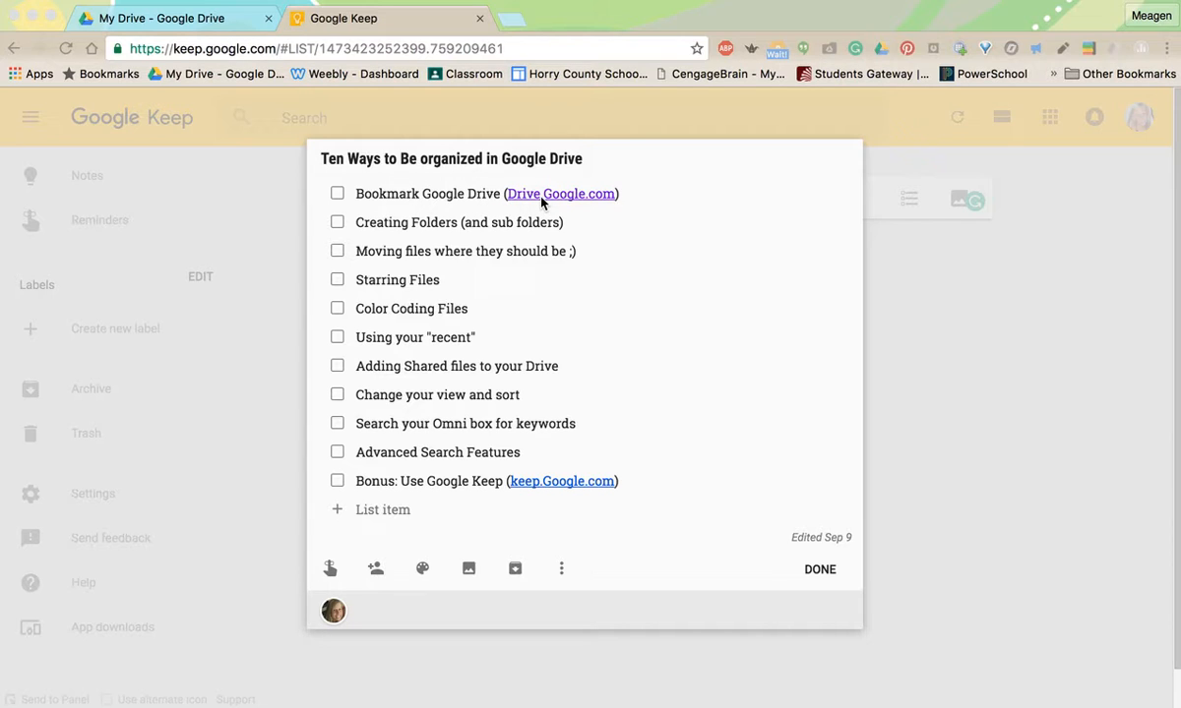
Open Google Drive from the Drive.Google.com link in the 'Bookmark Google Drive' item.
left_click(177, 18)
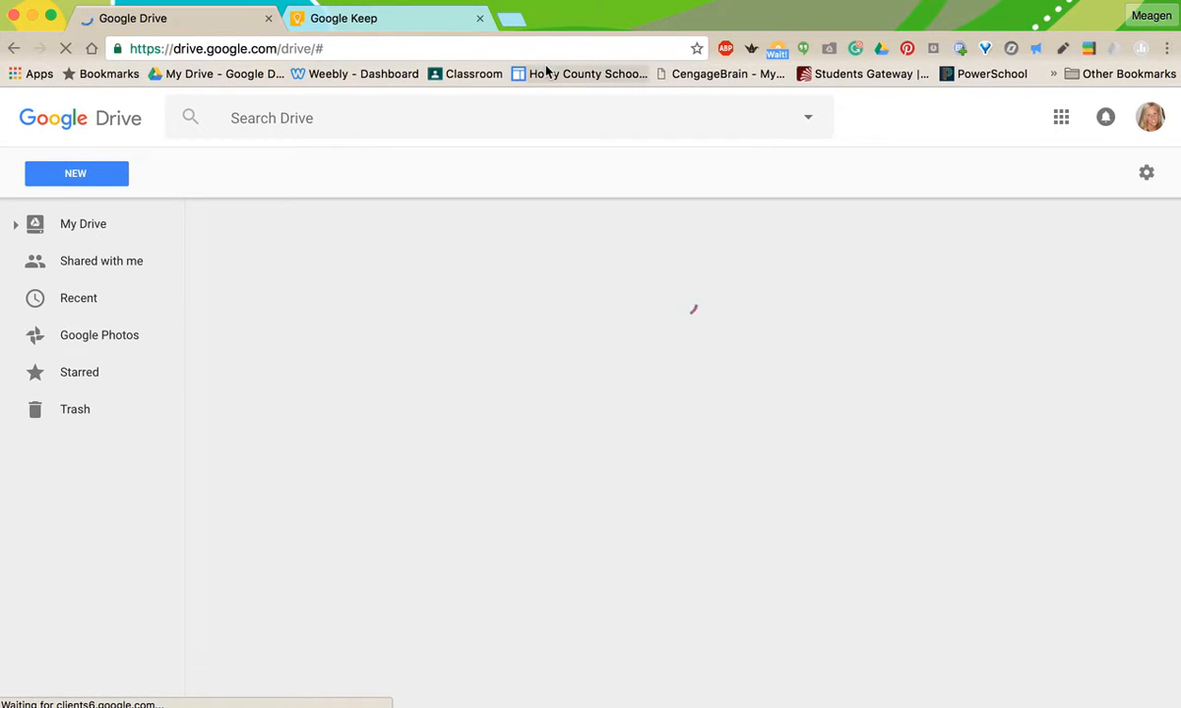
Load My Drive with its folders, then return to the Keep checklist.
left_click(83, 224)
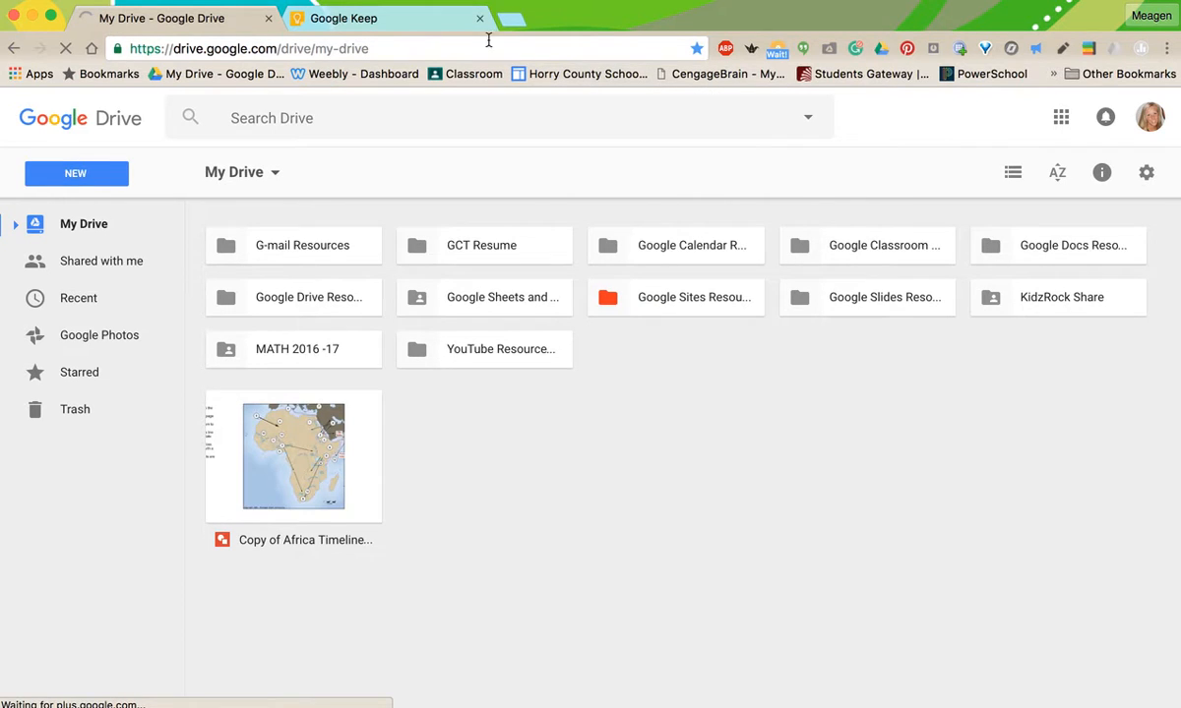
mouse_move(689, 64)
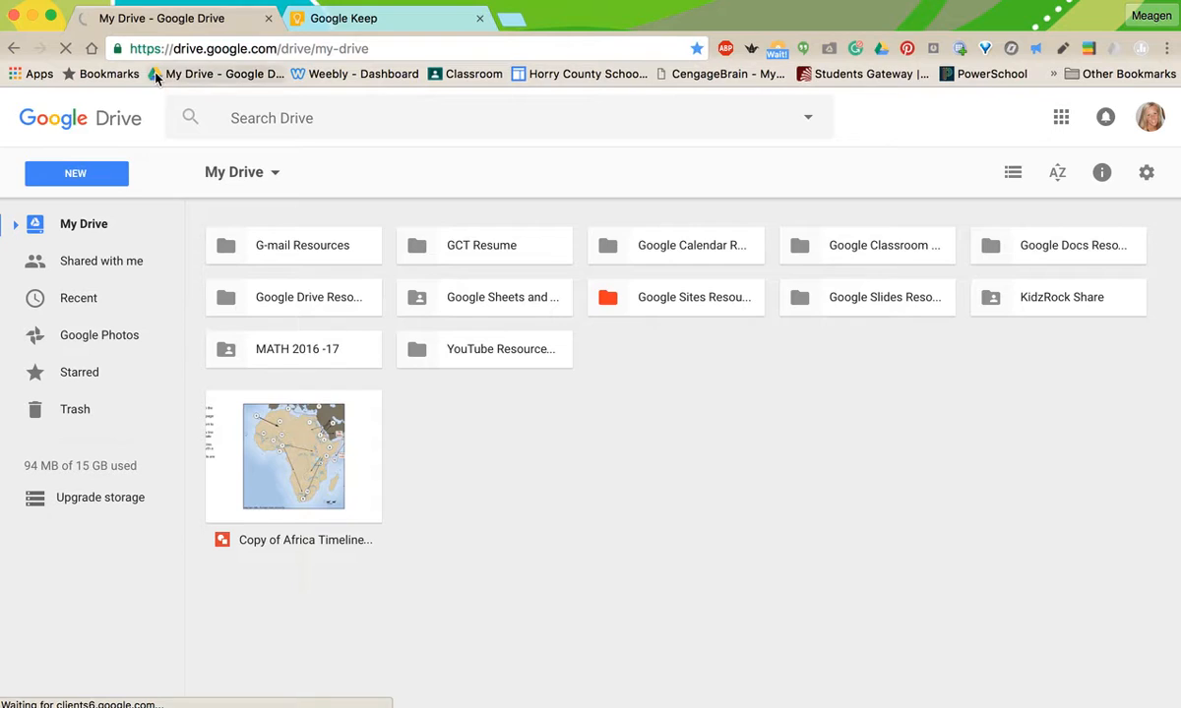
mouse_move(180, 80)
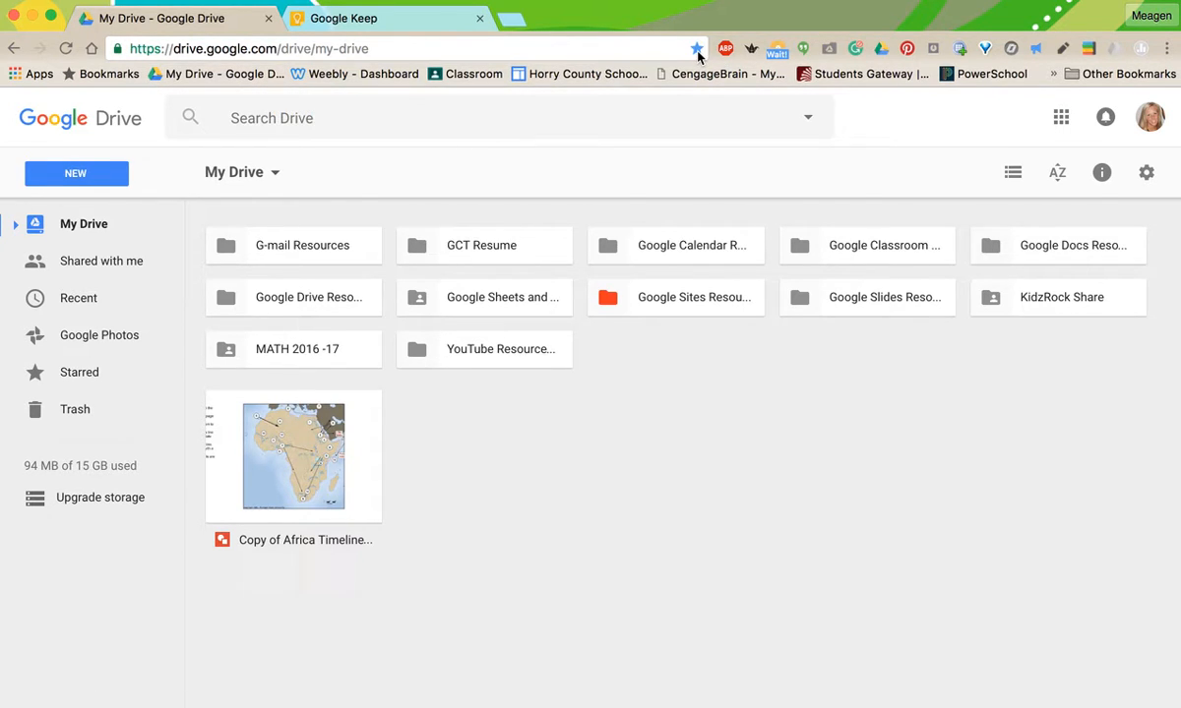
mouse_move(697, 48)
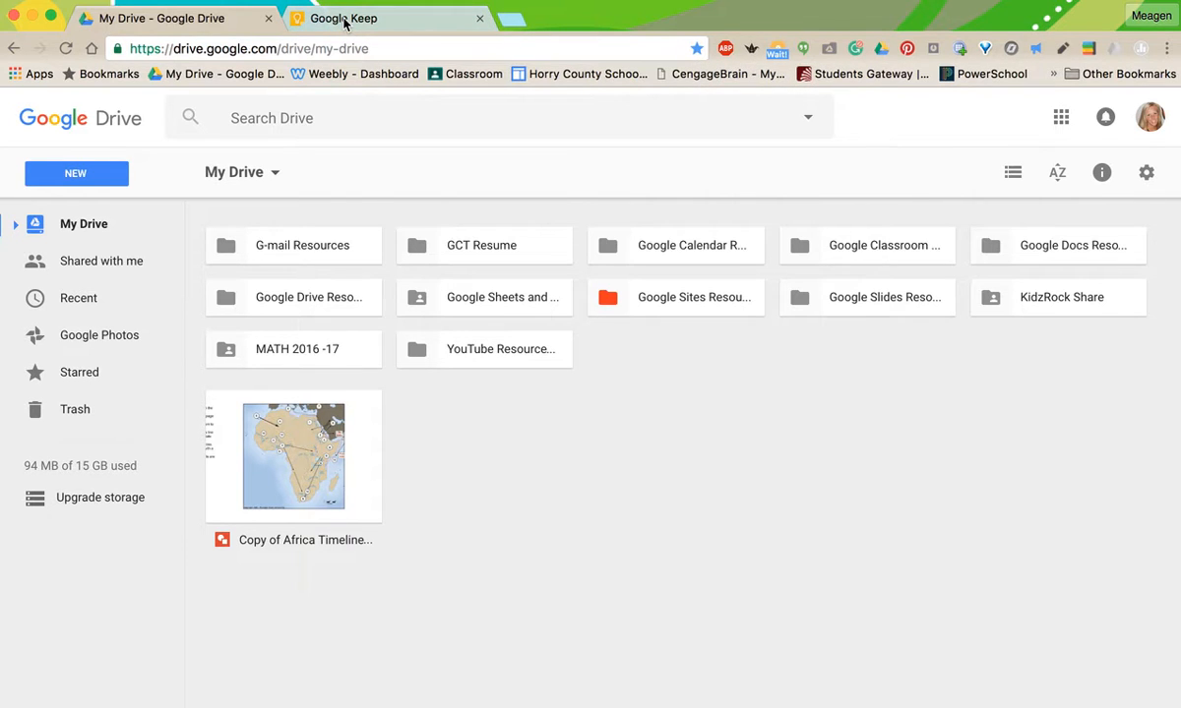
left_click(344, 17)
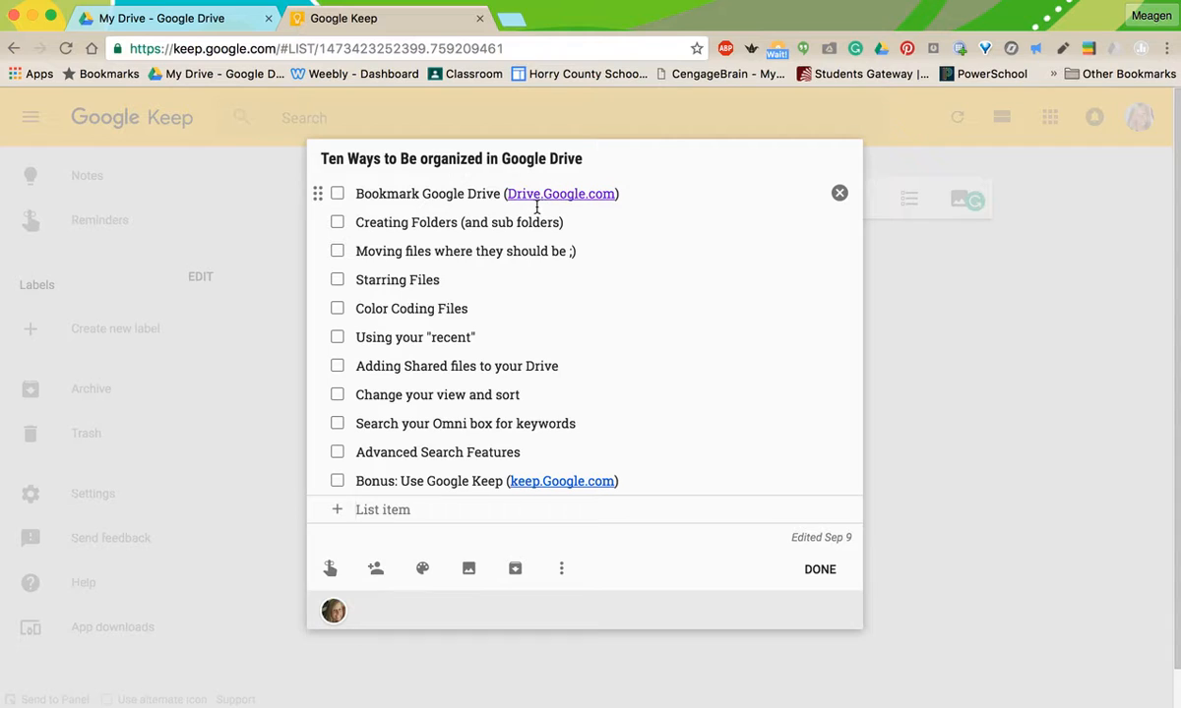
mouse_move(593, 207)
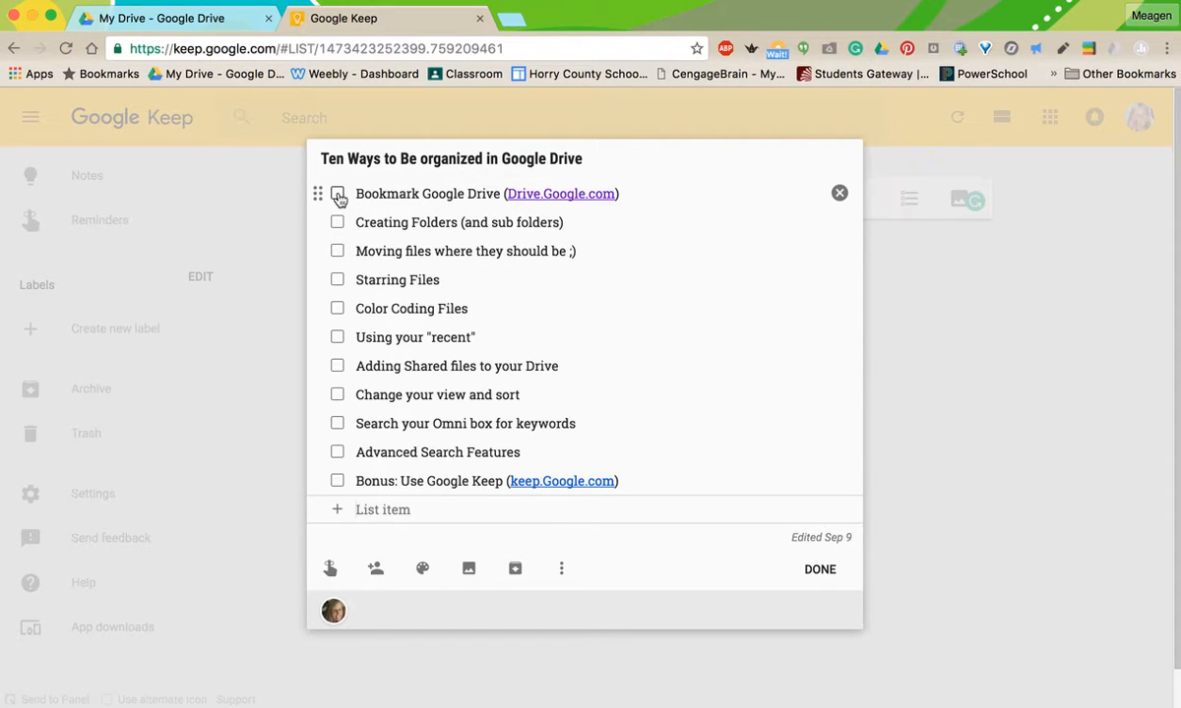
Check off 'Bookmark Google Drive' in the Keep checklist.
left_click(338, 194)
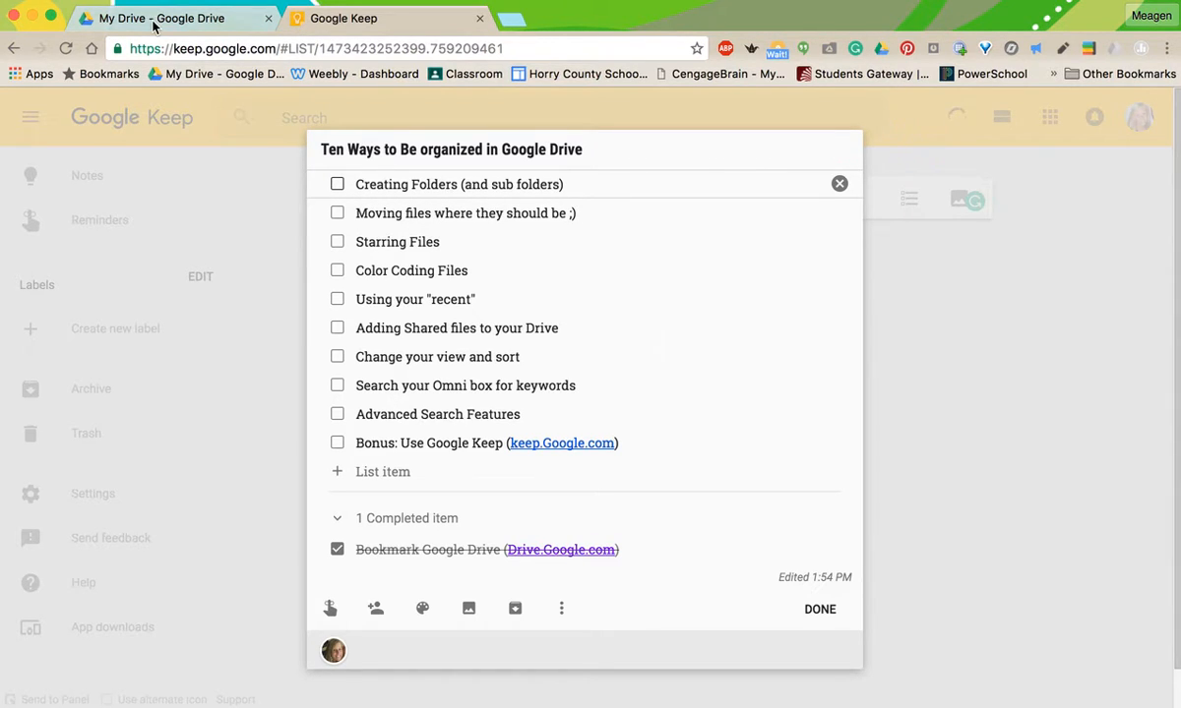
Browse into the MATH 2016 -17 folder and its subfolders, then back to My Drive.
left_click(157, 18)
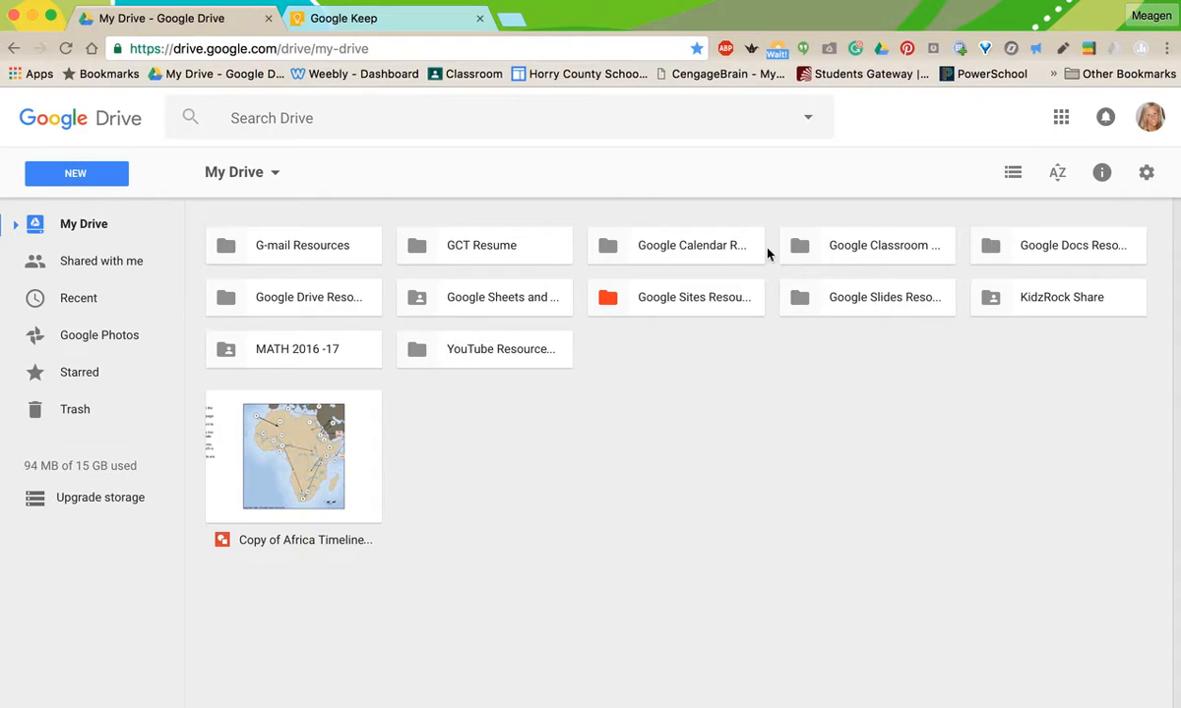
mouse_move(505, 406)
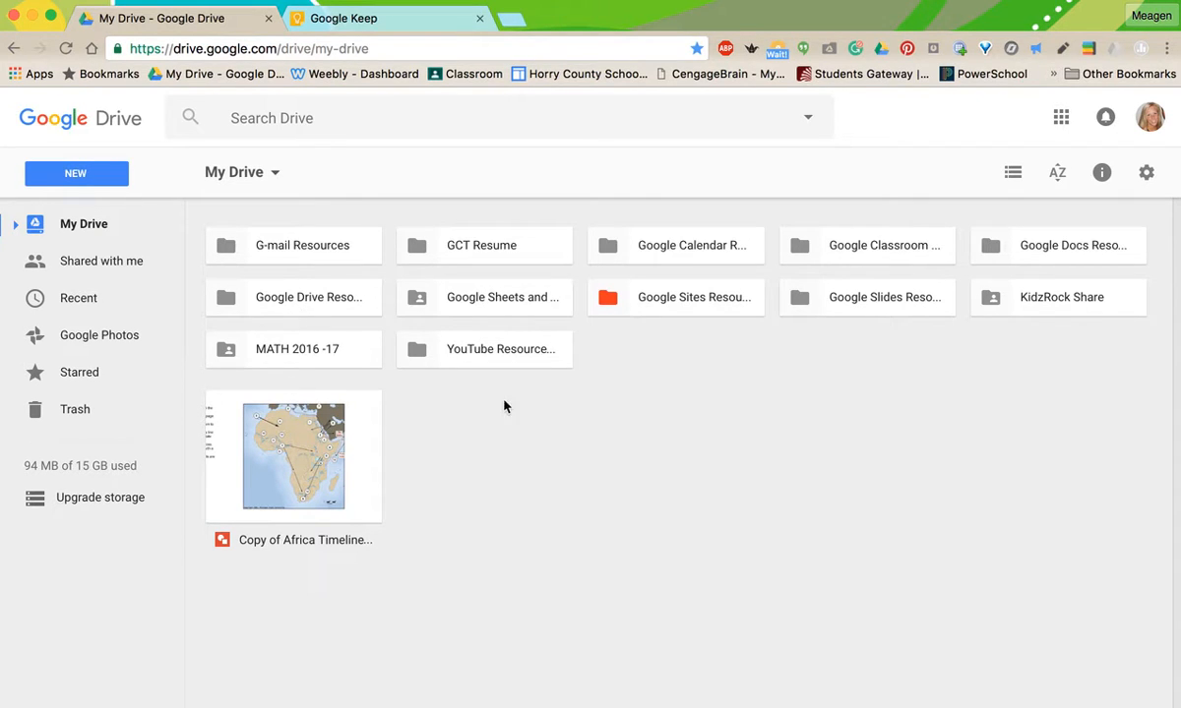
mouse_move(548, 420)
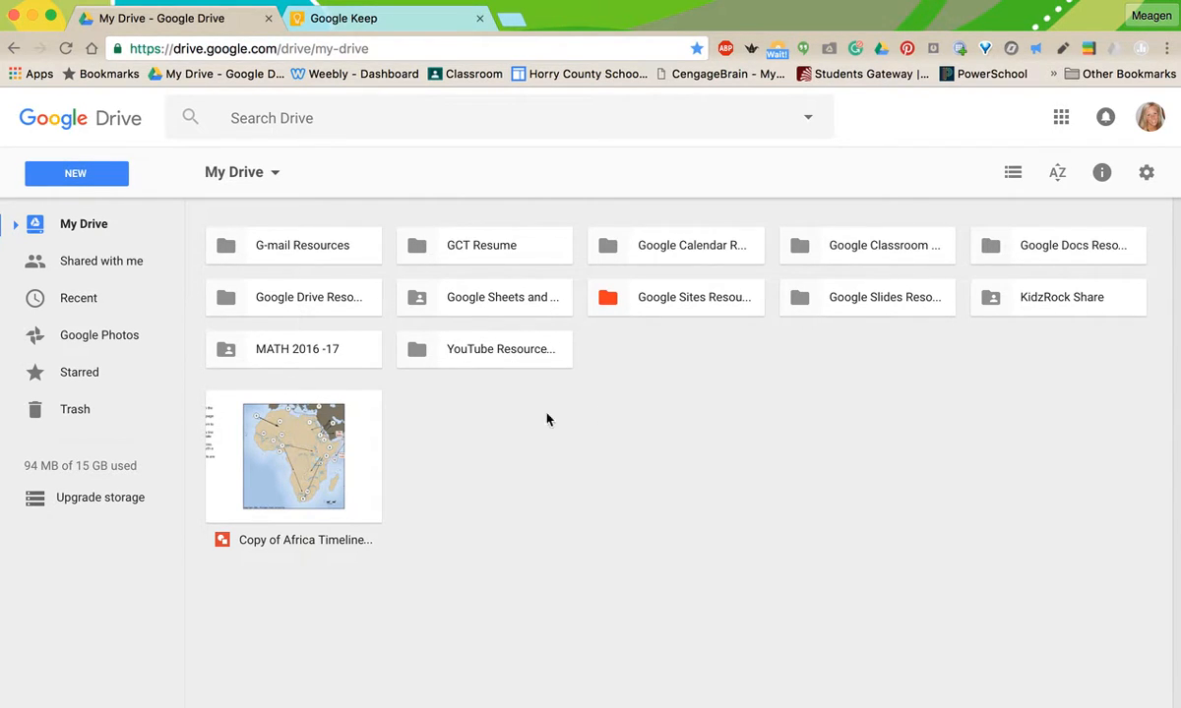
mouse_move(345, 354)
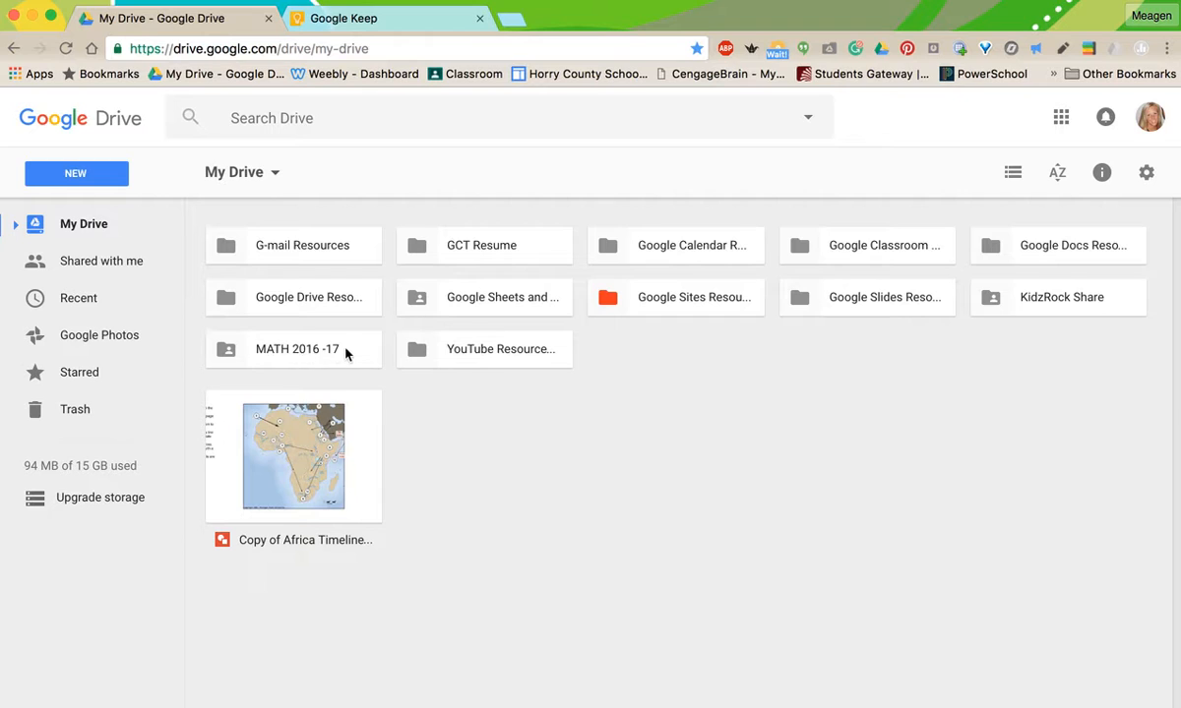
left_click(295, 349)
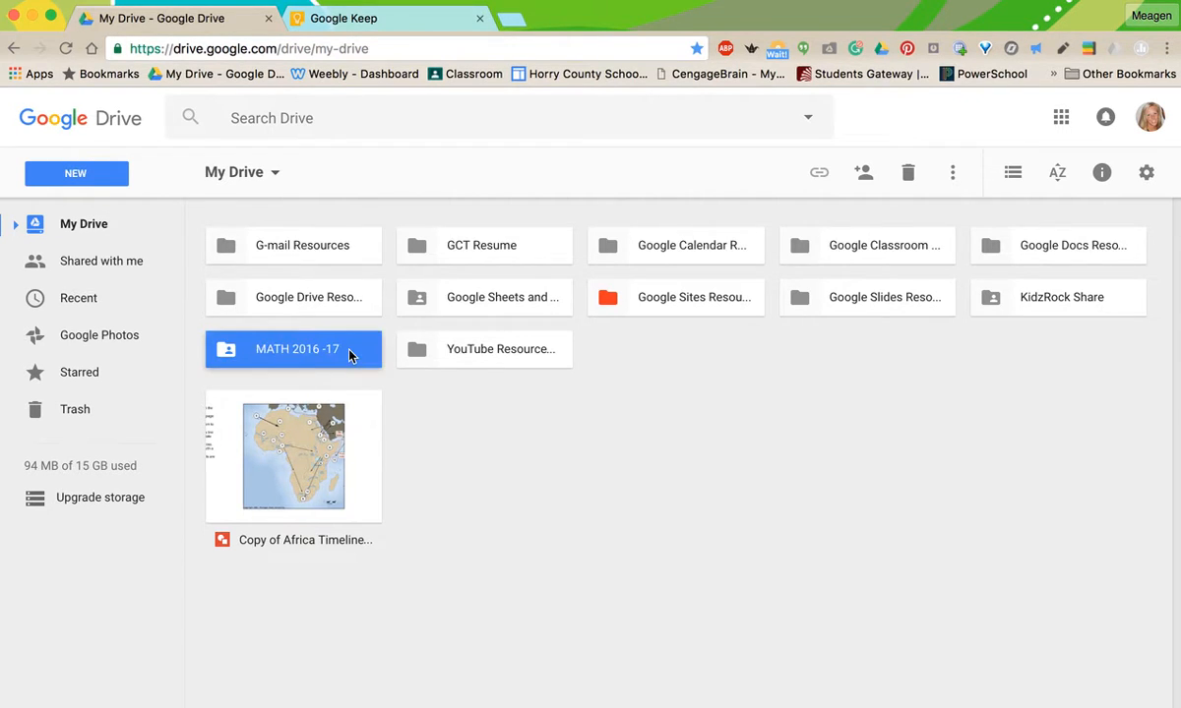
double_click(294, 349)
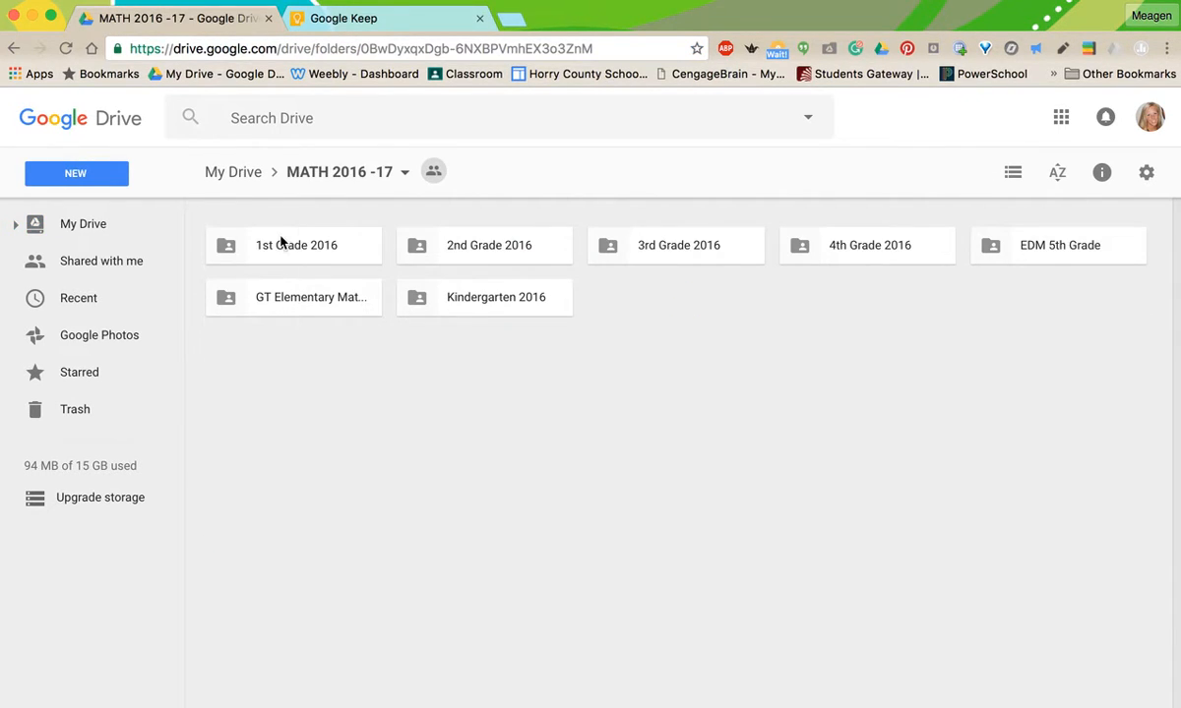
mouse_move(1002, 303)
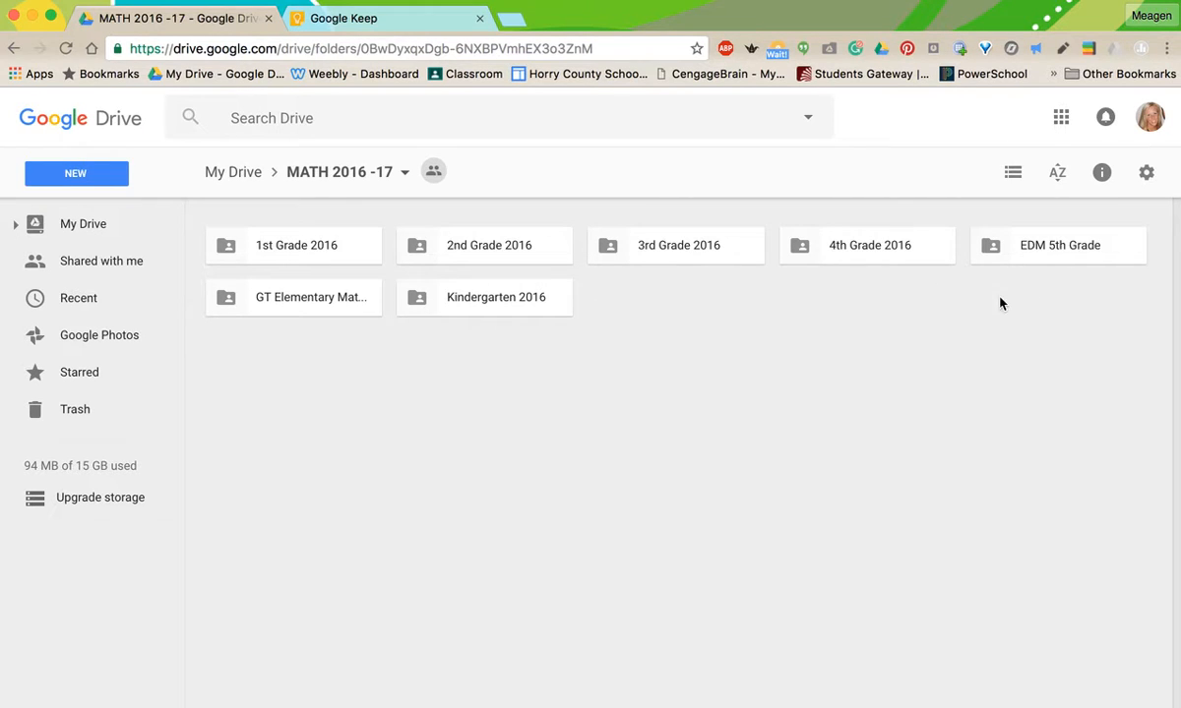
mouse_move(626, 335)
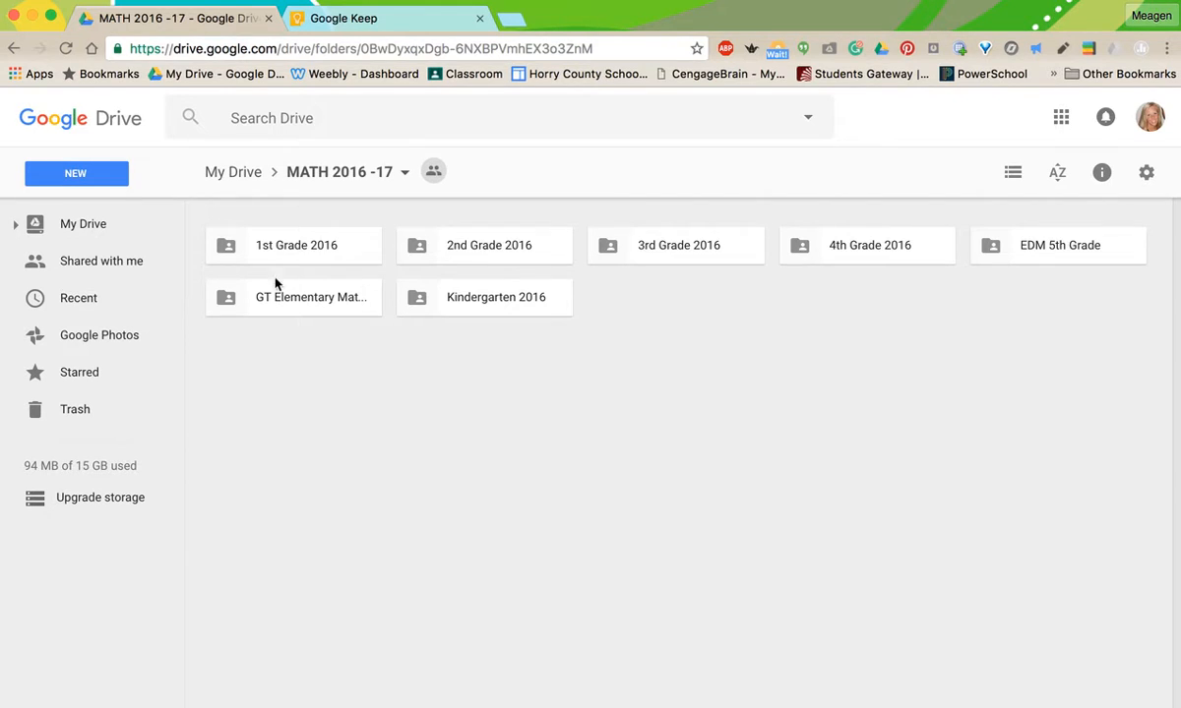
left_click(292, 297)
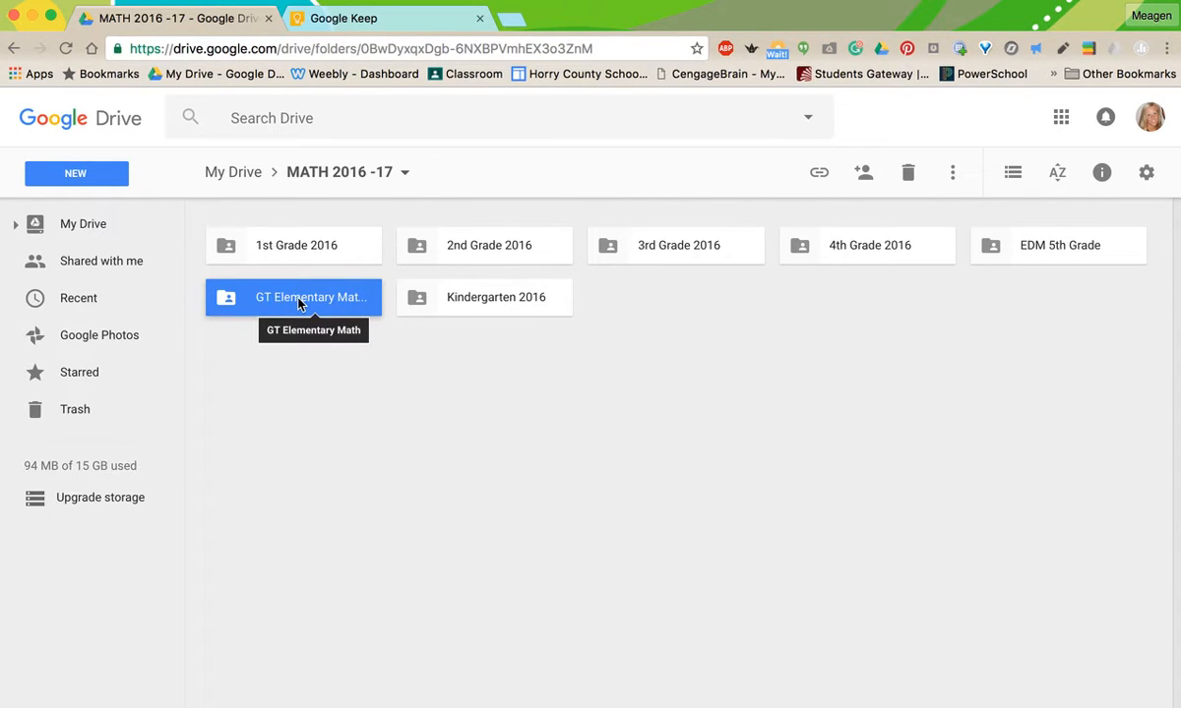
left_click(15, 223)
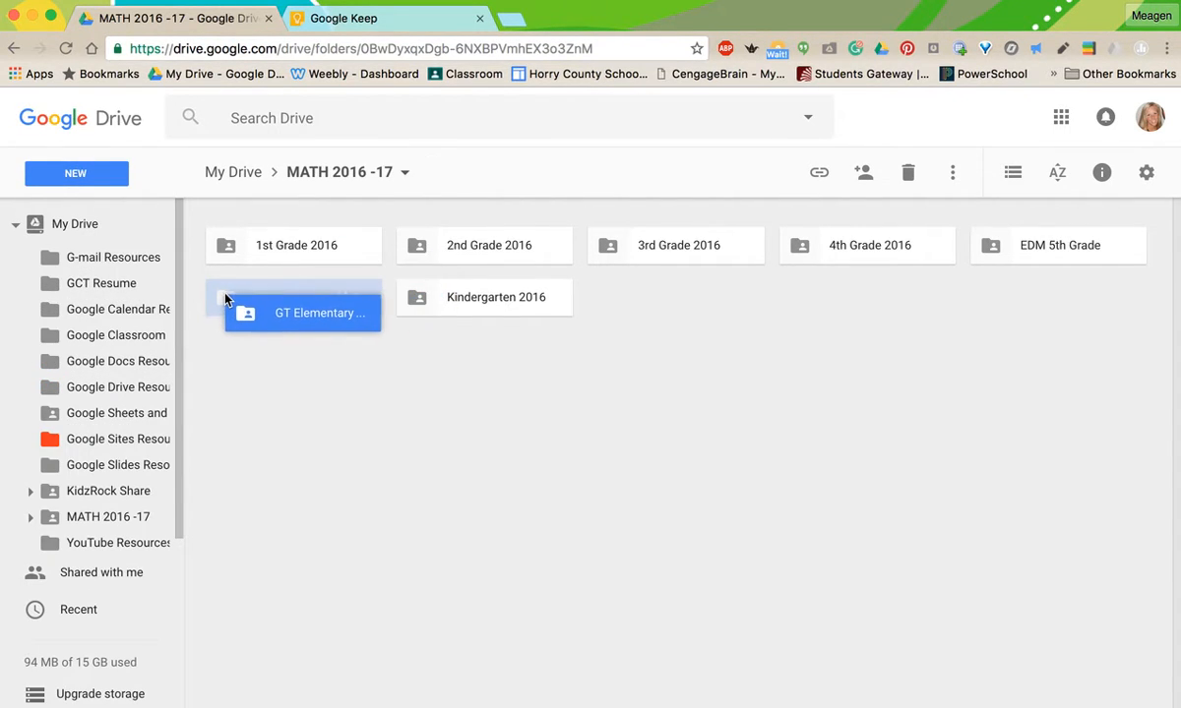
double_click(303, 312)
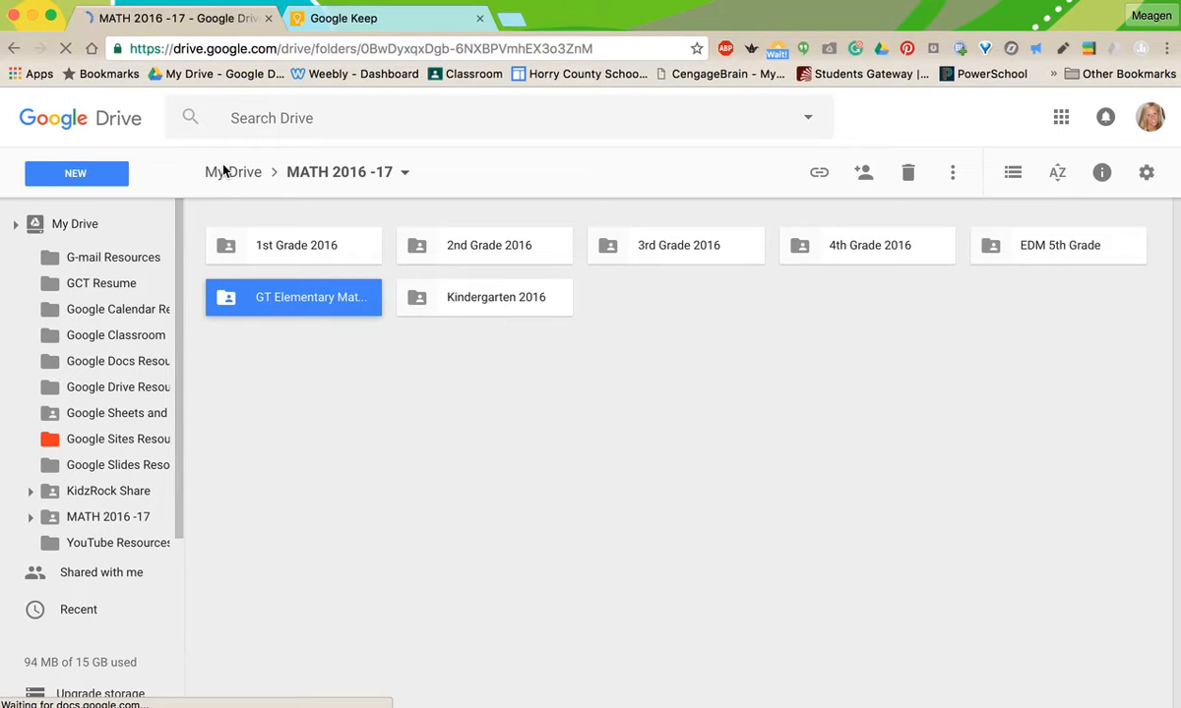
left_click(232, 171)
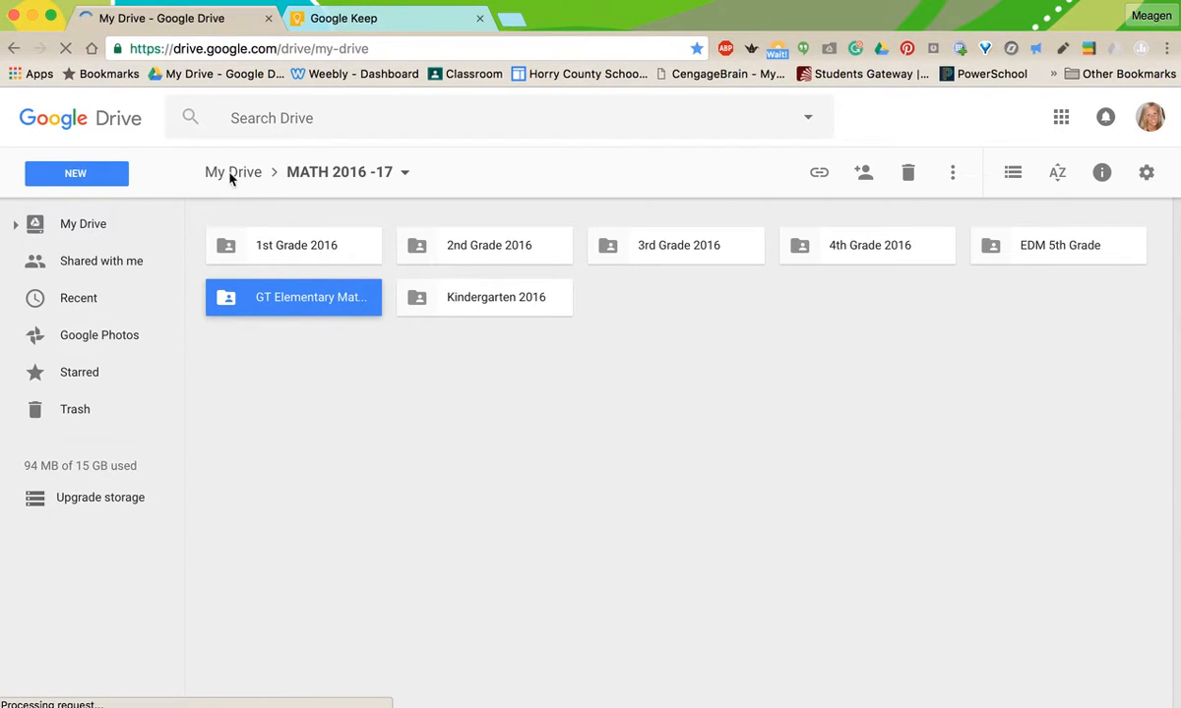
left_click(233, 171)
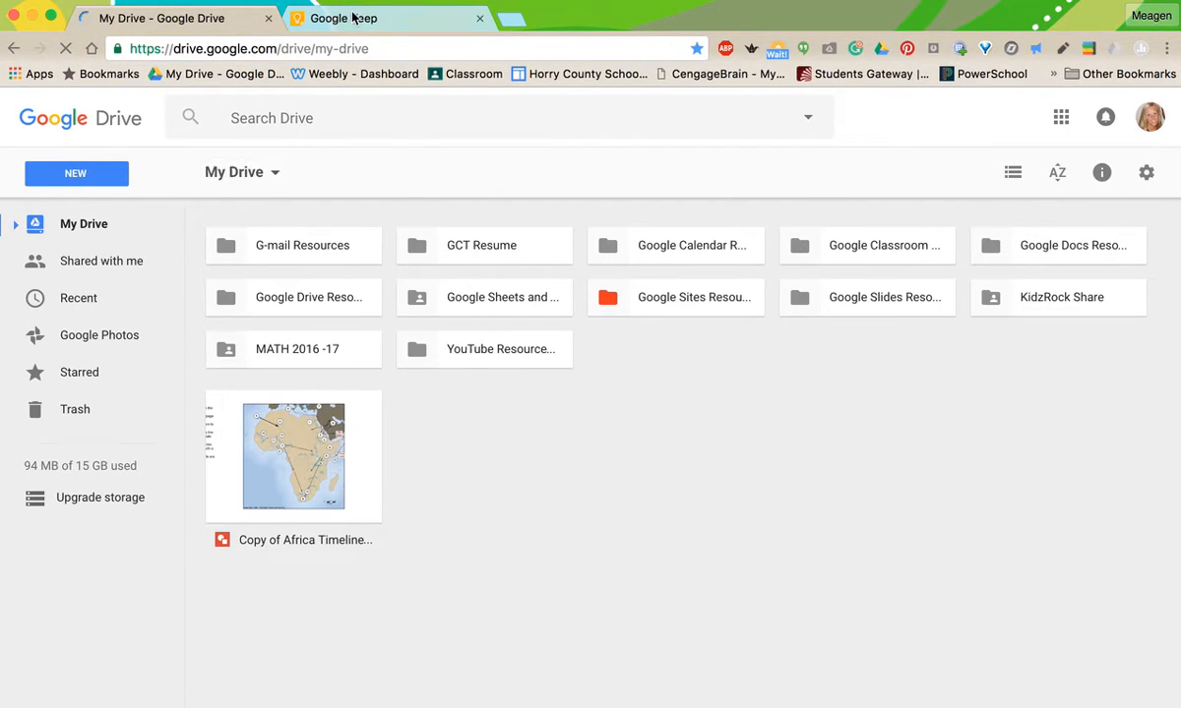
Tick off 'Creating Folders (and sub folders)' in Keep and return to Drive.
left_click(343, 18)
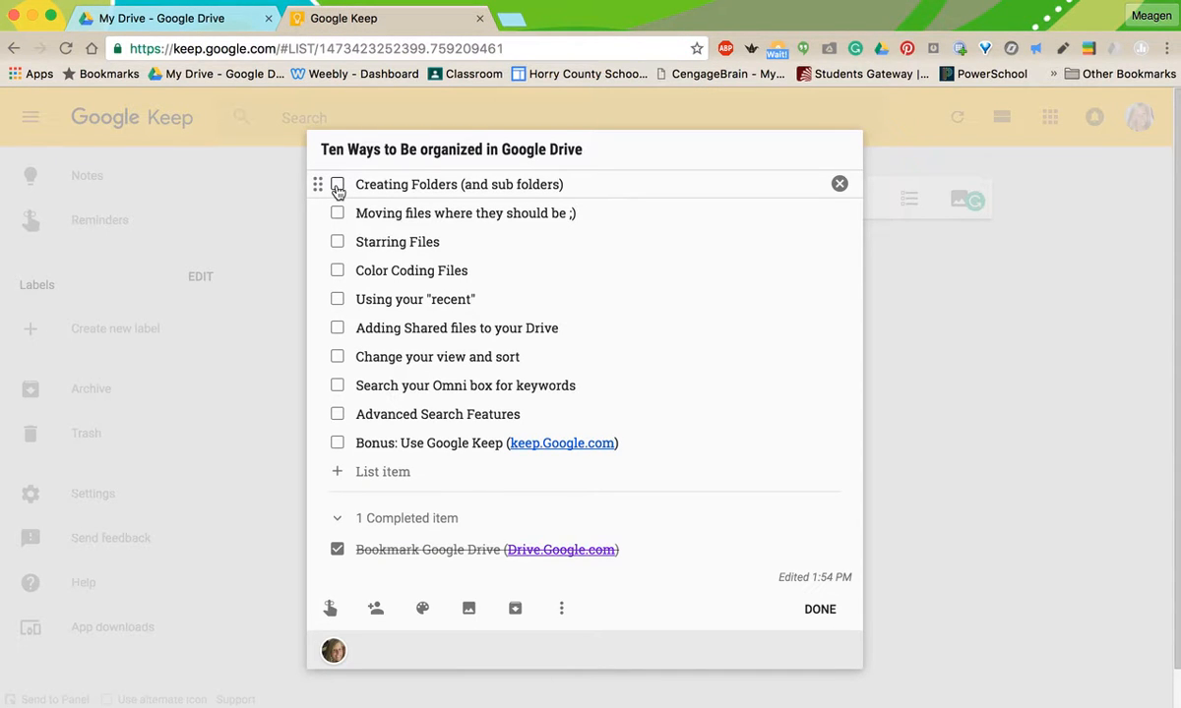
left_click(338, 184)
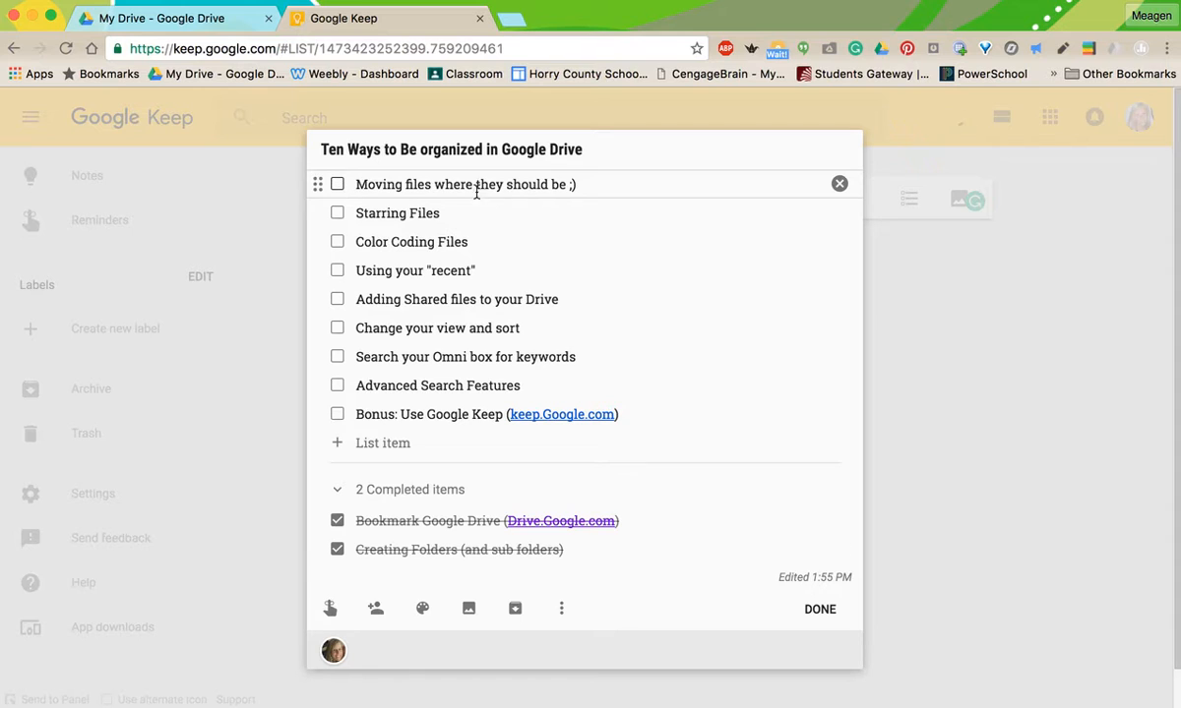
left_click(167, 18)
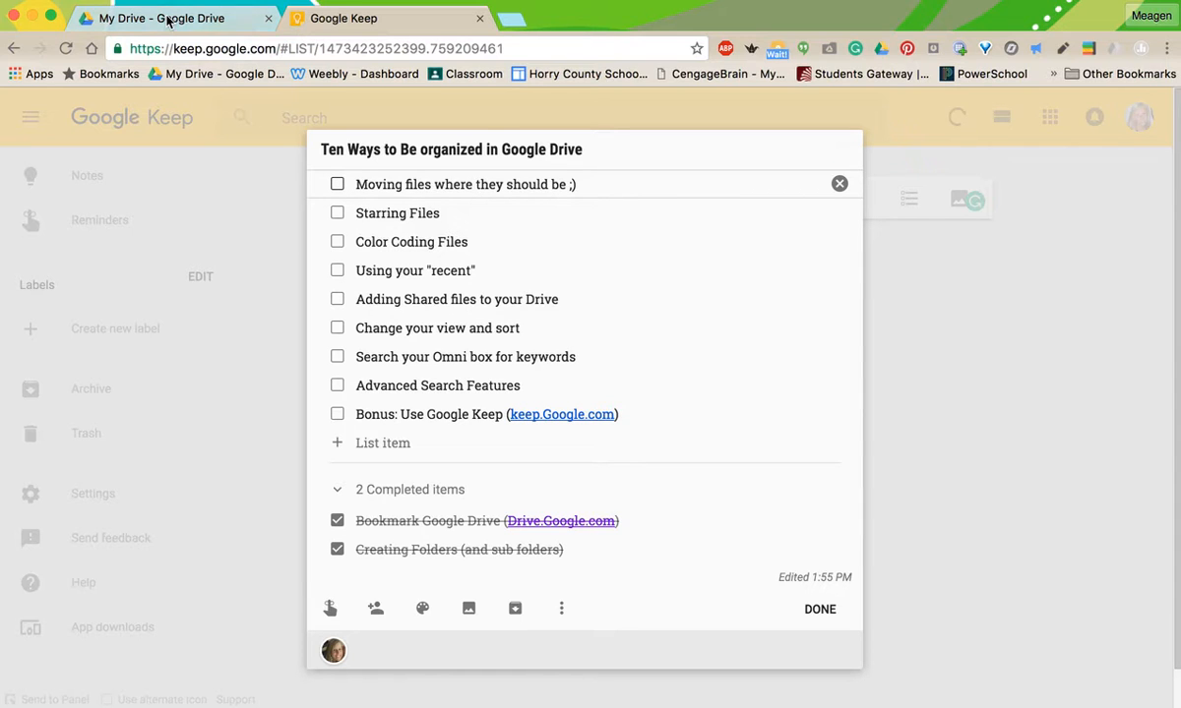
left_click(168, 18)
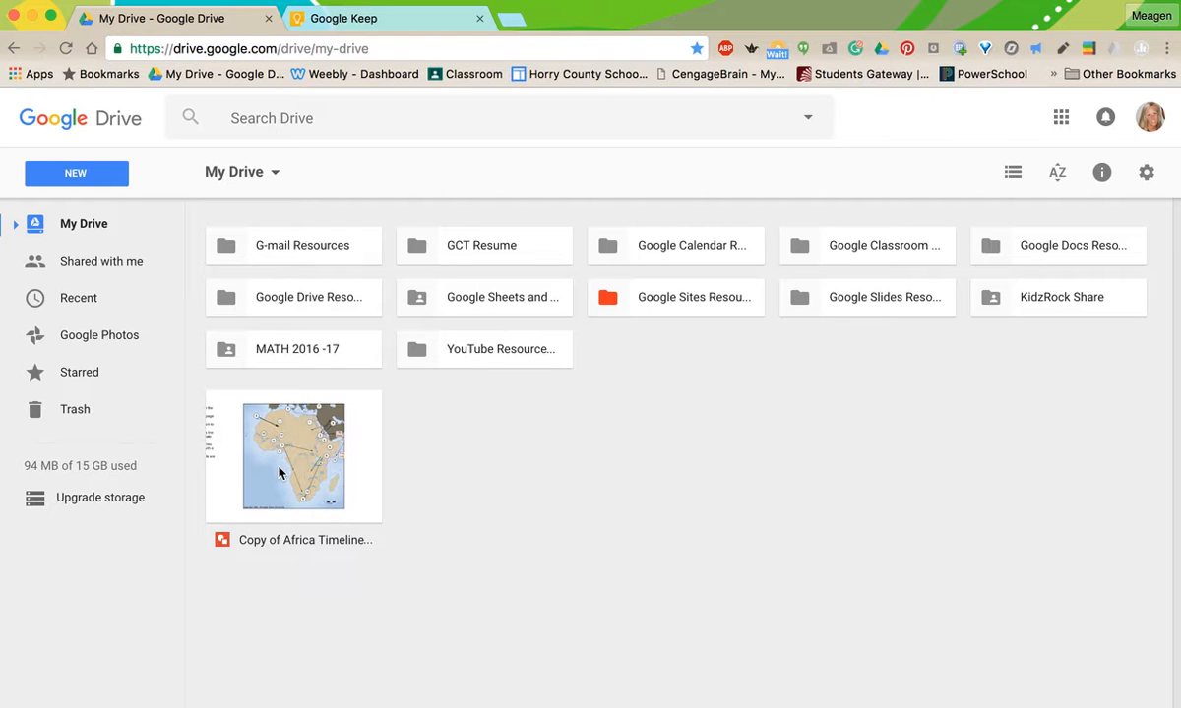
Select the Copy of Africa Timeline file and bring up its actions menu.
left_click(293, 457)
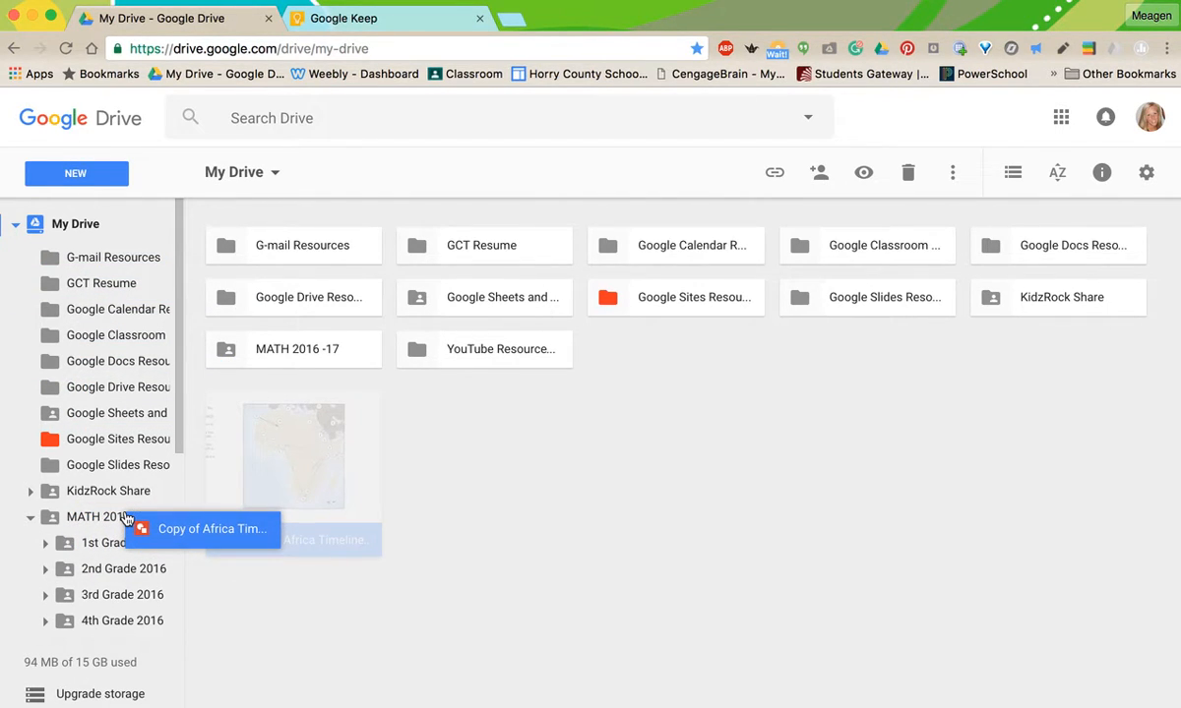
left_click(292, 456)
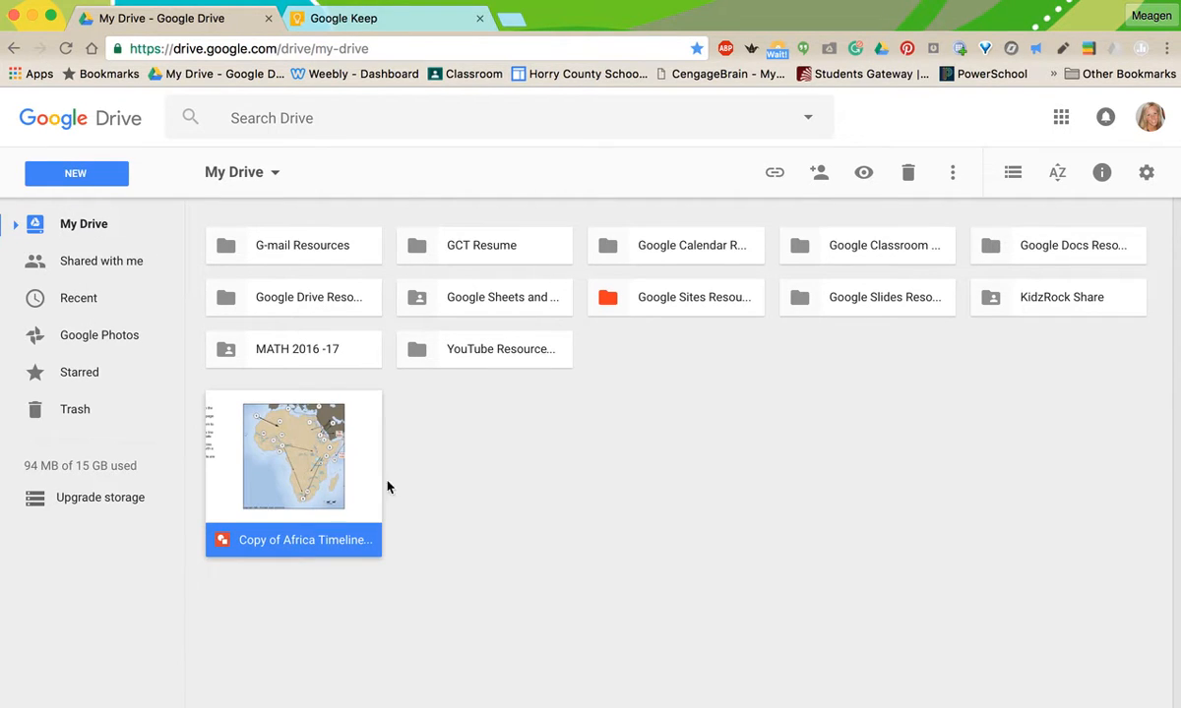
mouse_move(305, 463)
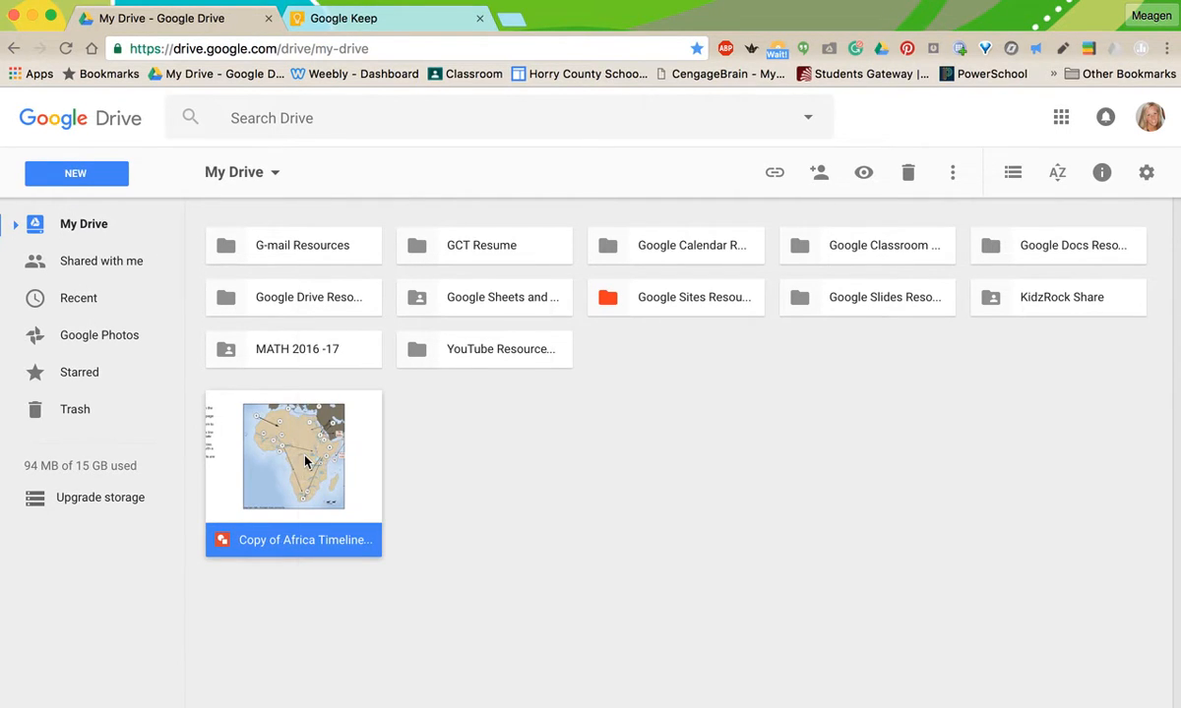
right_click(293, 455)
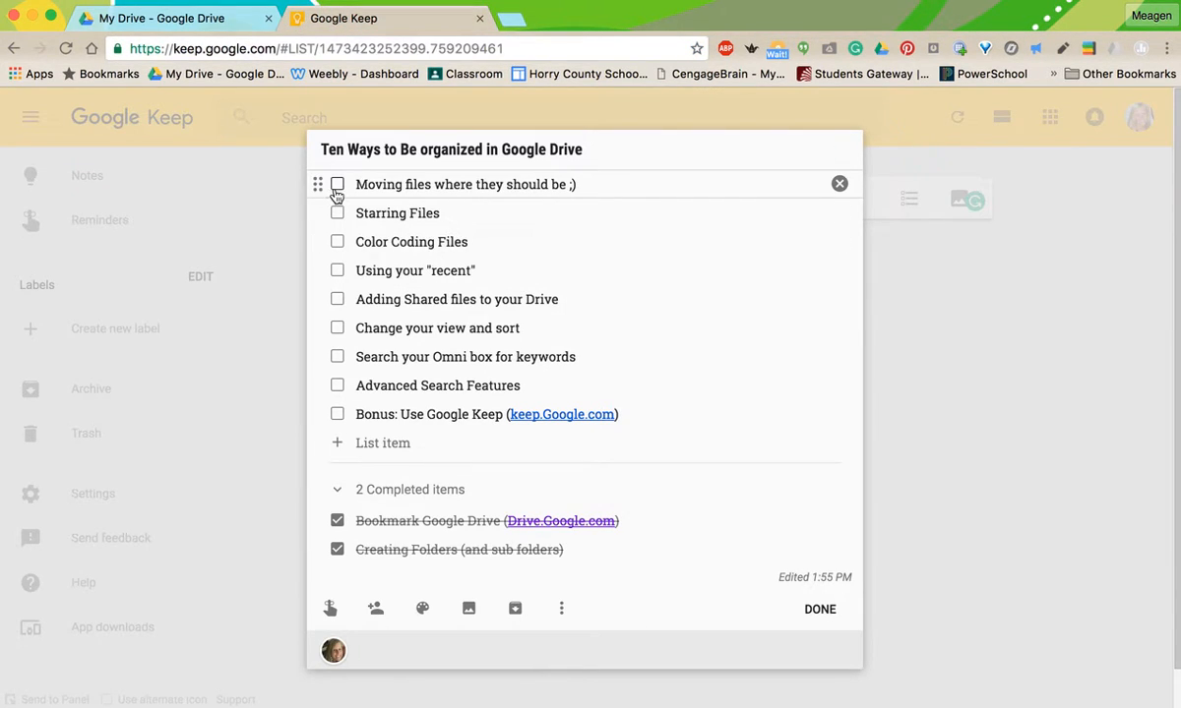
Tick off 'Moving files where they should be' in Keep and return to Drive.
left_click(338, 184)
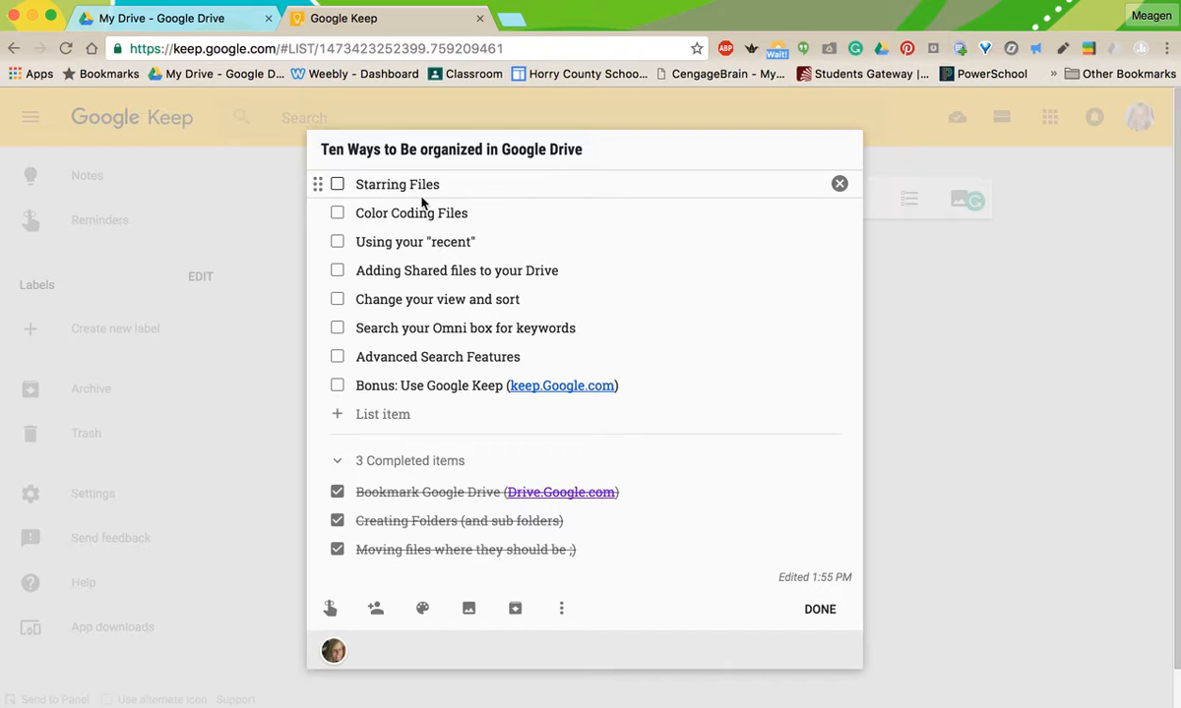
mouse_move(382, 212)
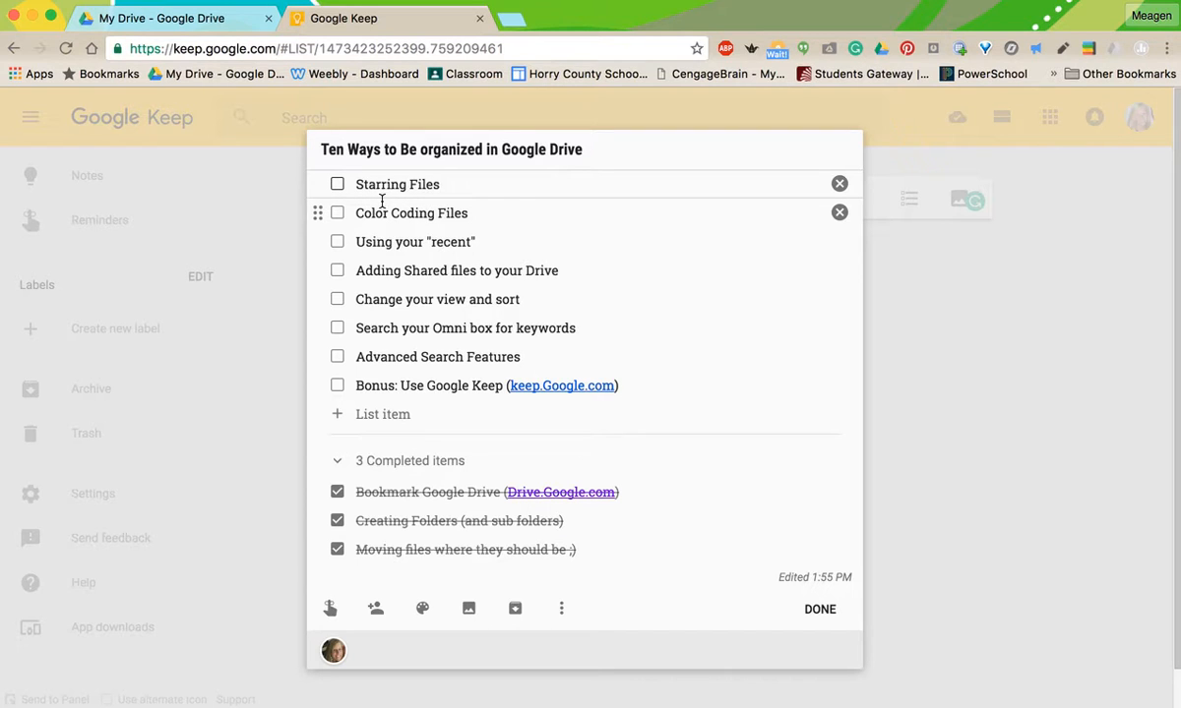
left_click(168, 18)
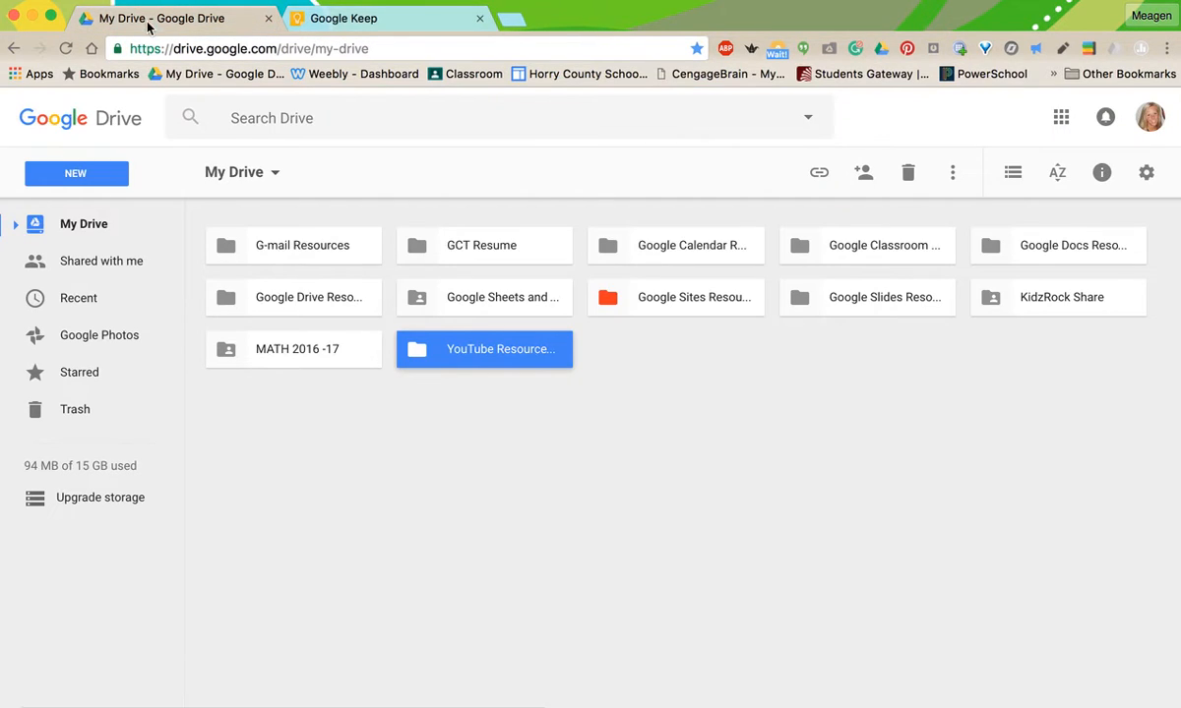
mouse_move(566, 342)
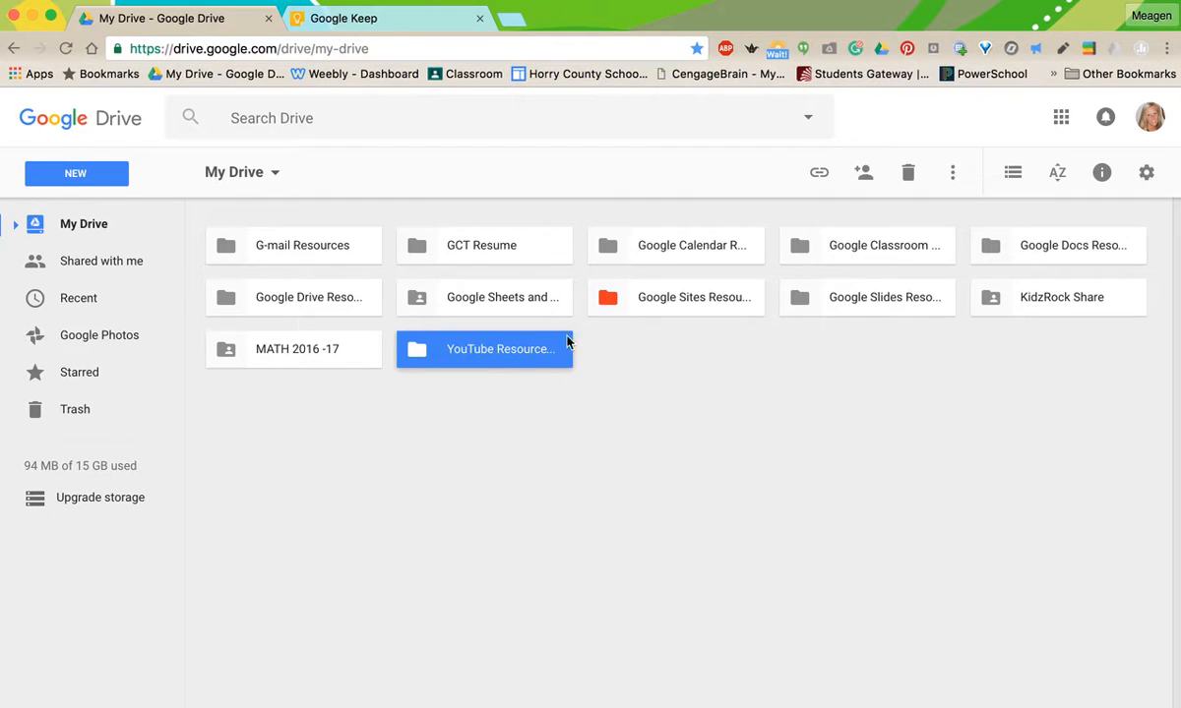
Open and dismiss the actions menu for the MATH 2016 -17 folder.
left_click(293, 348)
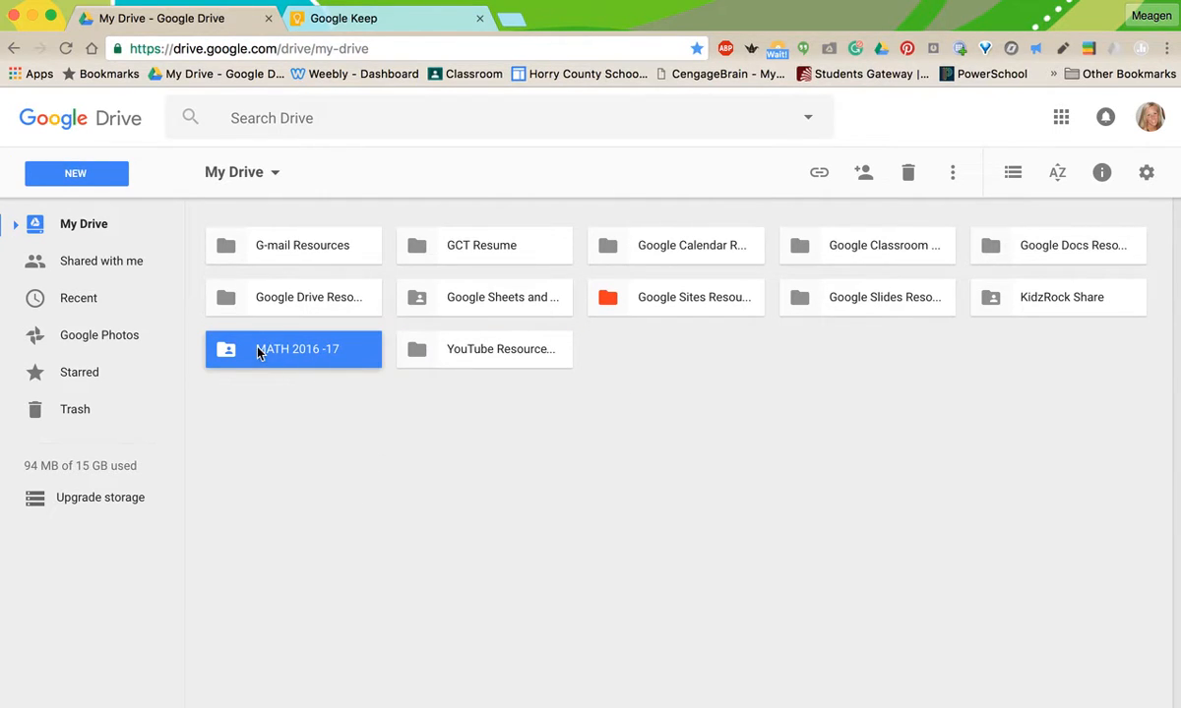
right_click(293, 350)
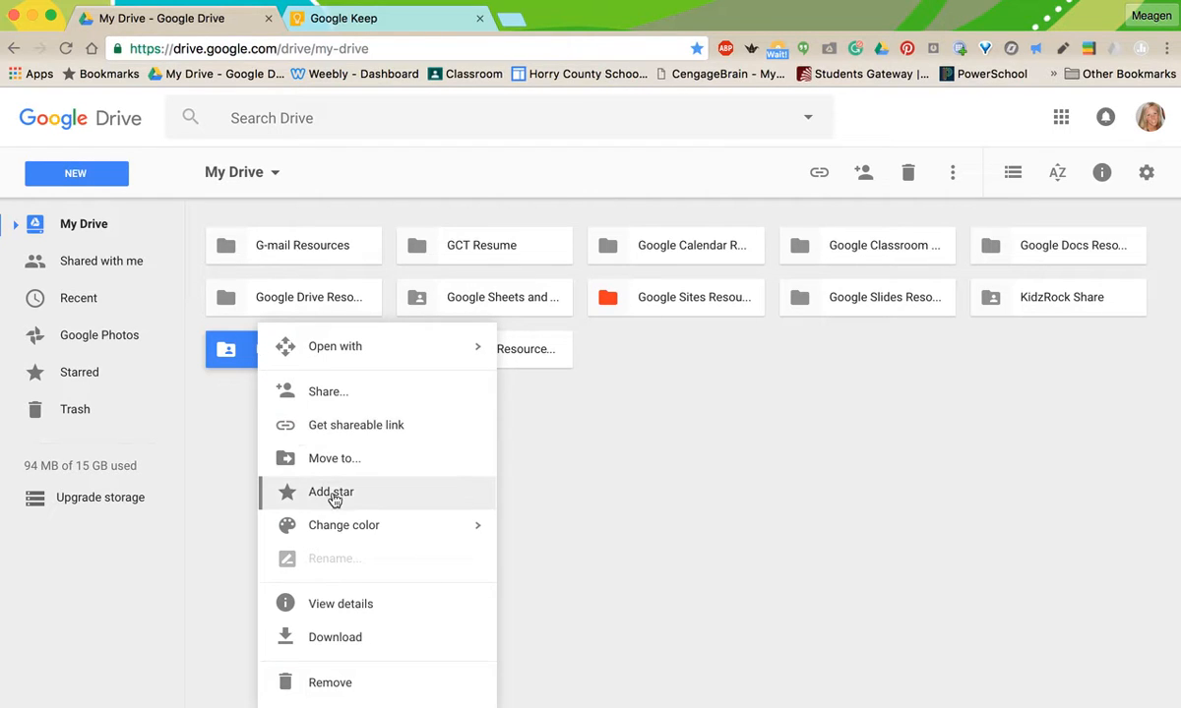
mouse_move(523, 505)
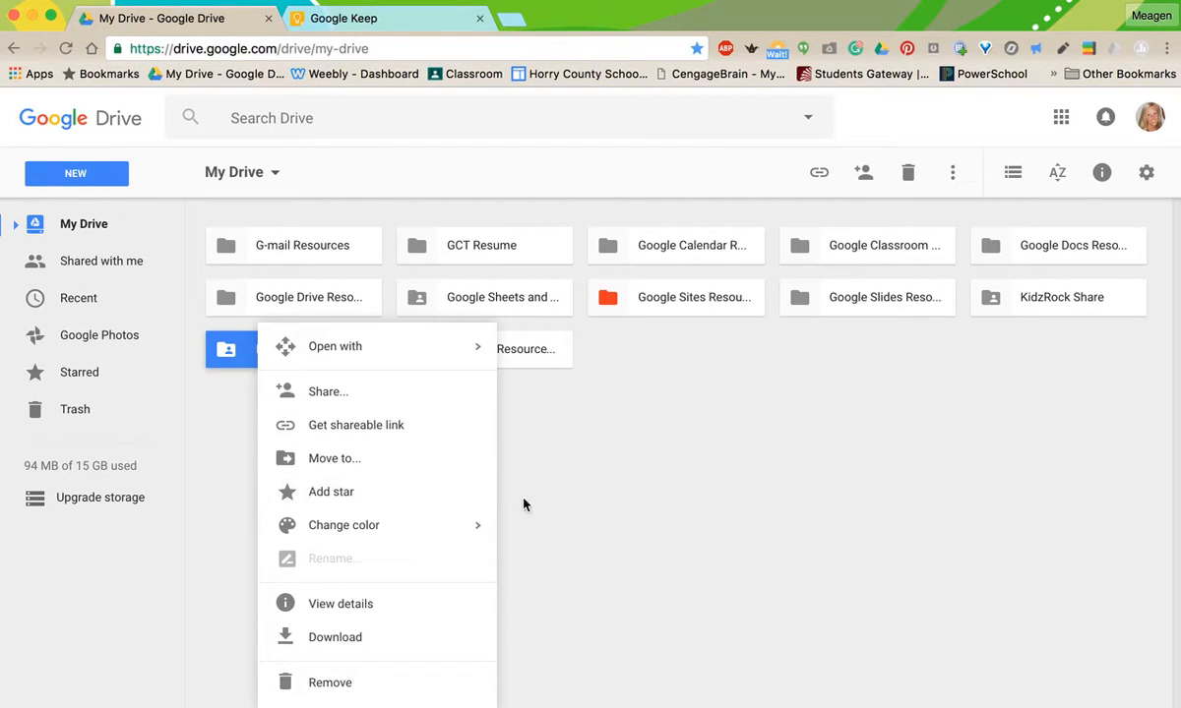
left_click(523, 505)
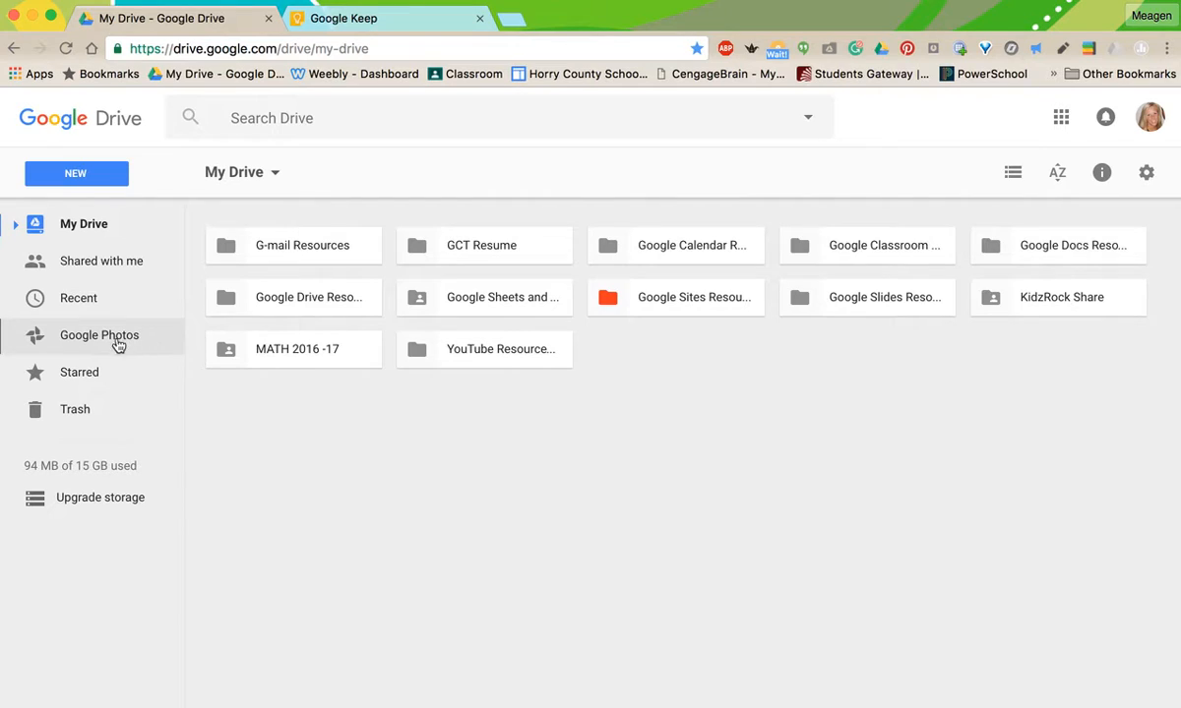
mouse_move(64, 403)
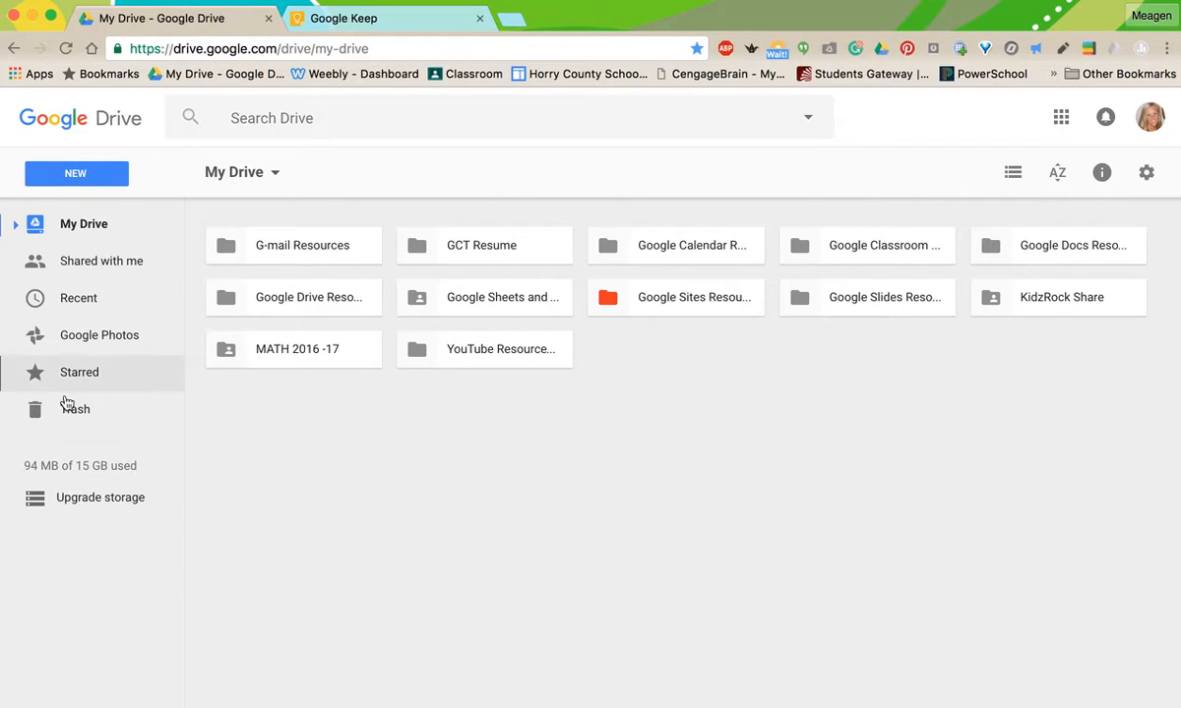
Show the Starred items, return to My Drive, and tick off 'Starring Files'.
left_click(79, 372)
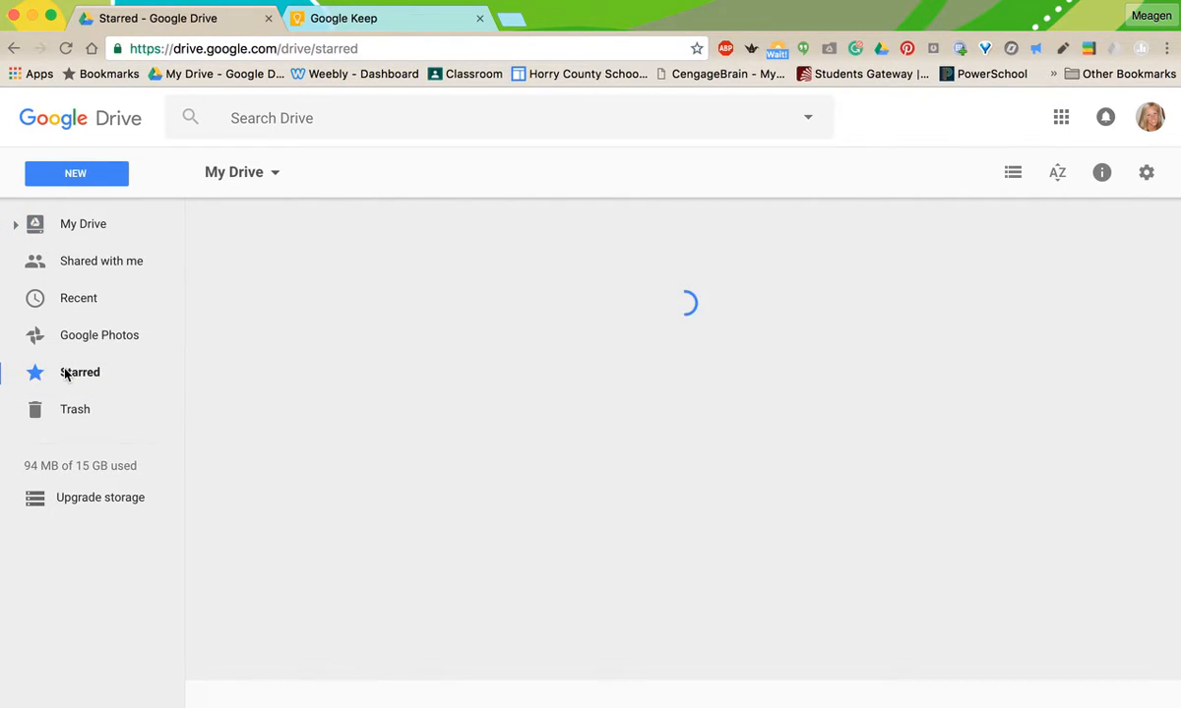
left_click(80, 372)
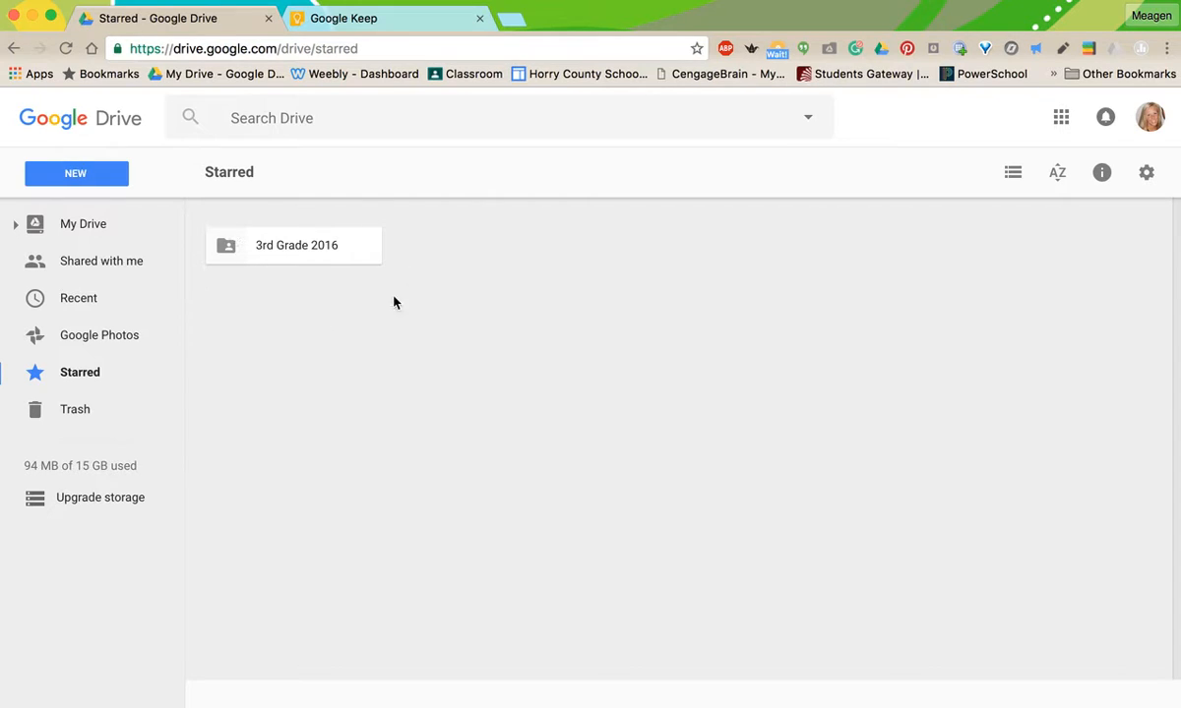
mouse_move(482, 270)
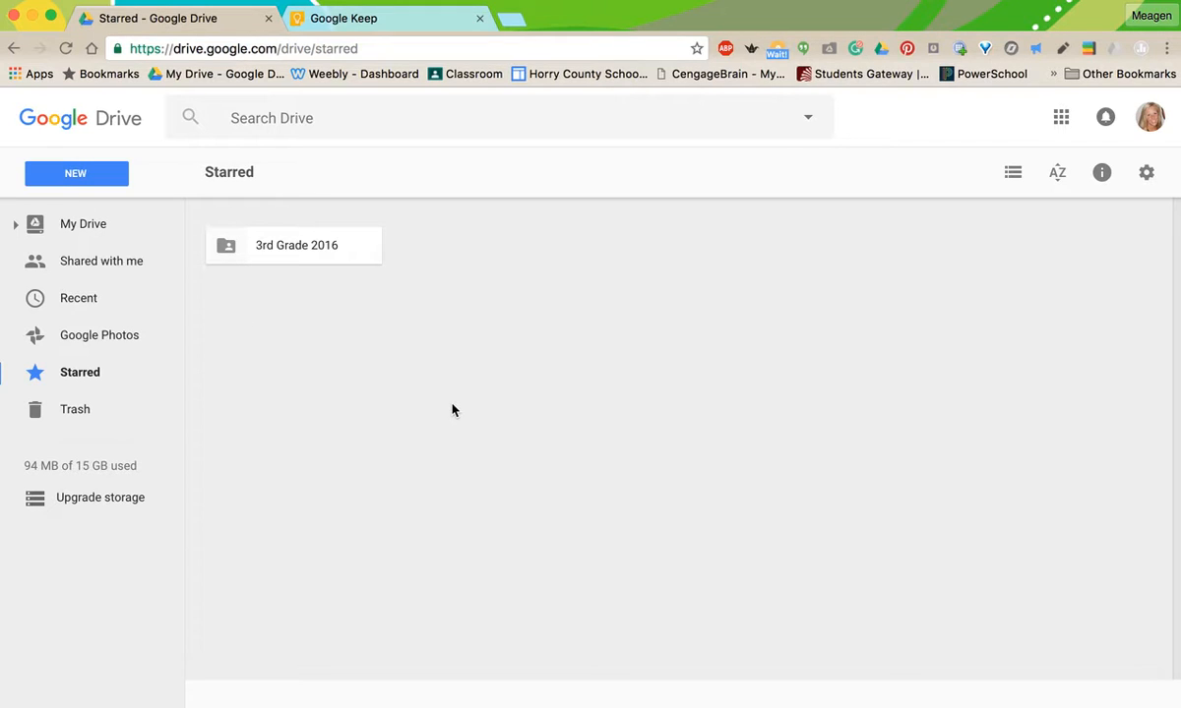
mouse_move(337, 350)
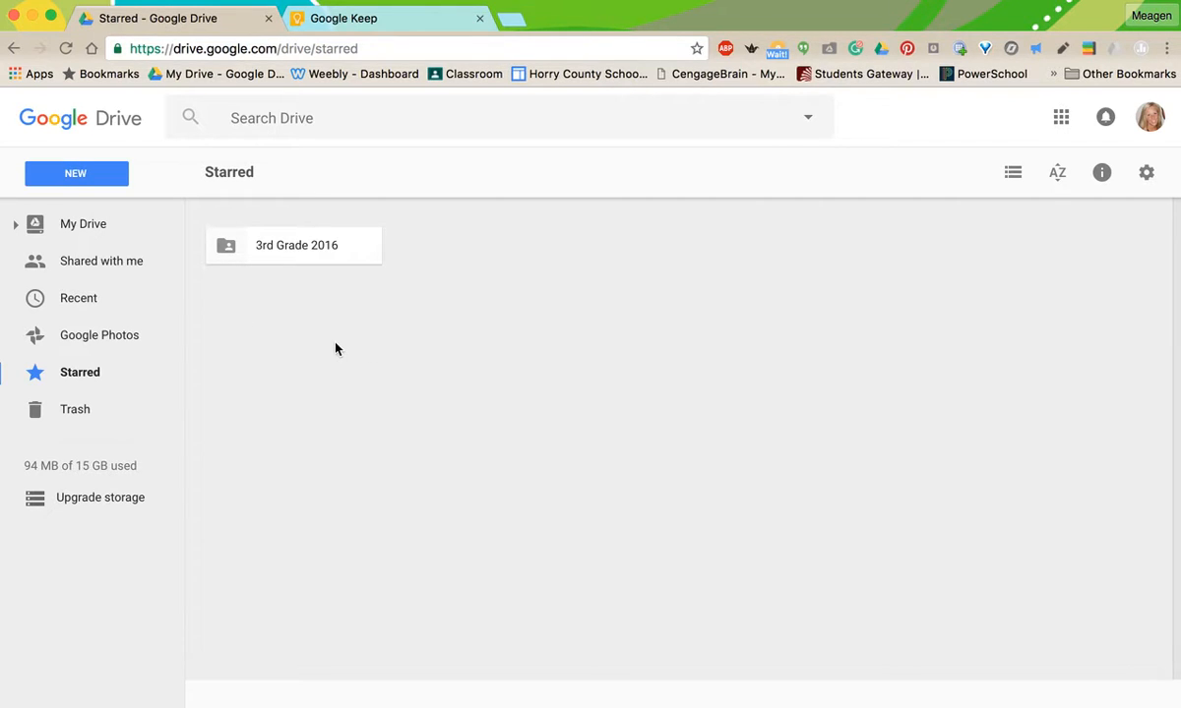
mouse_move(777, 270)
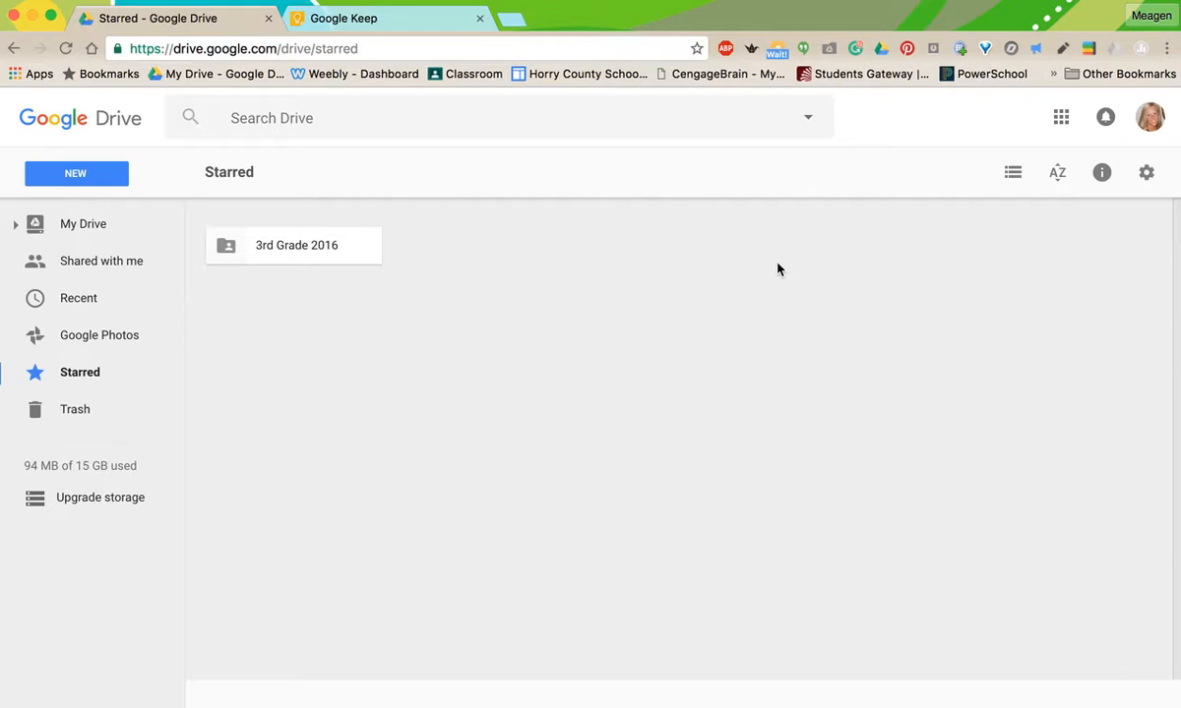
mouse_move(1115, 366)
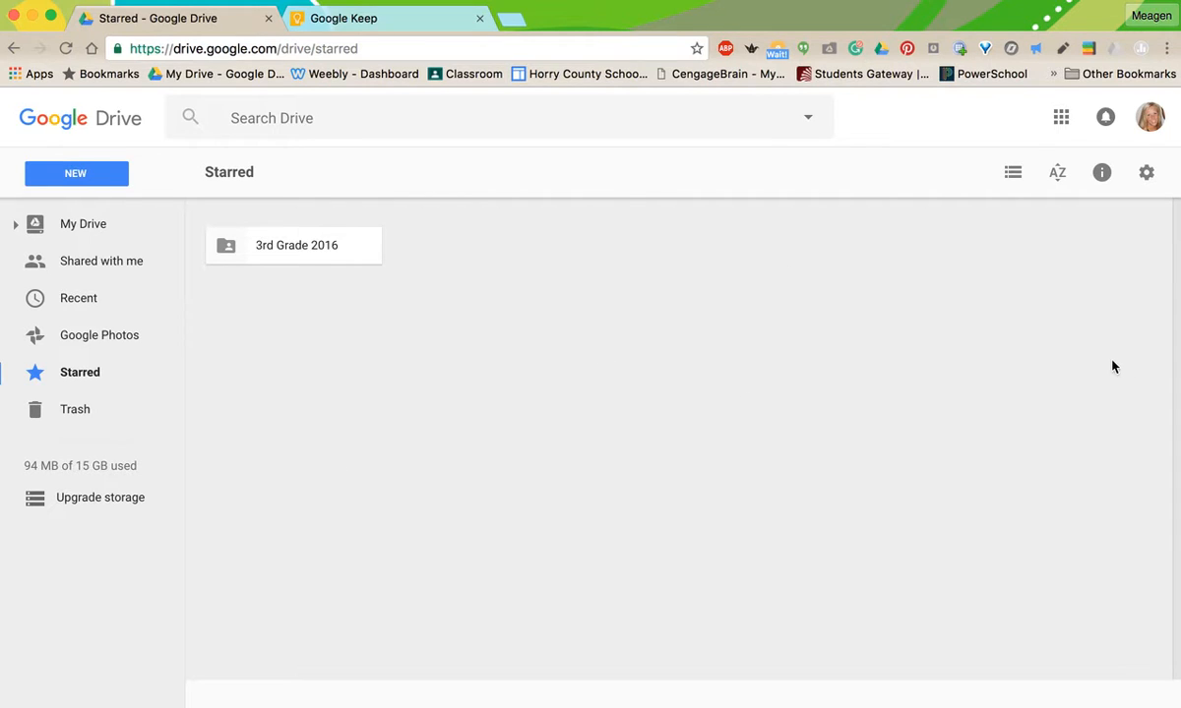
mouse_move(463, 345)
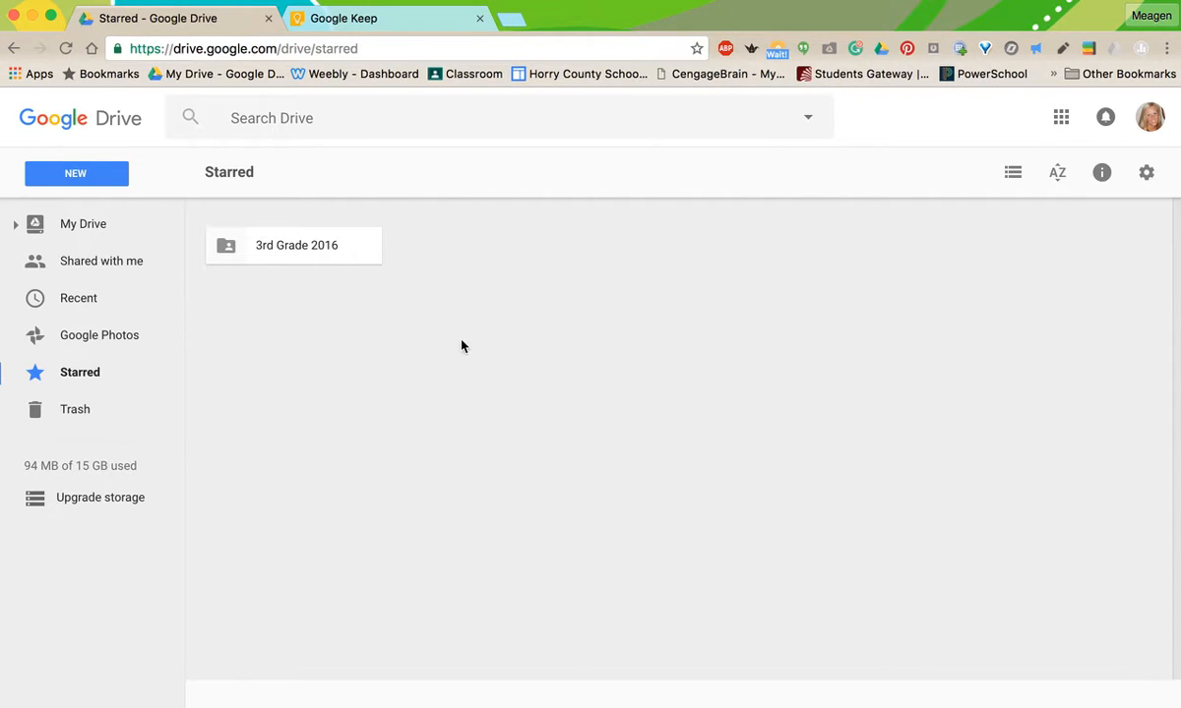
mouse_move(163, 254)
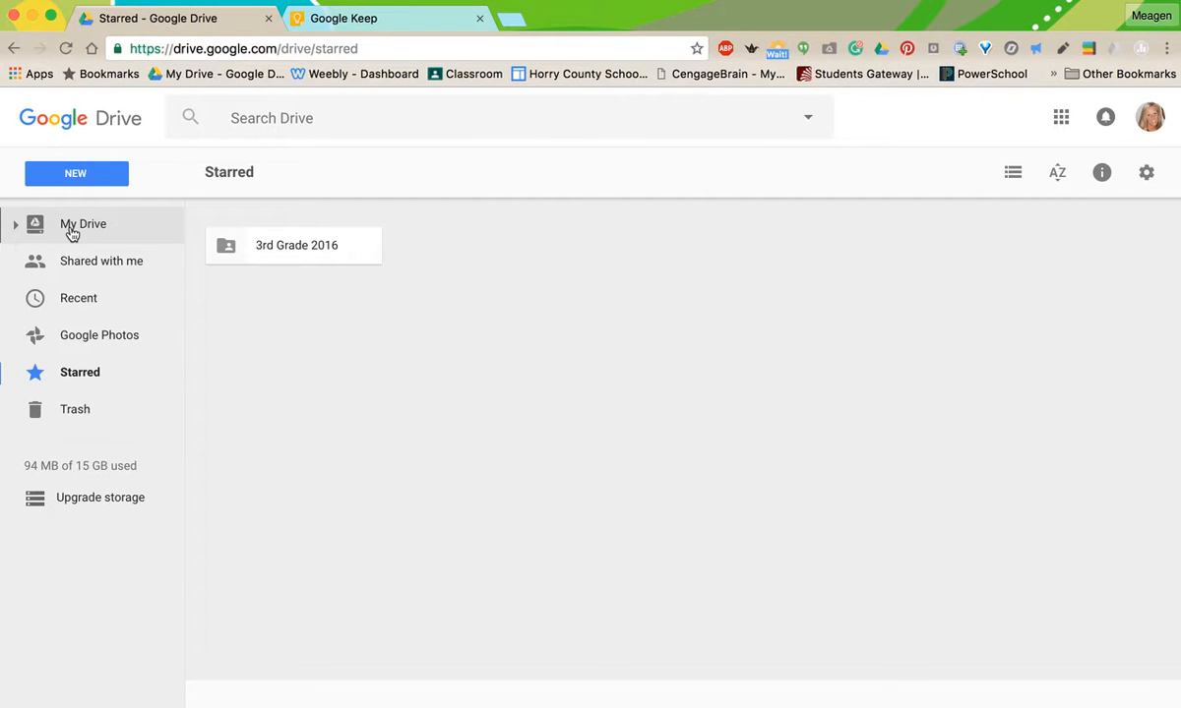
left_click(83, 224)
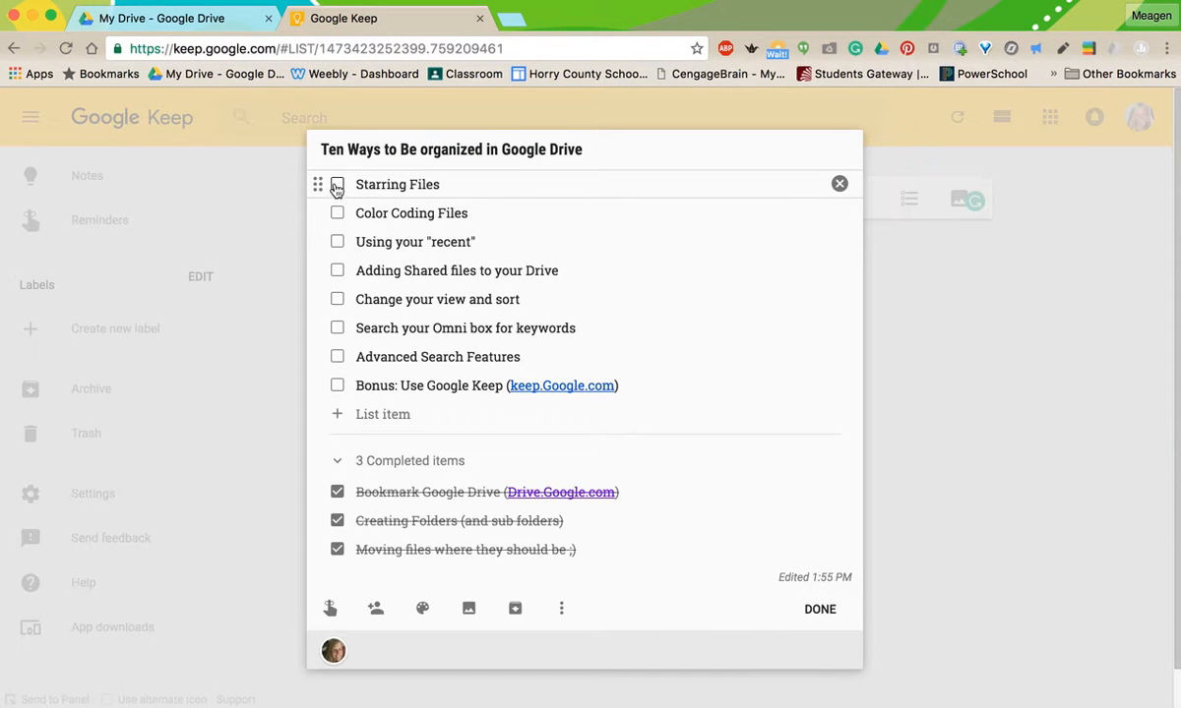
left_click(336, 184)
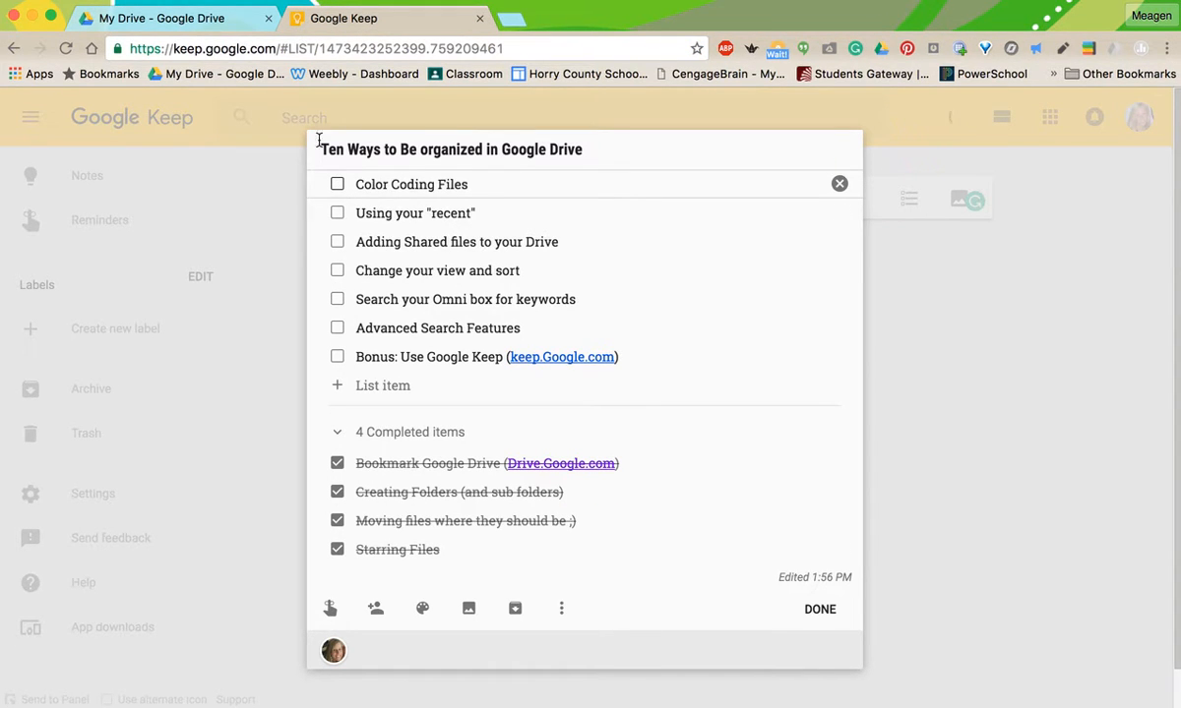
Change the Google Classroom folder color to purple.
left_click(172, 18)
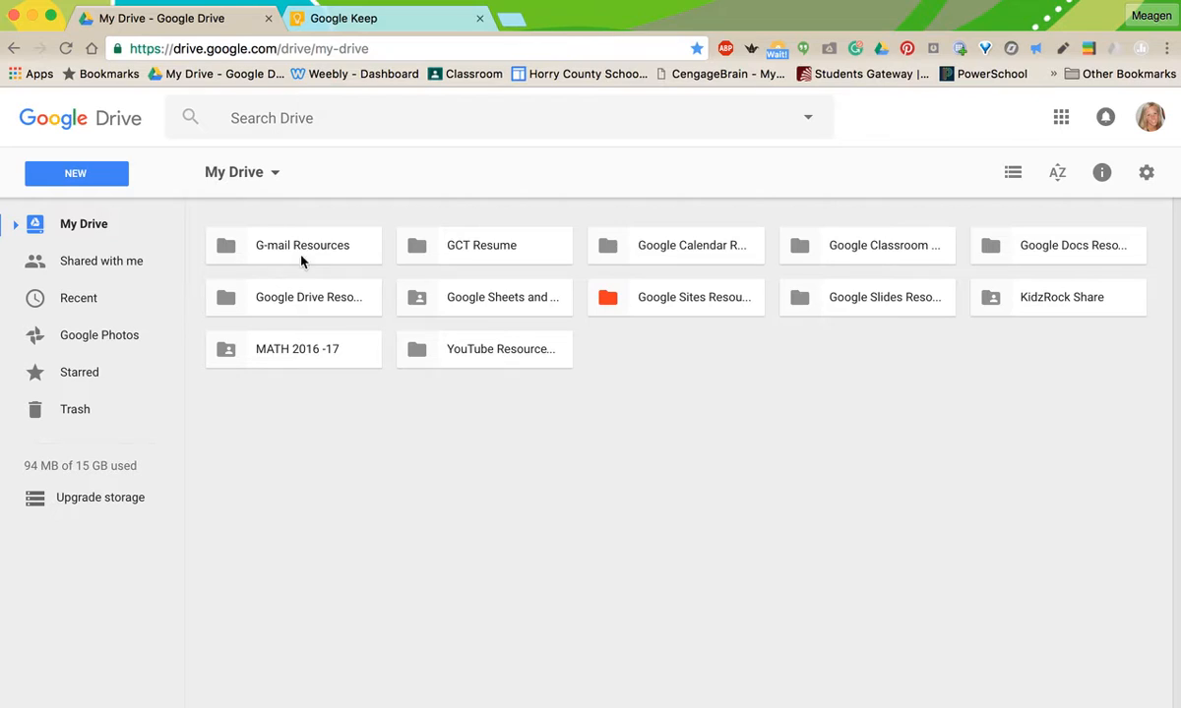
mouse_move(603, 315)
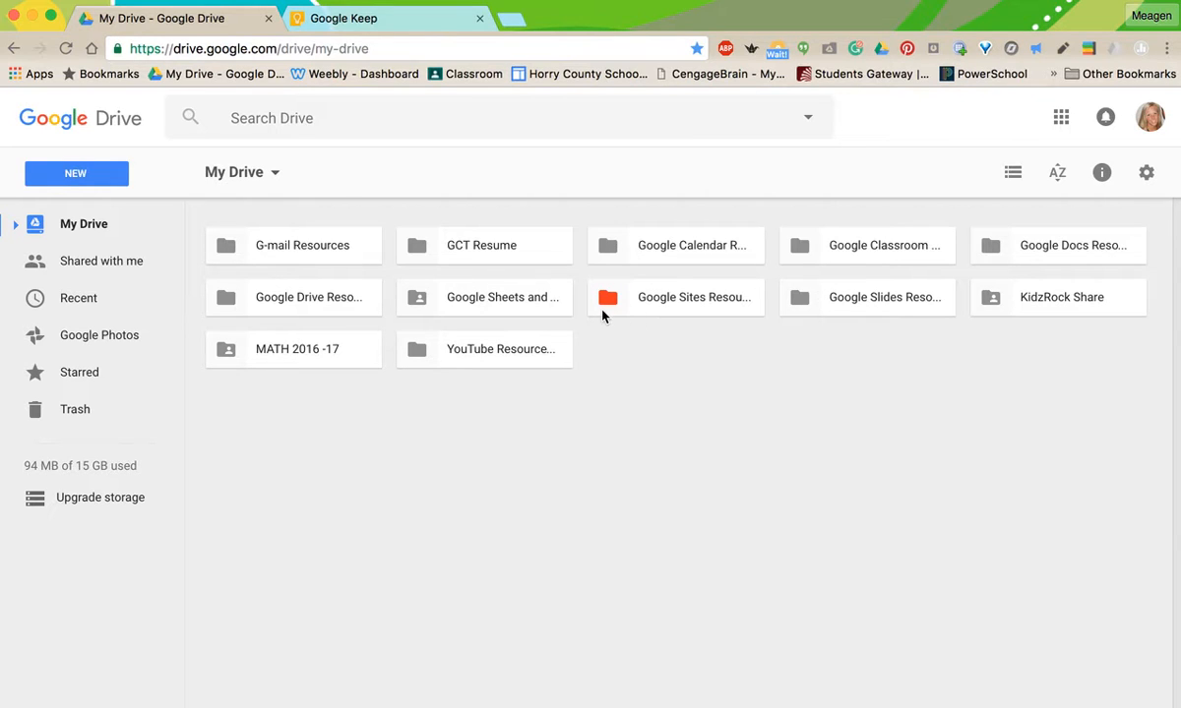
mouse_move(413, 297)
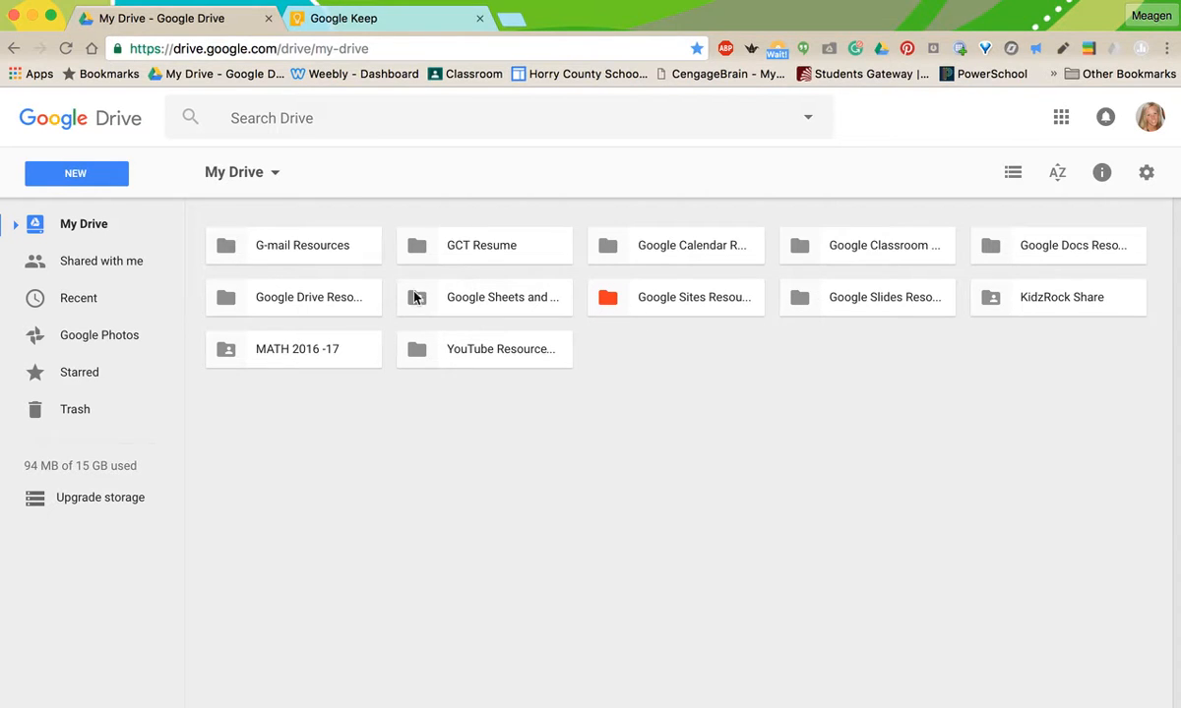
left_click(302, 245)
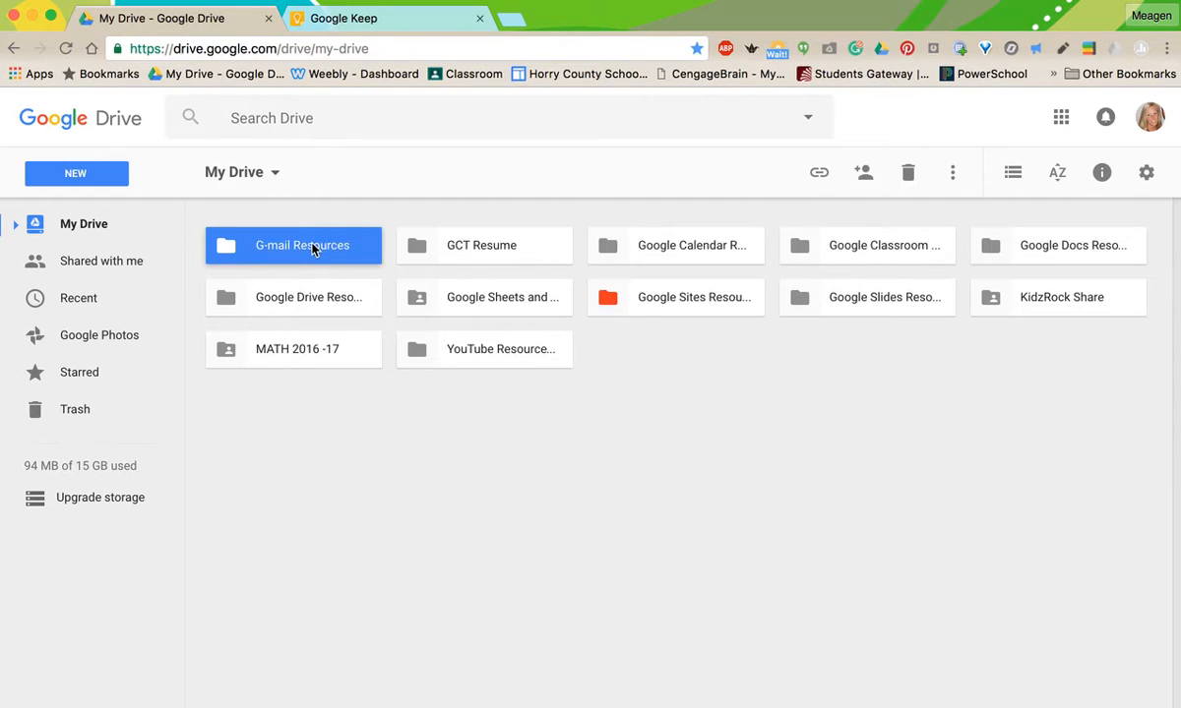
right_click(305, 245)
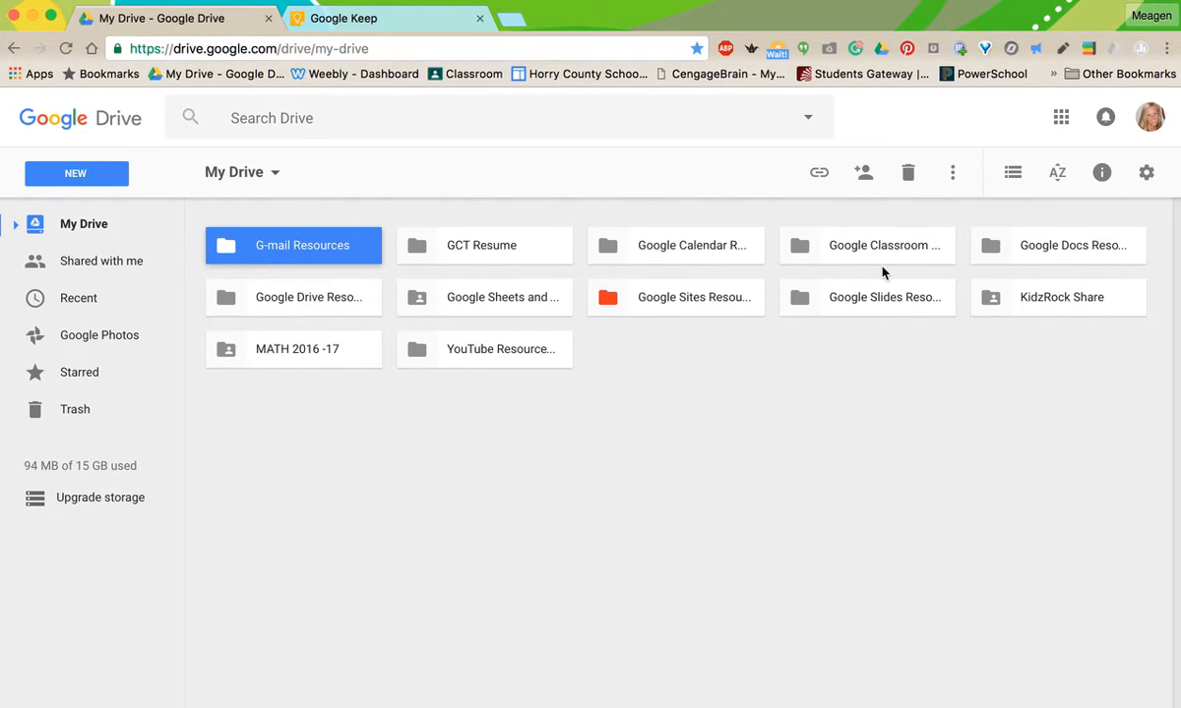
right_click(883, 245)
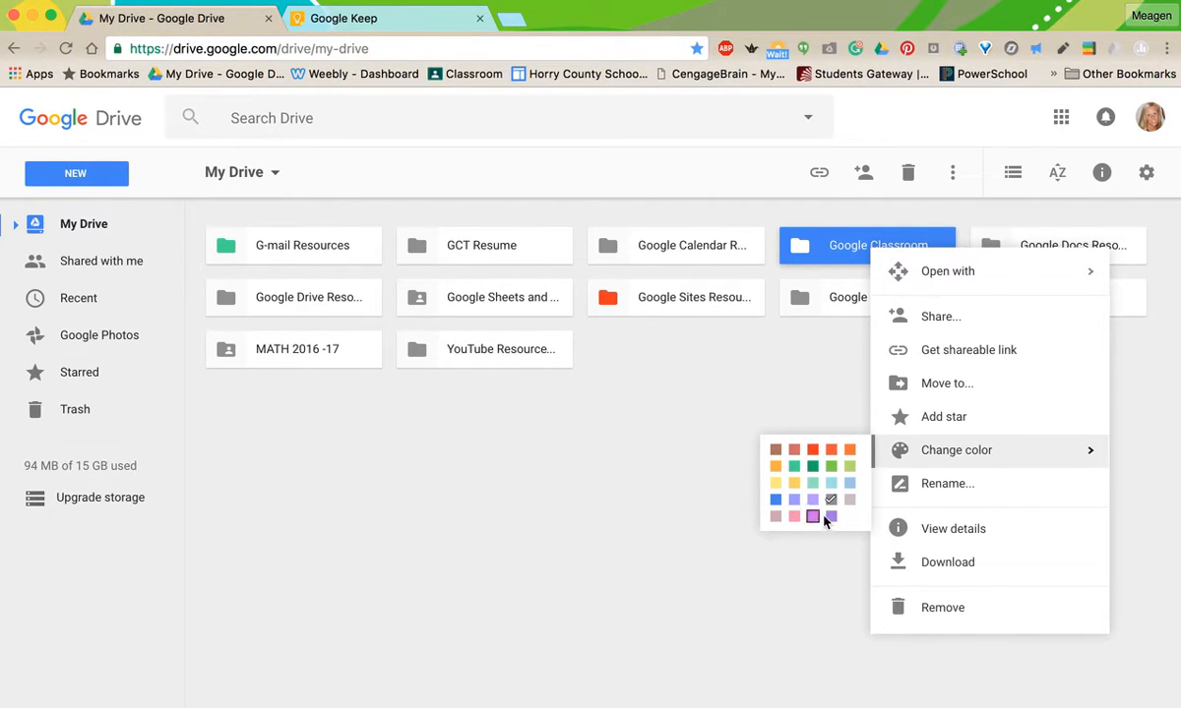
left_click(812, 515)
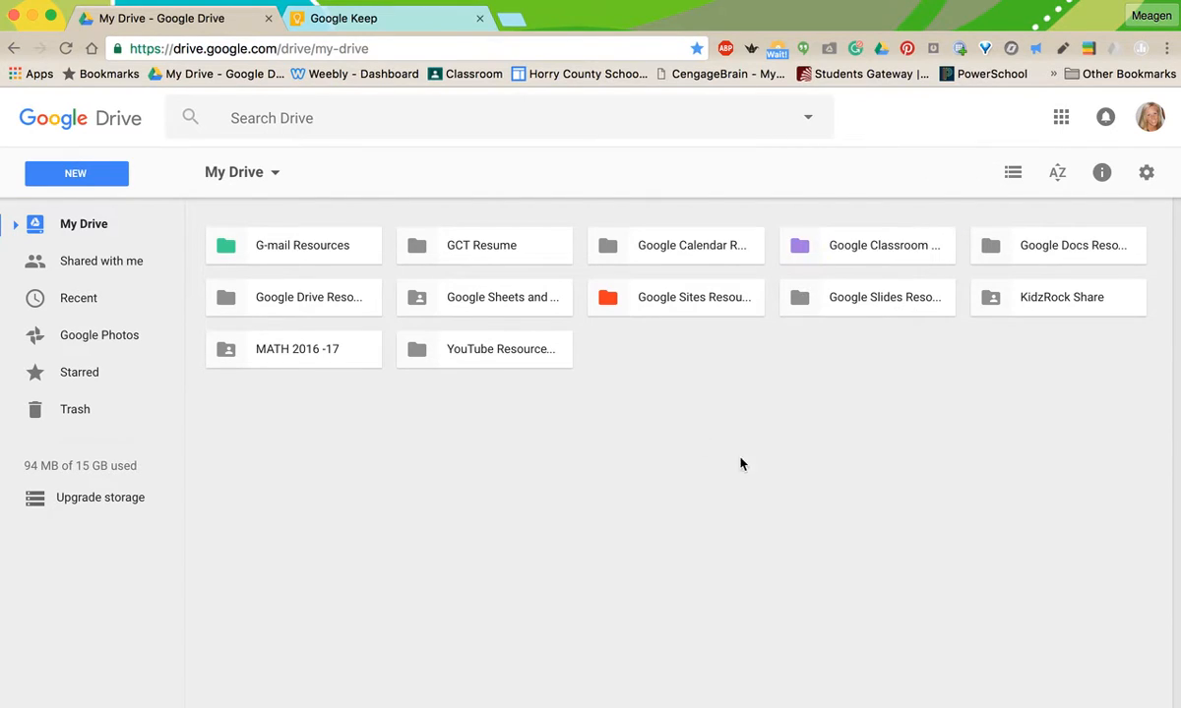
mouse_move(595, 350)
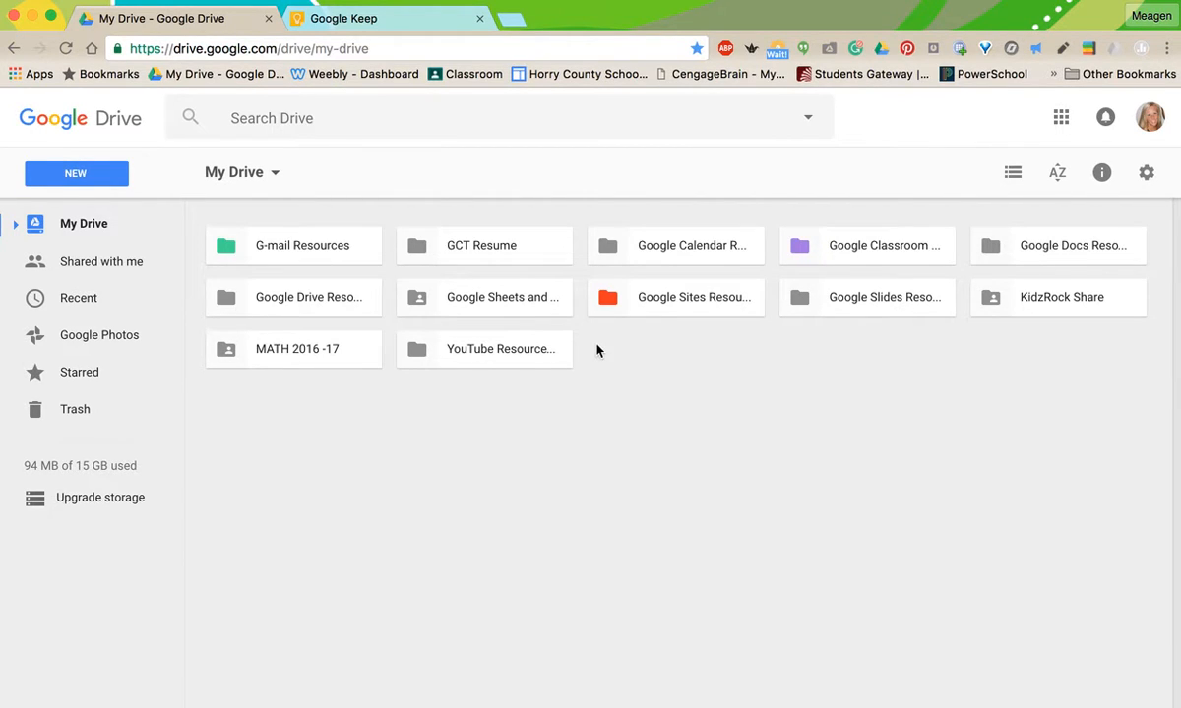
mouse_move(594, 355)
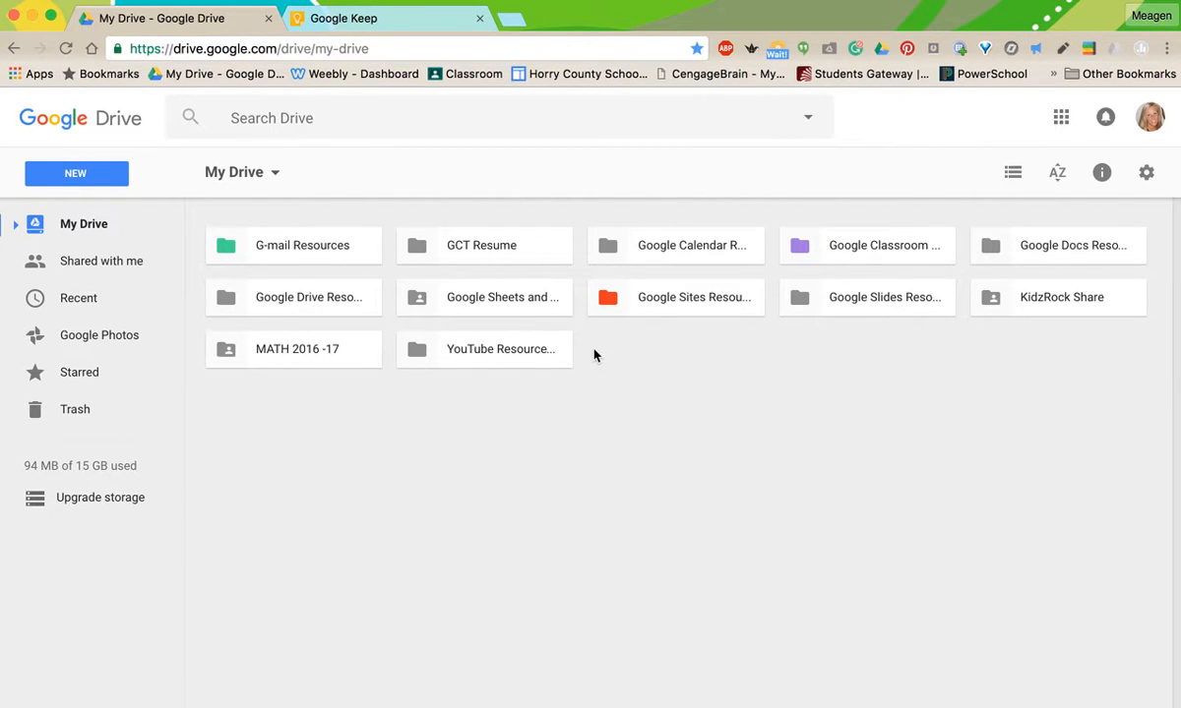
mouse_move(206, 327)
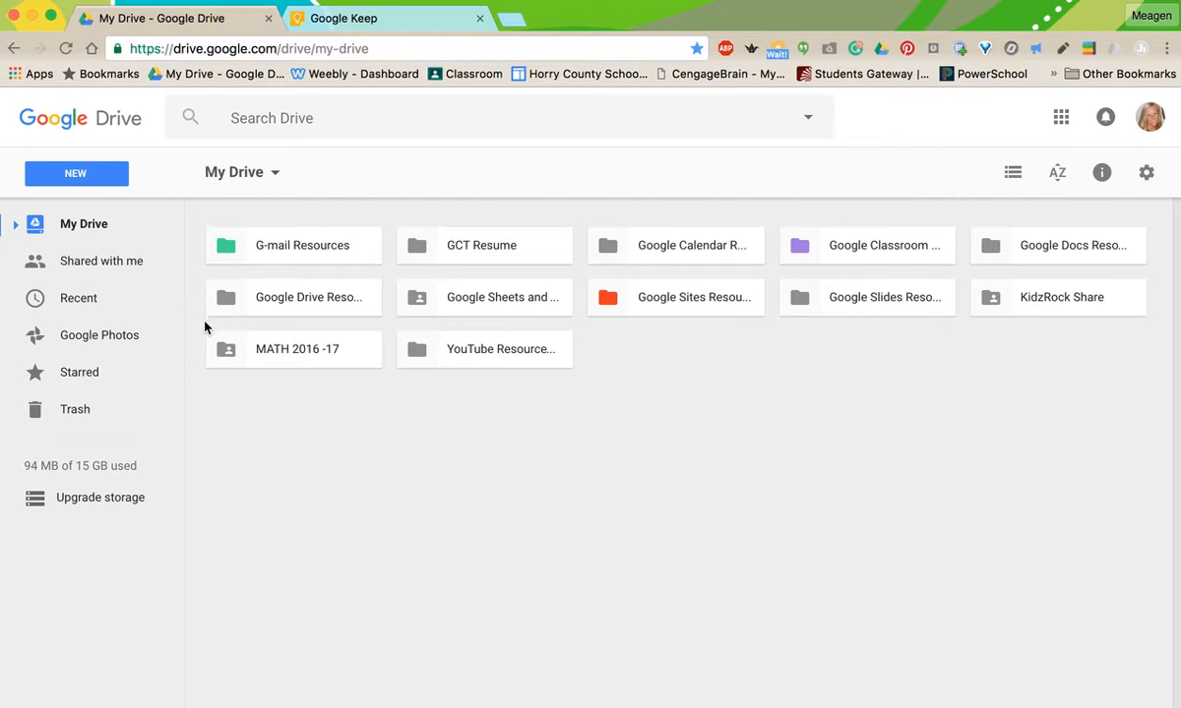
Color the starred 3rd Grade 2016 folder yellow from the Starred view.
left_click(80, 372)
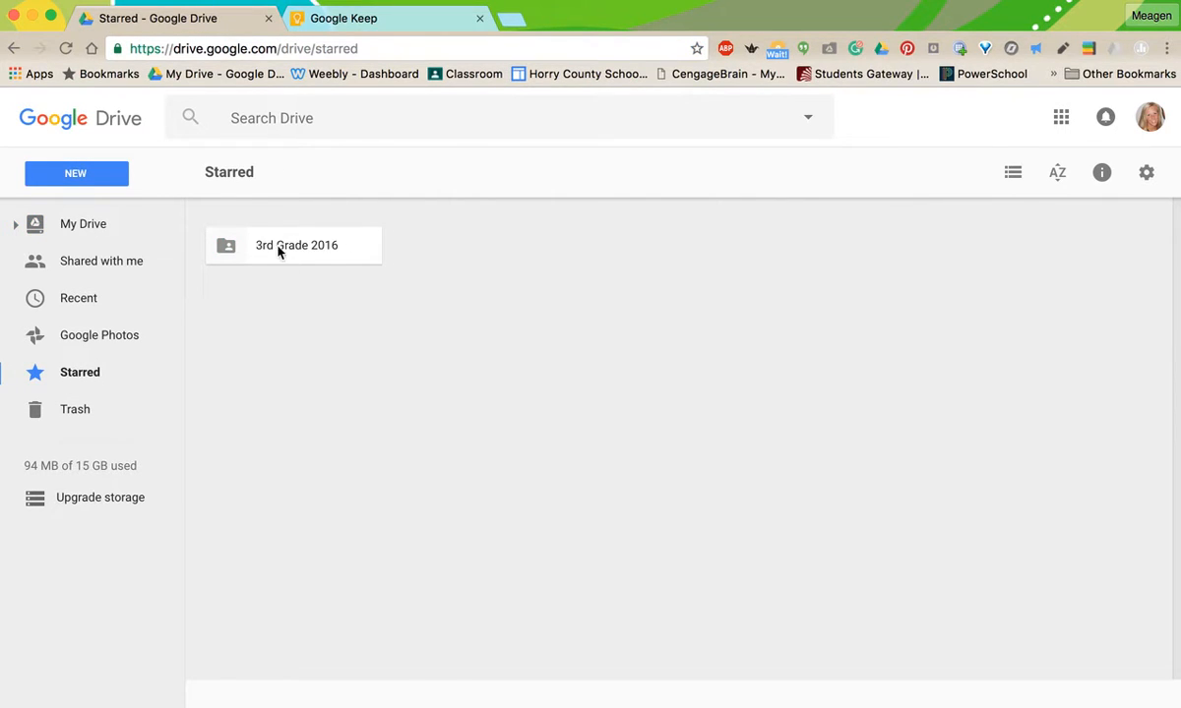
right_click(297, 245)
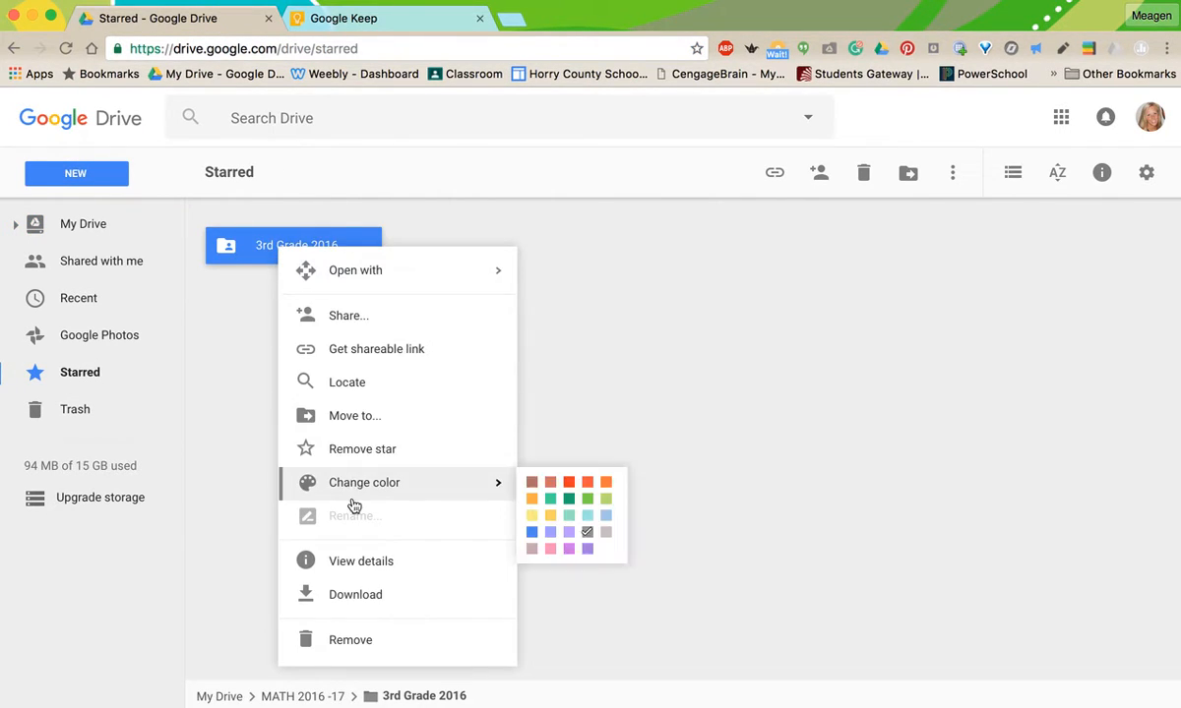
left_click(566, 403)
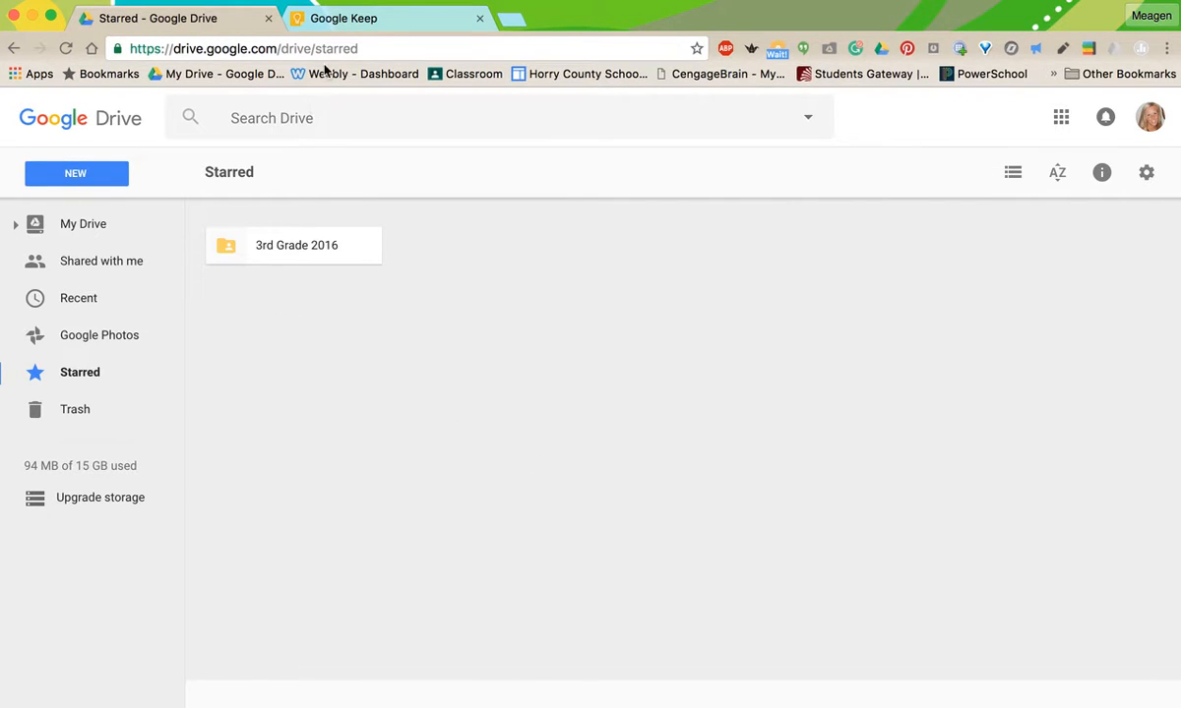
Tick off 'Color Coding Files' in Keep, then browse Drive's Recent files list.
left_click(343, 18)
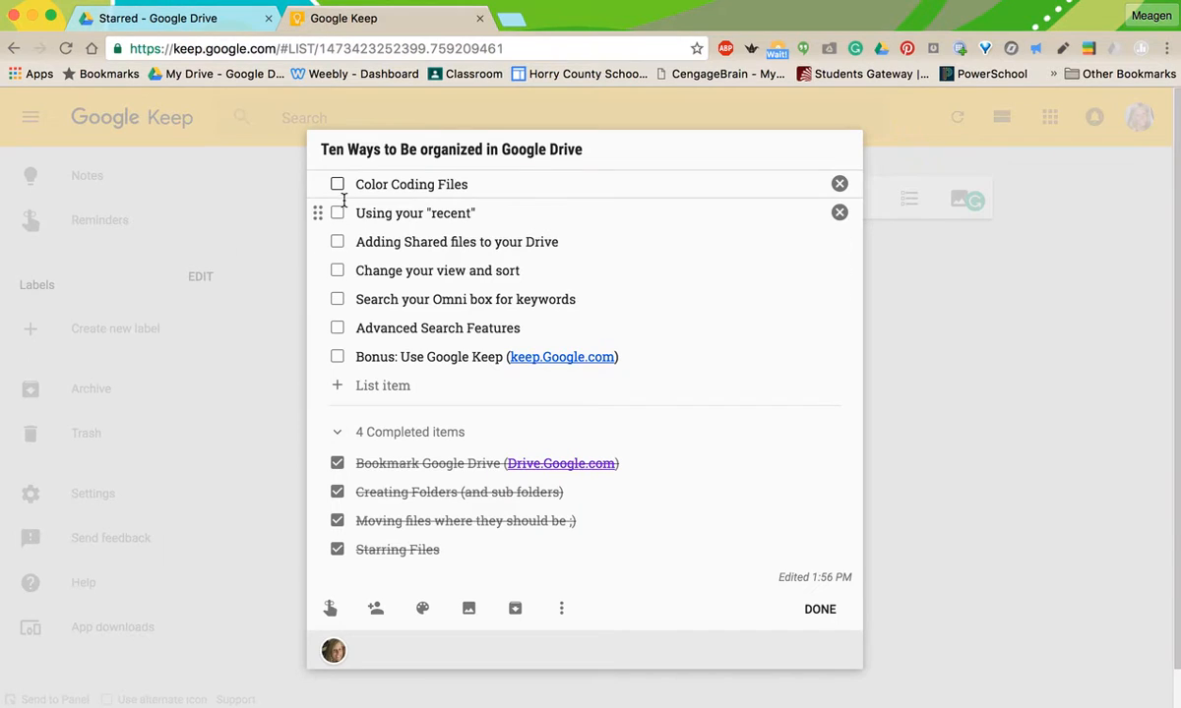
left_click(338, 184)
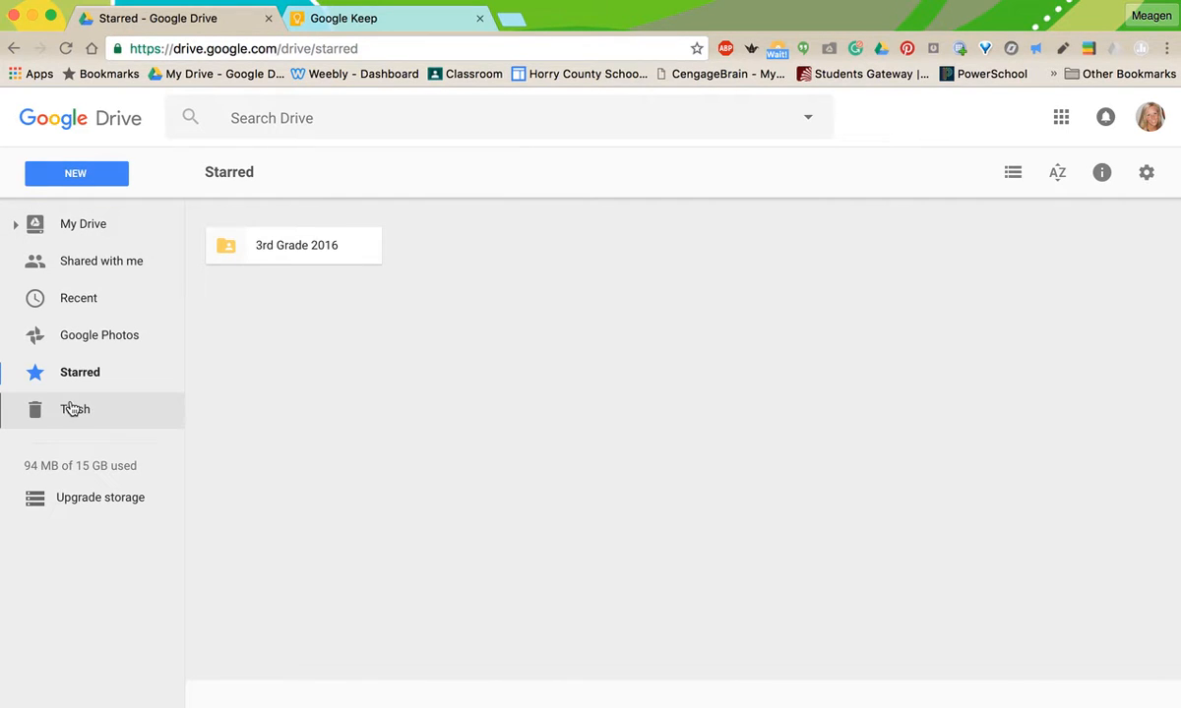
mouse_move(78, 299)
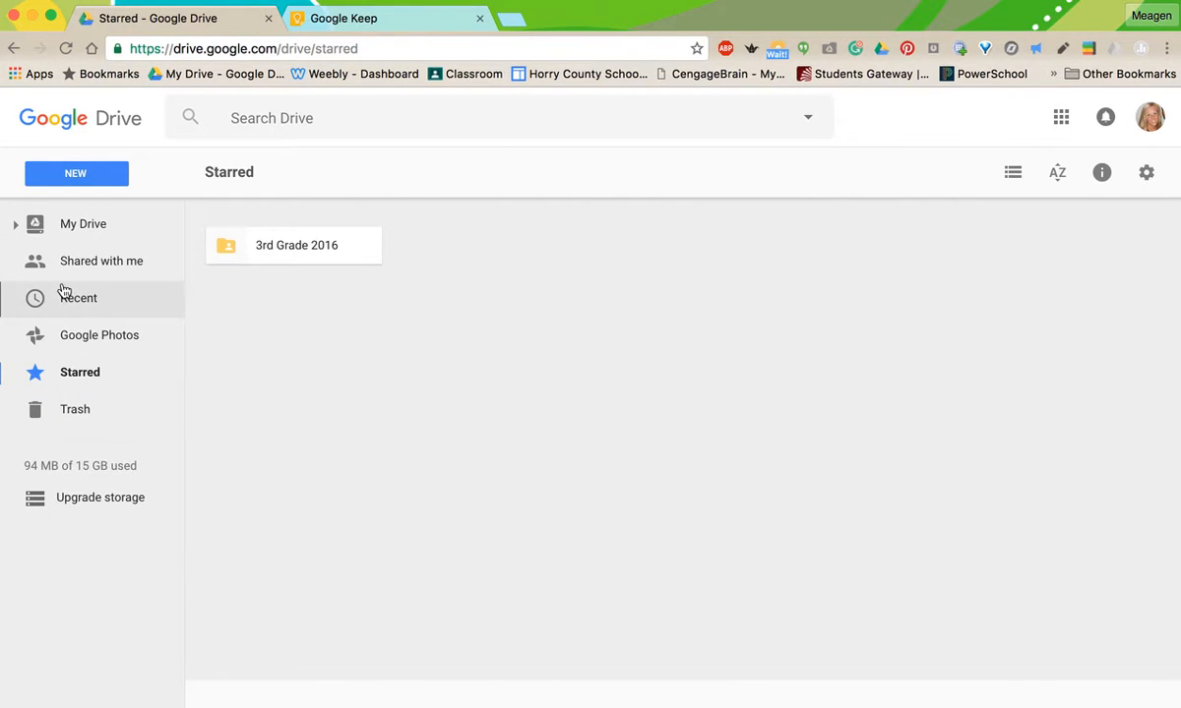
left_click(79, 298)
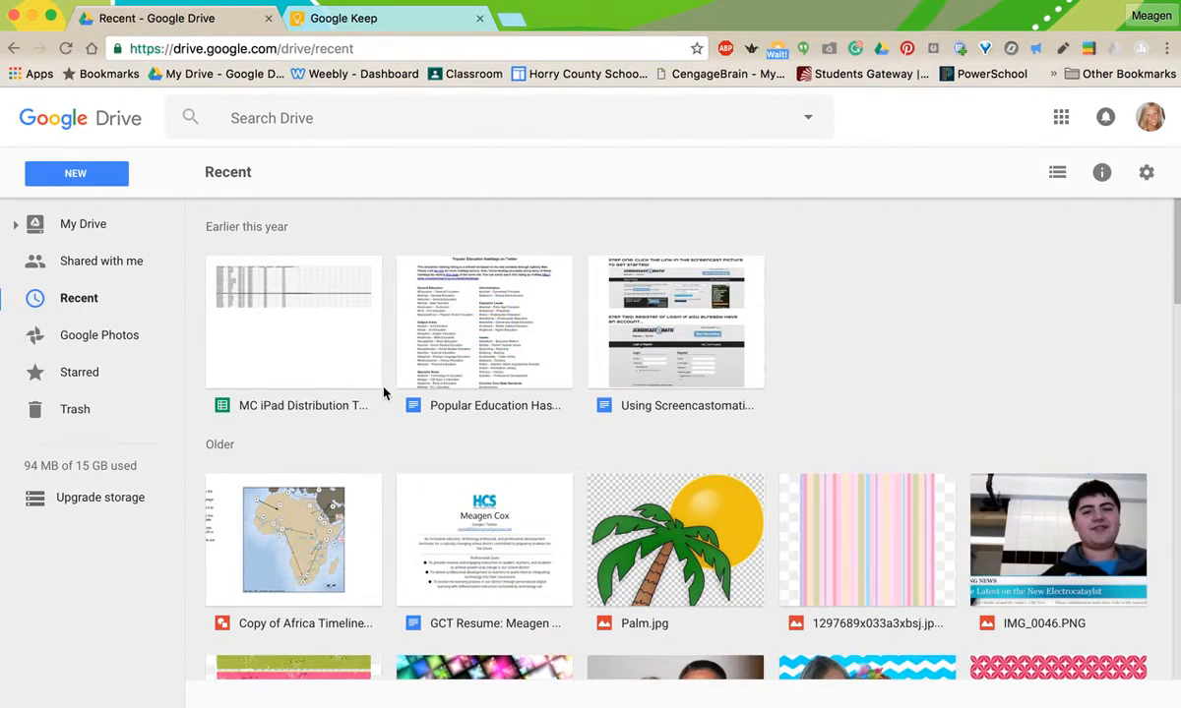
scroll("down", 3)
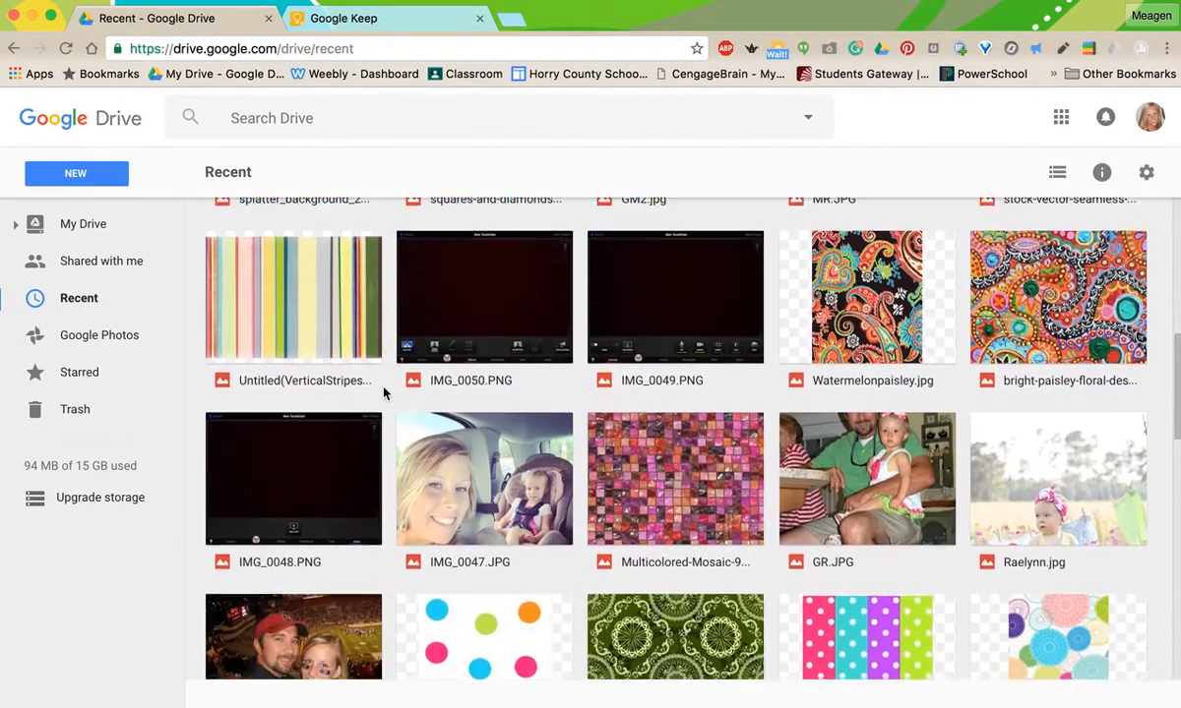
scroll("down", 3)
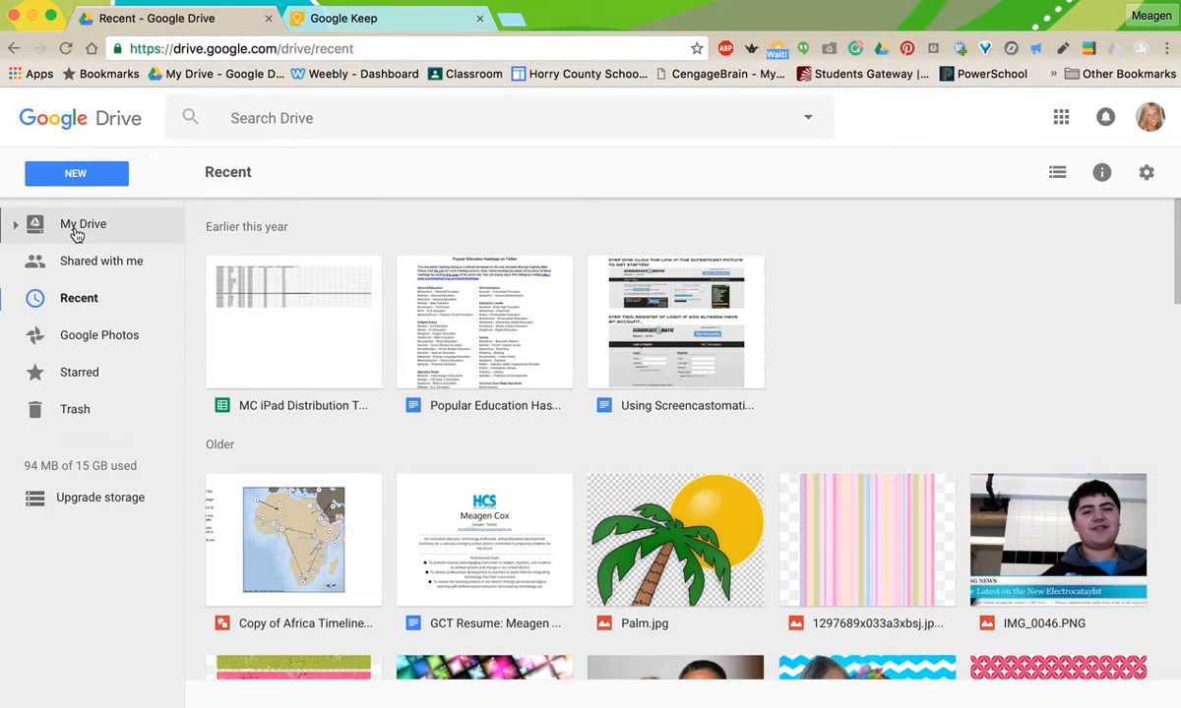
mouse_move(88, 240)
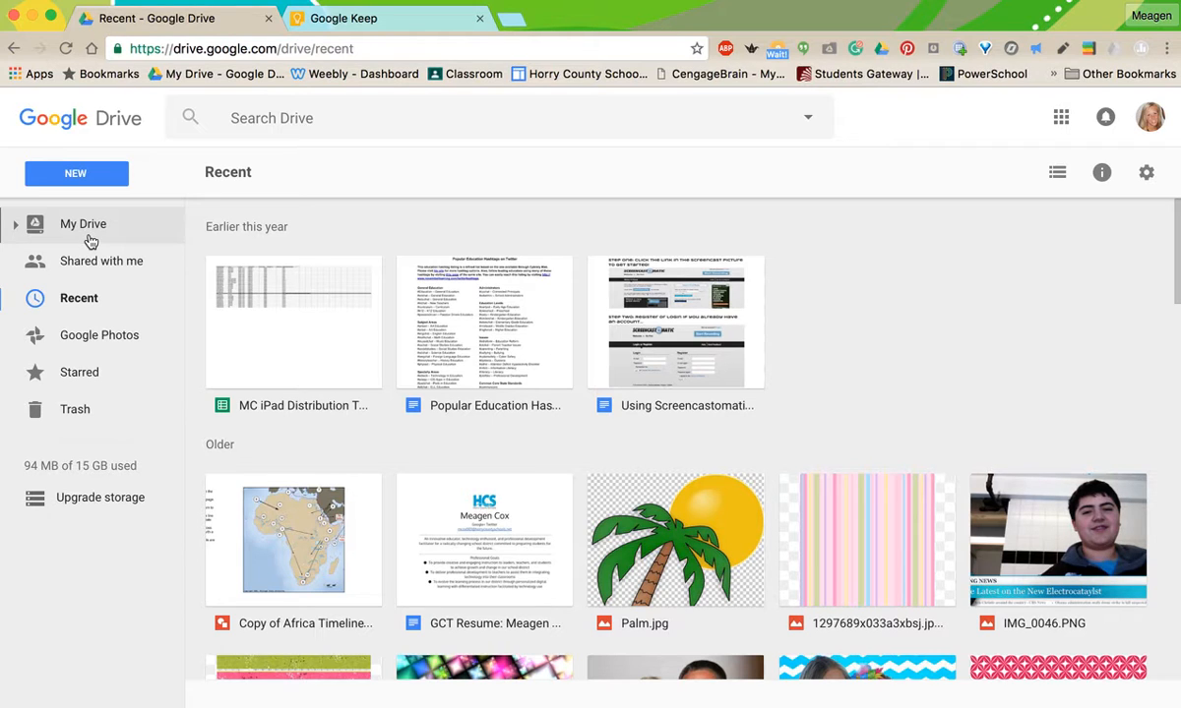
Tick off 'Using your recent' in Keep, then open Shared with me in Drive.
left_click(83, 223)
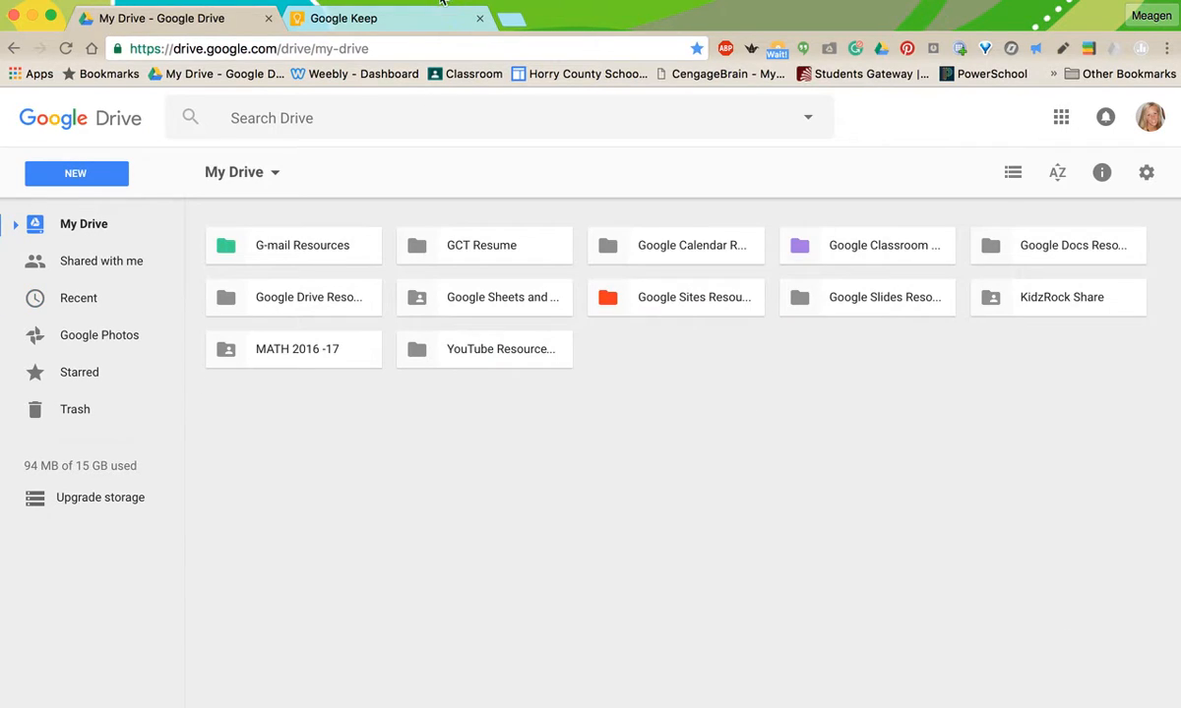
left_click(344, 18)
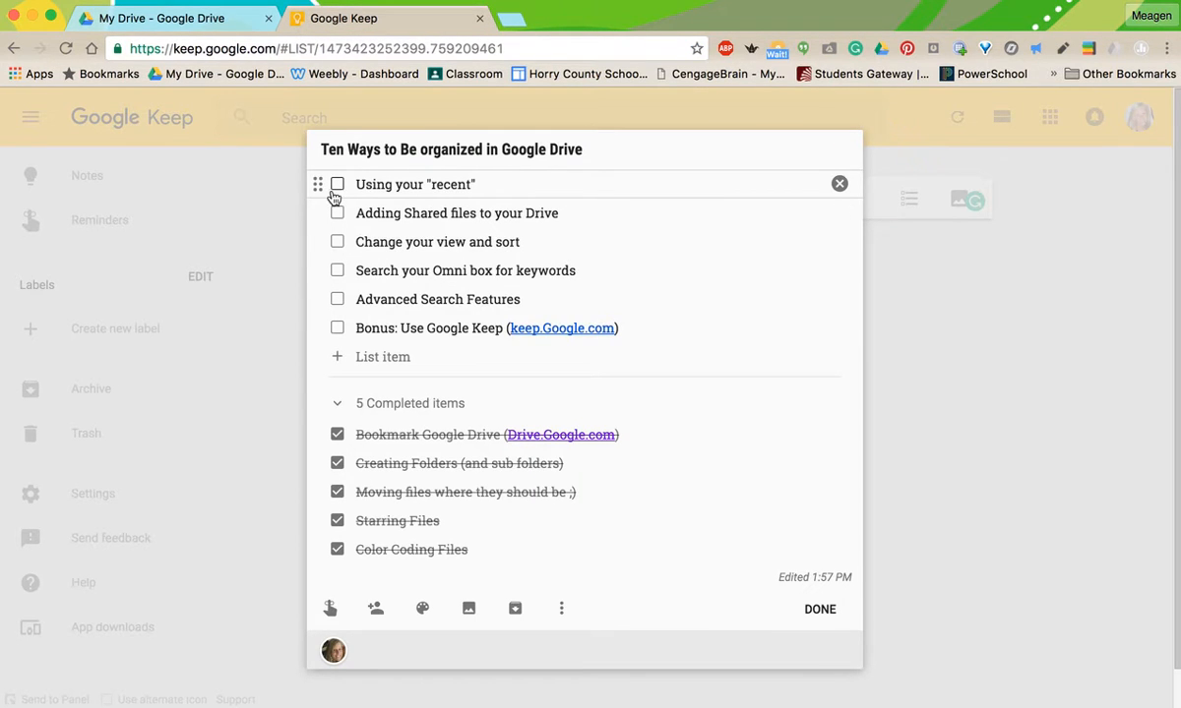
left_click(337, 184)
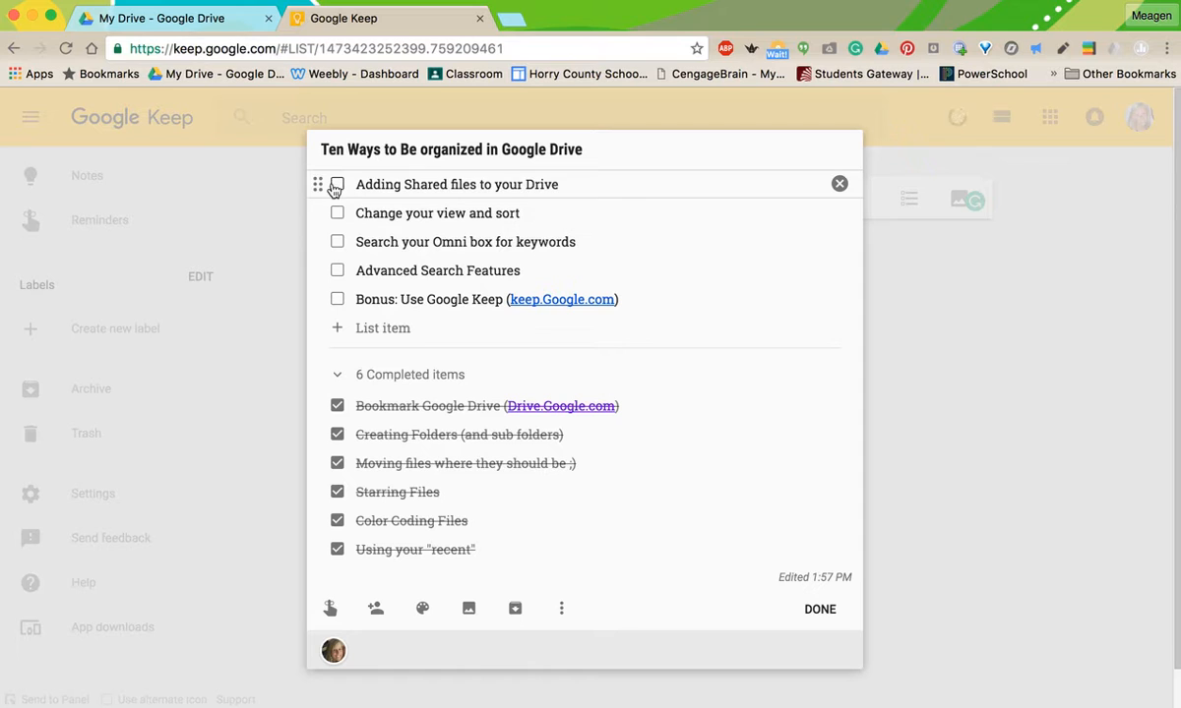
left_click(168, 17)
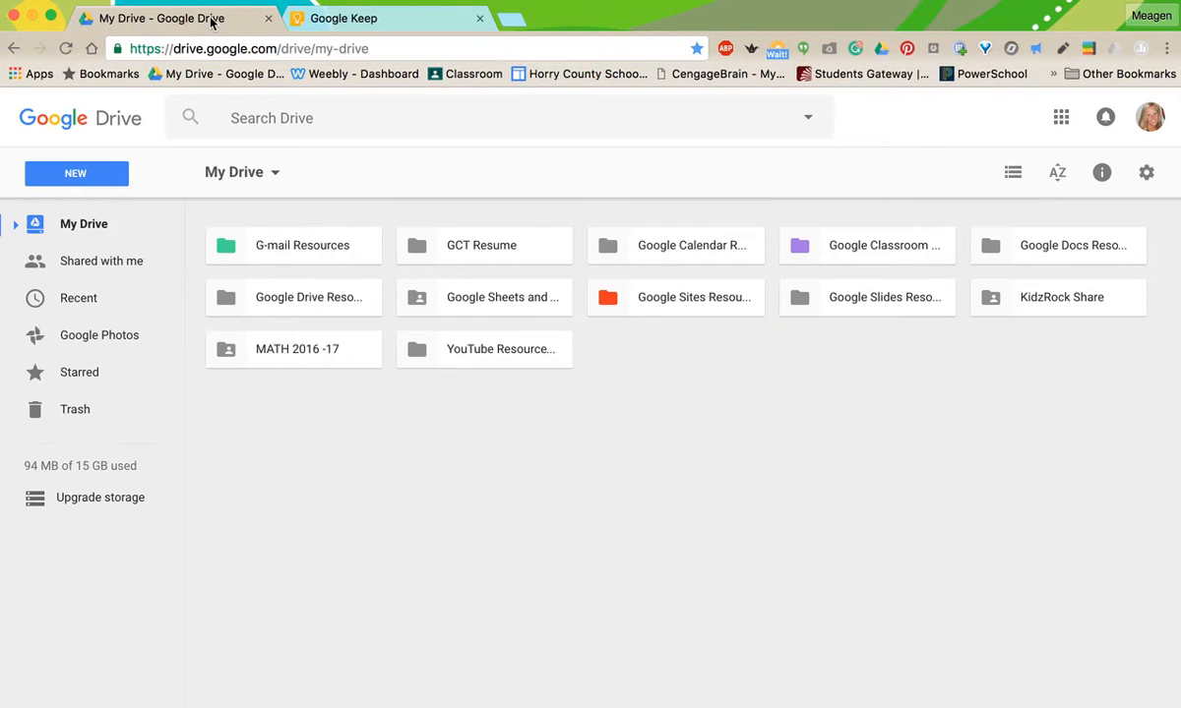
mouse_move(102, 261)
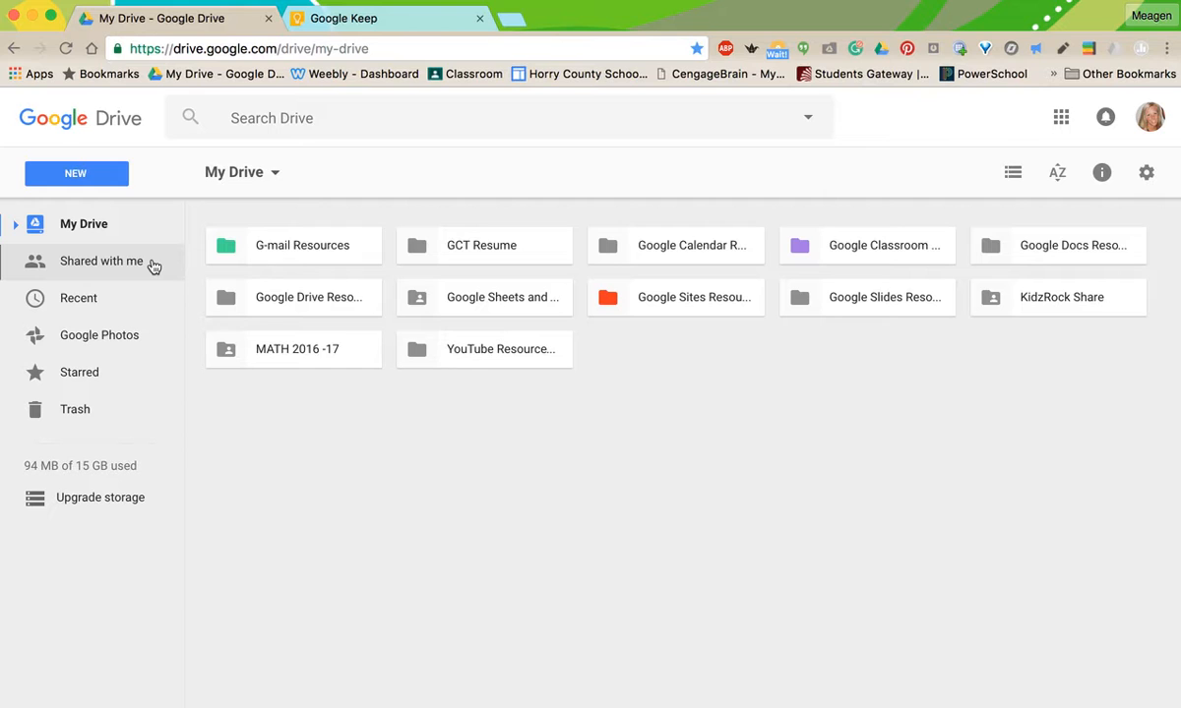
left_click(102, 260)
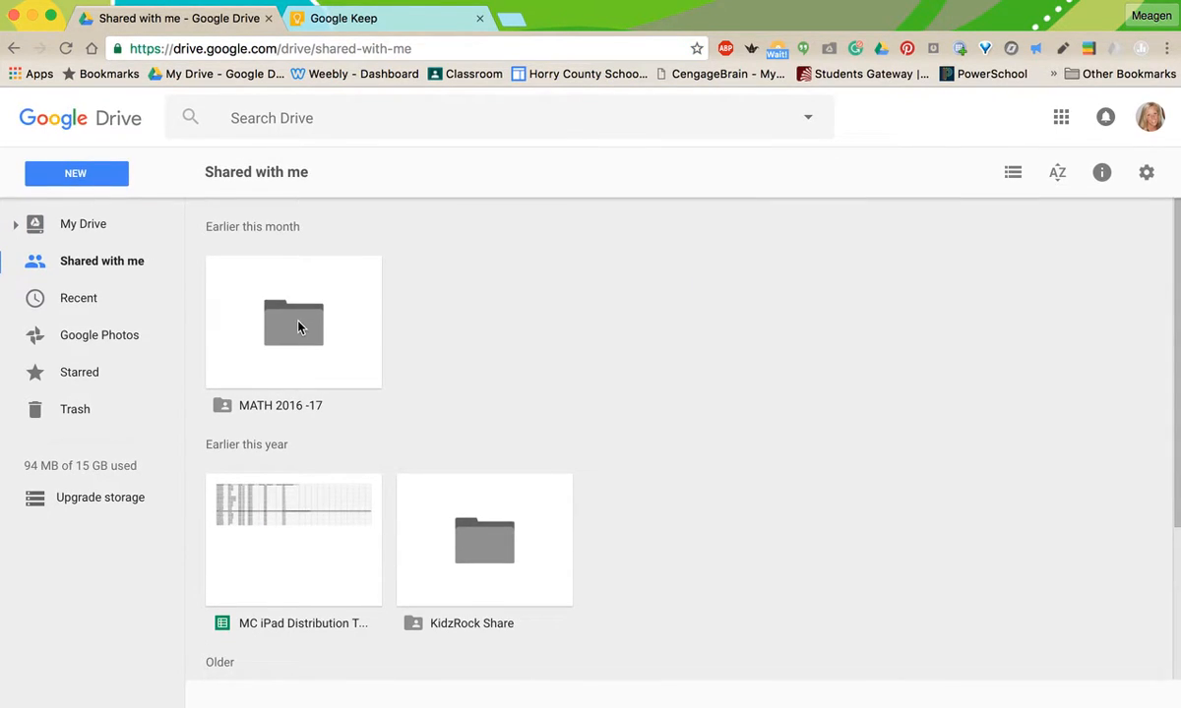
mouse_move(293, 324)
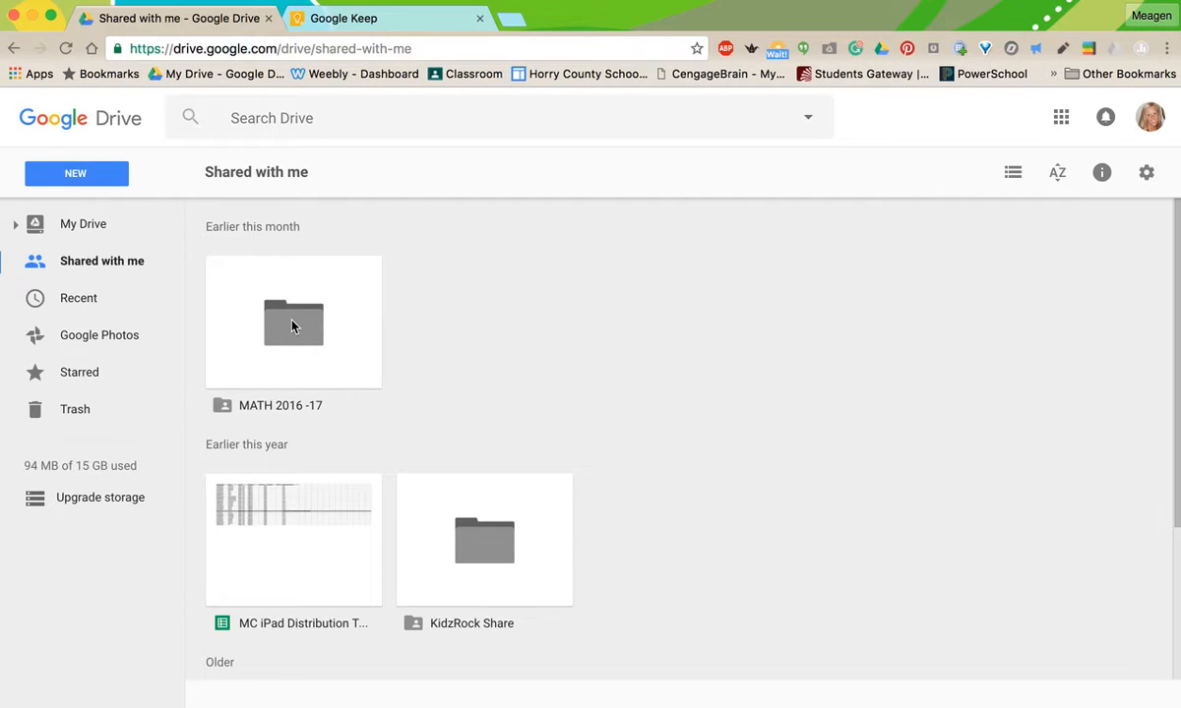
mouse_move(293, 330)
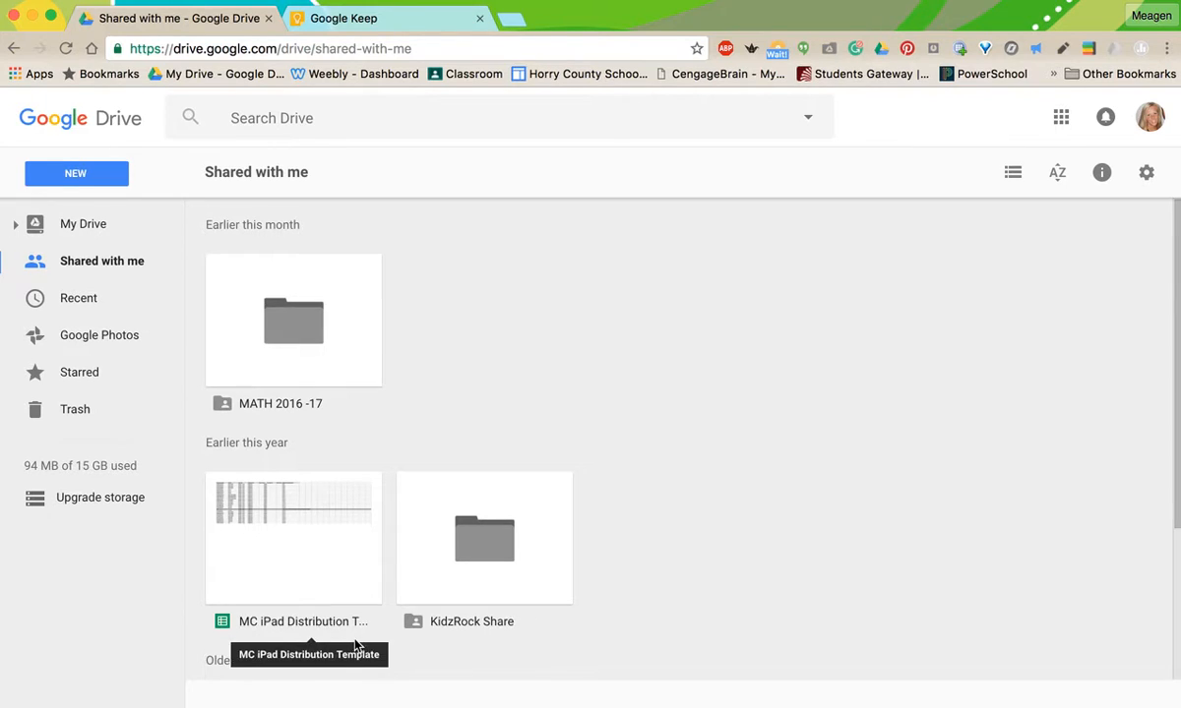
Bring up the right-click action menu for the shared MATH 2016 -17 folder in Shared with me.
left_click(293, 322)
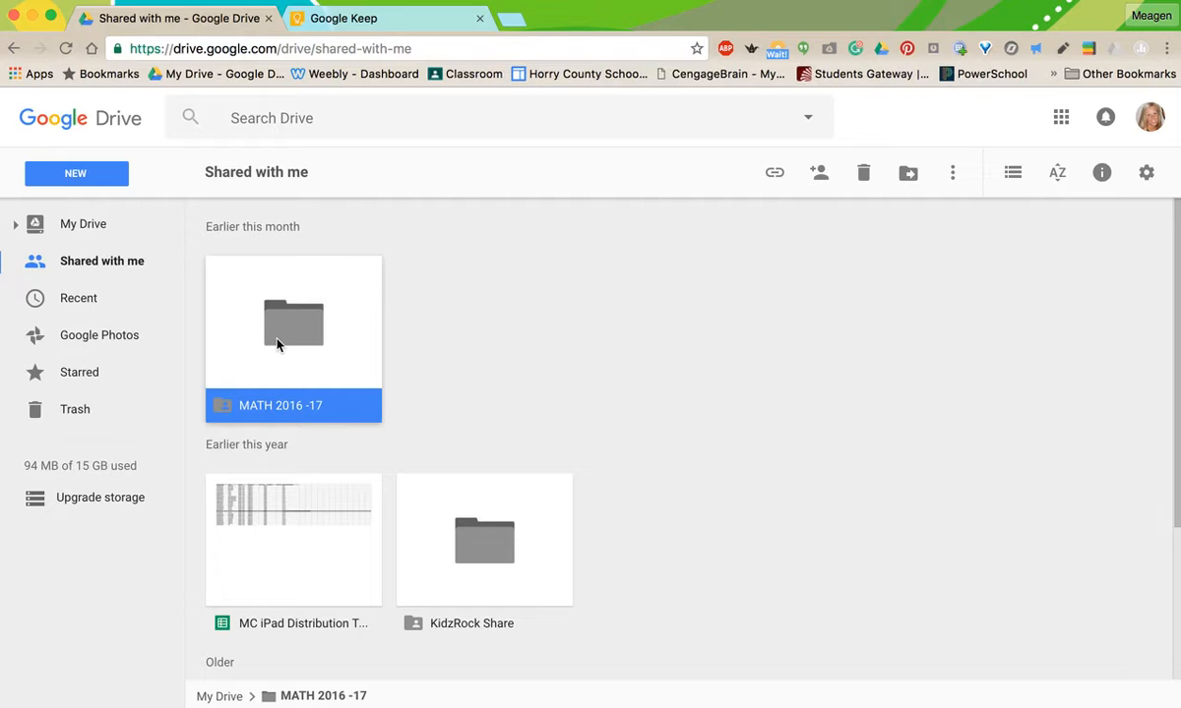
mouse_move(301, 277)
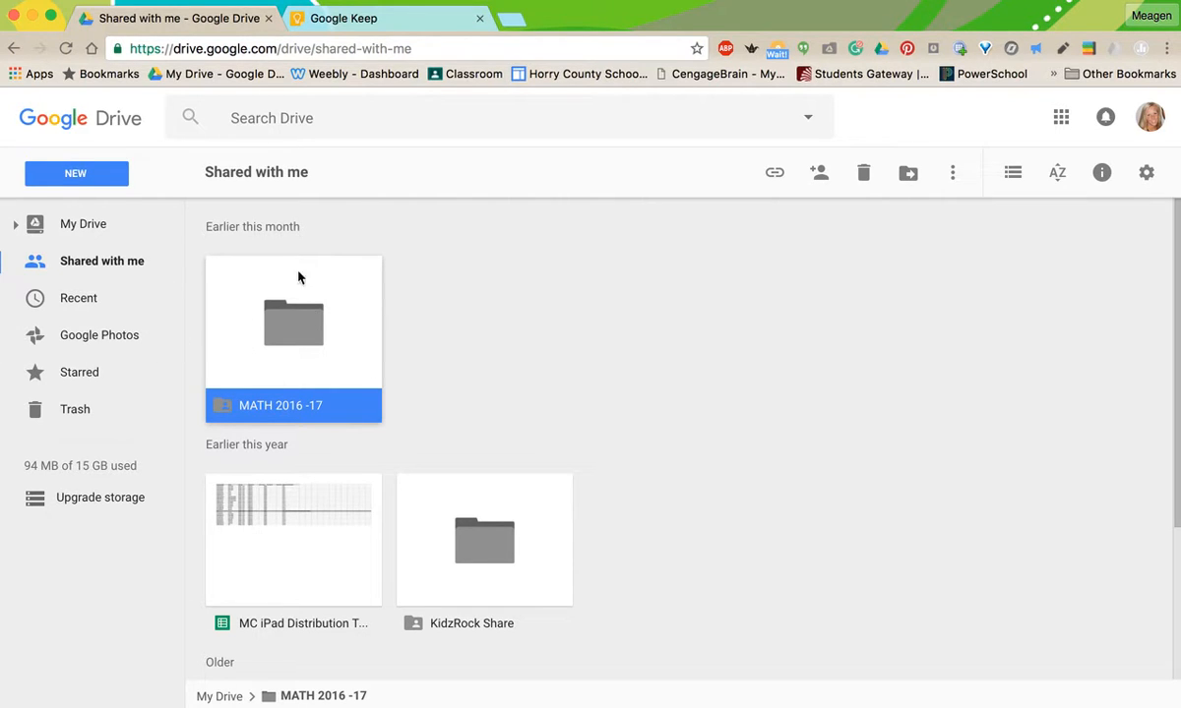
right_click(293, 322)
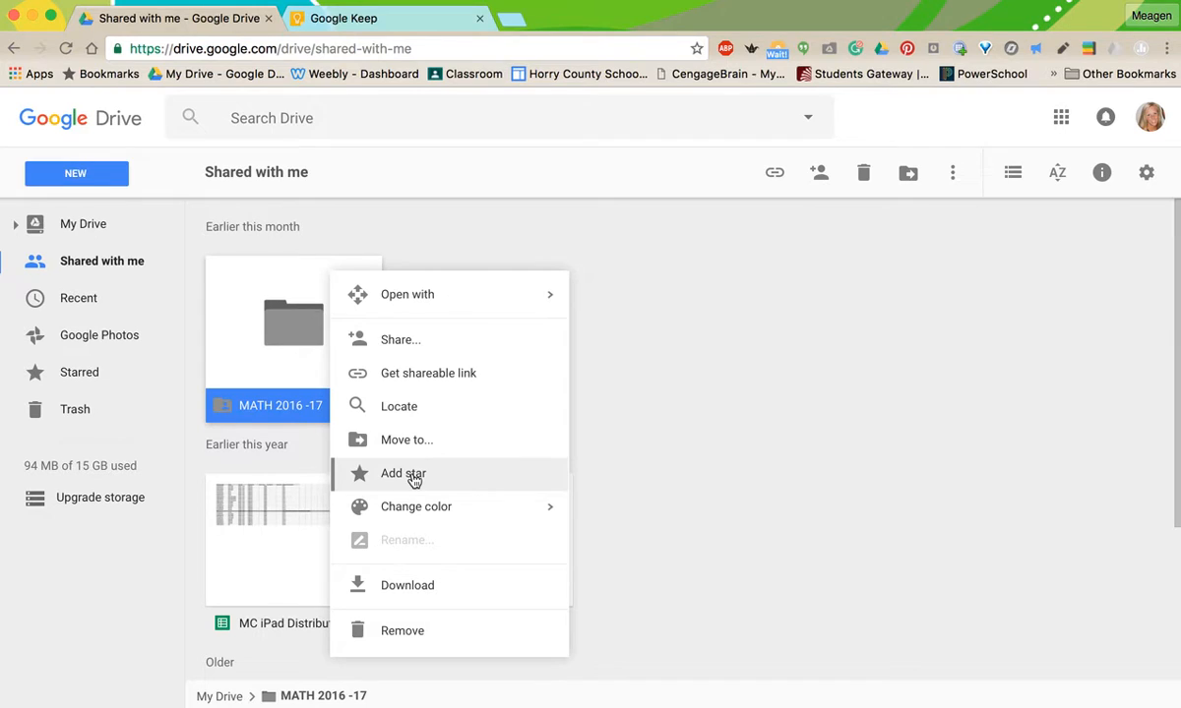
left_click(270, 581)
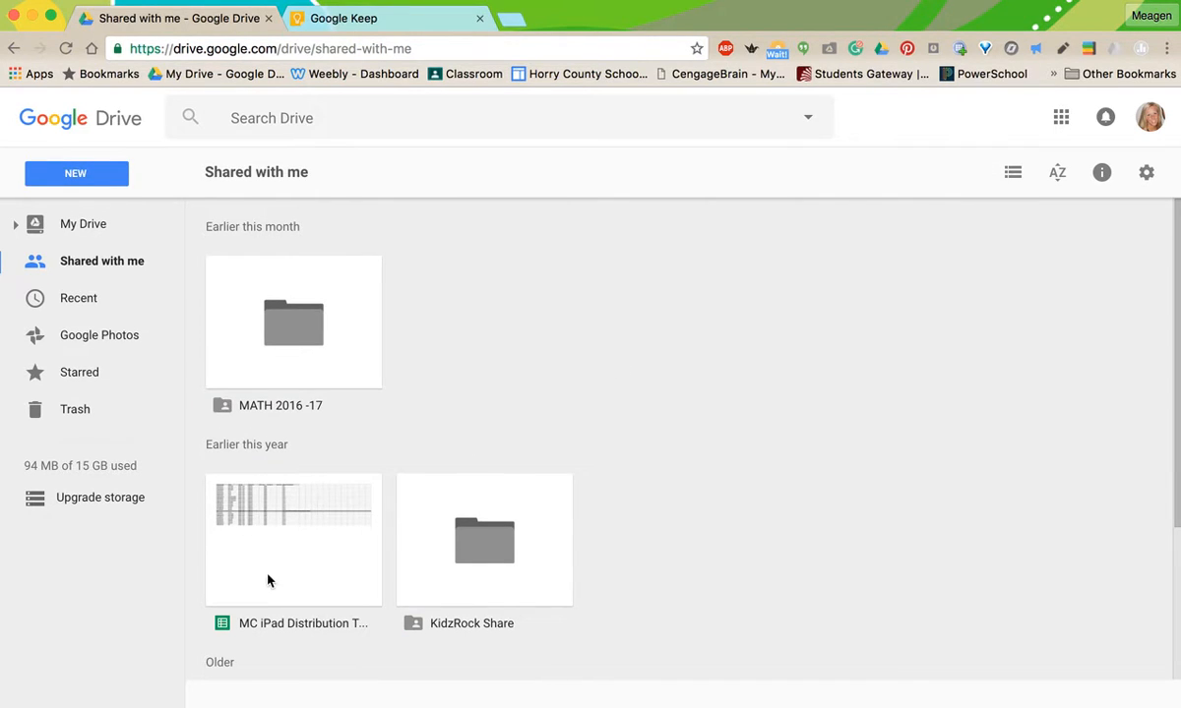
scroll("down", 3)
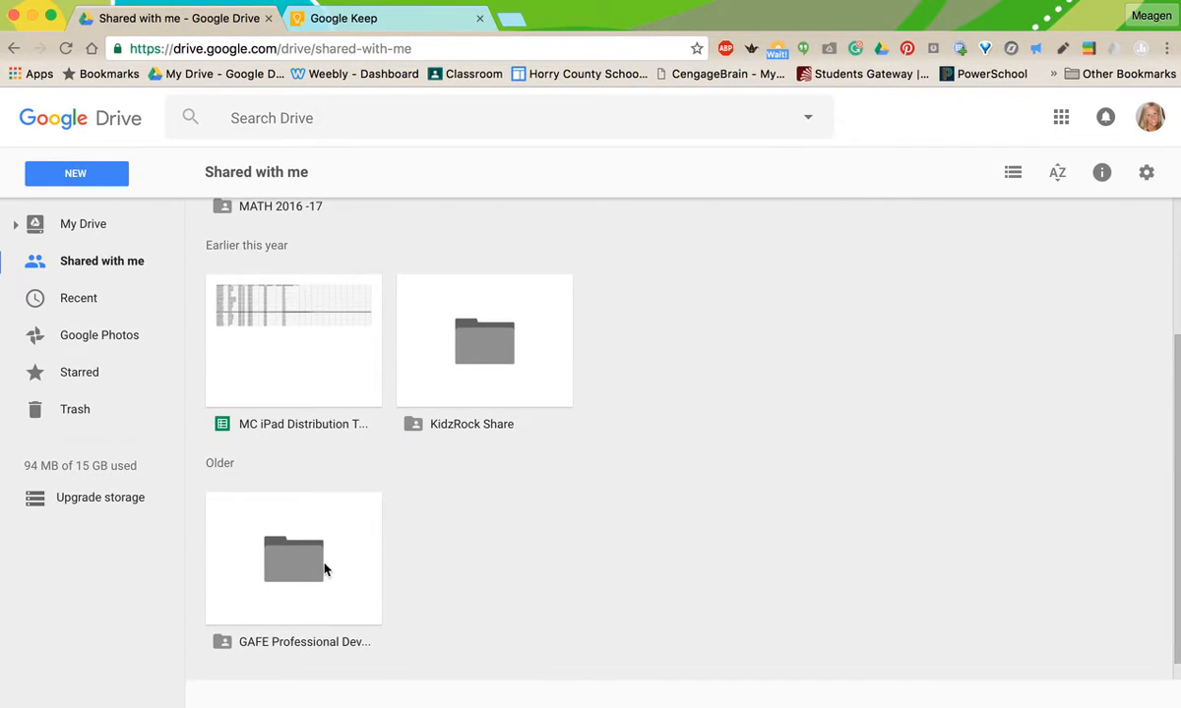
right_click(292, 558)
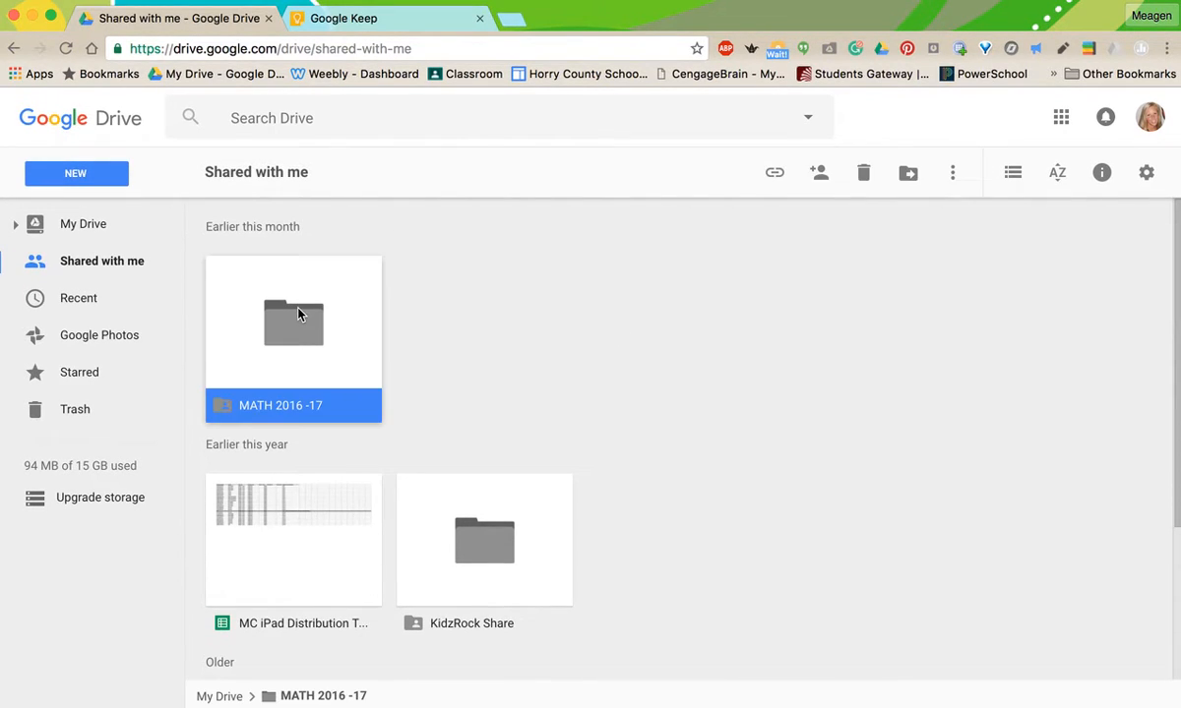
right_click(293, 322)
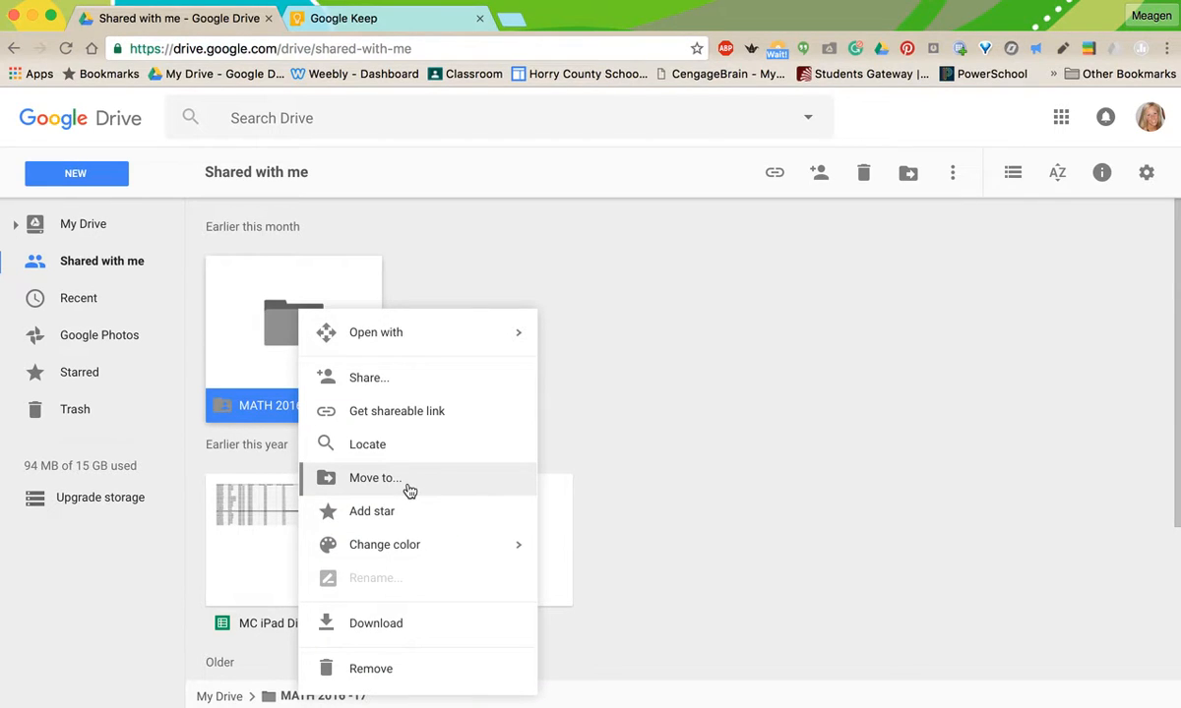
mouse_move(664, 455)
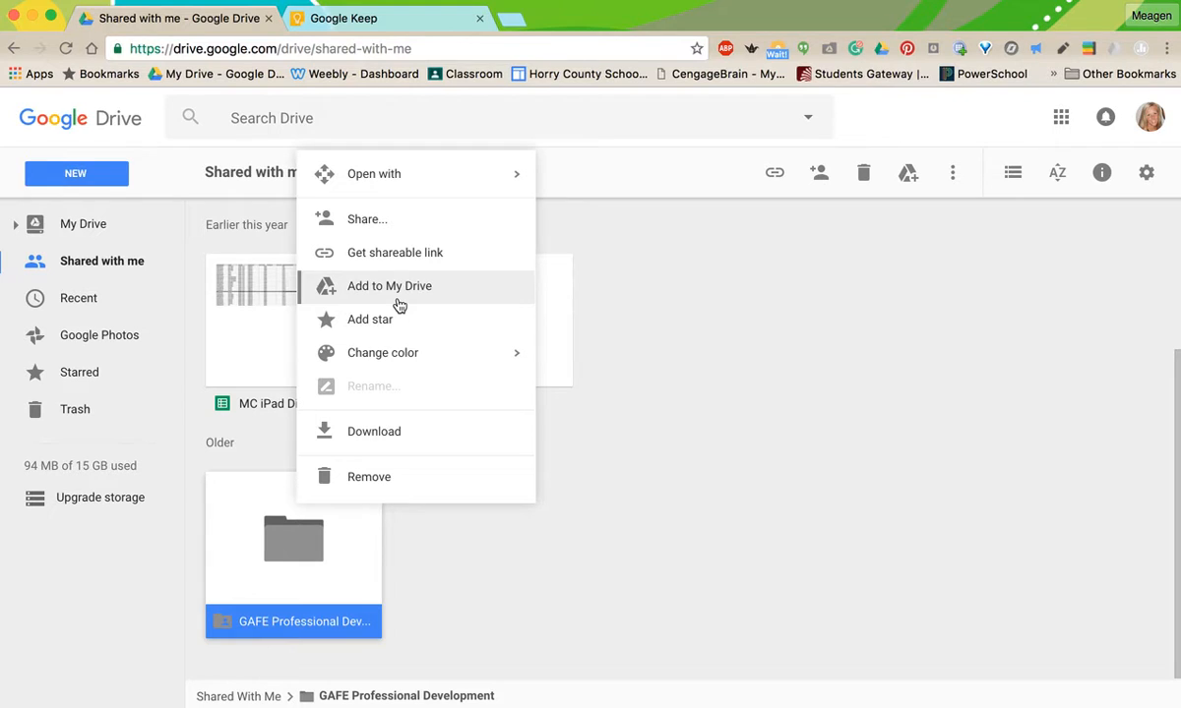
mouse_move(395, 251)
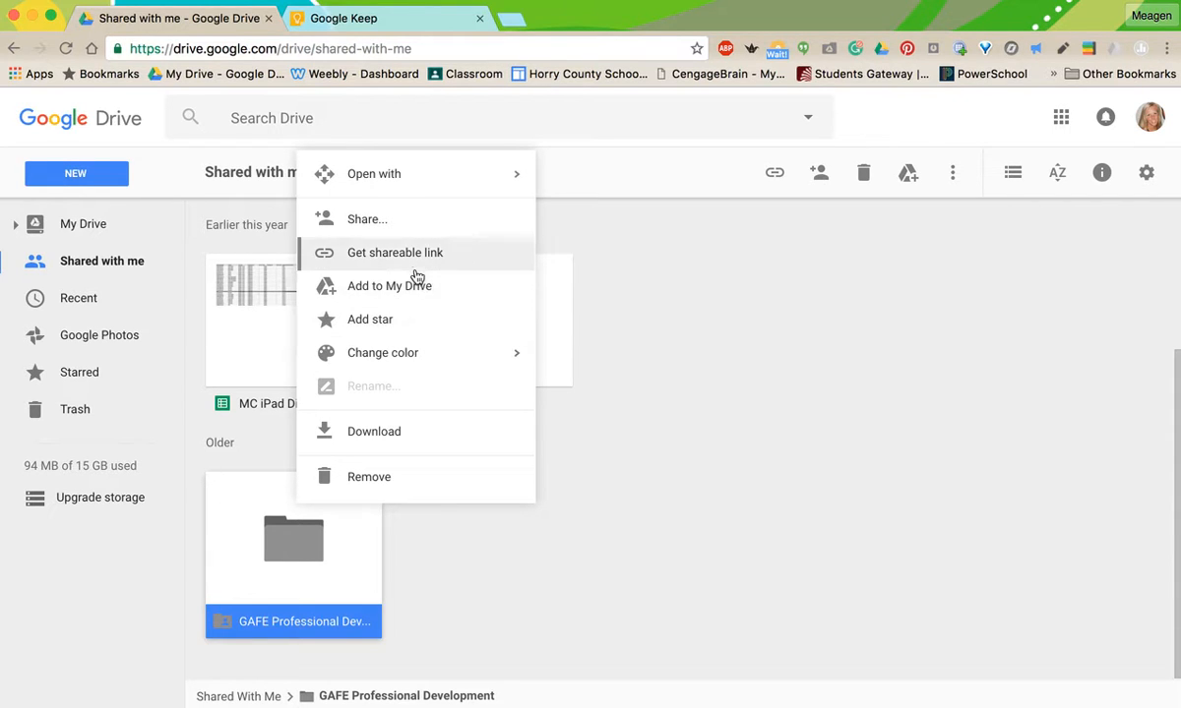
Add the GAFE Professional Development folder to My Drive, confirm it there, then view Shared with me.
left_click(389, 285)
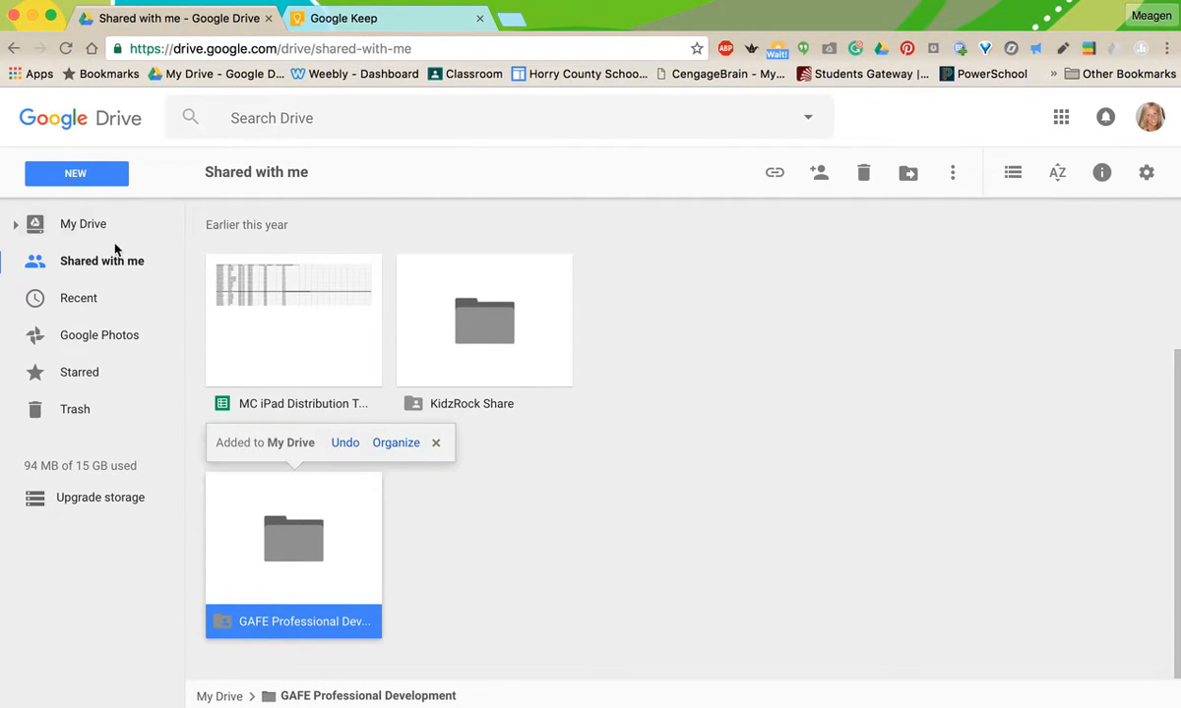
left_click(84, 224)
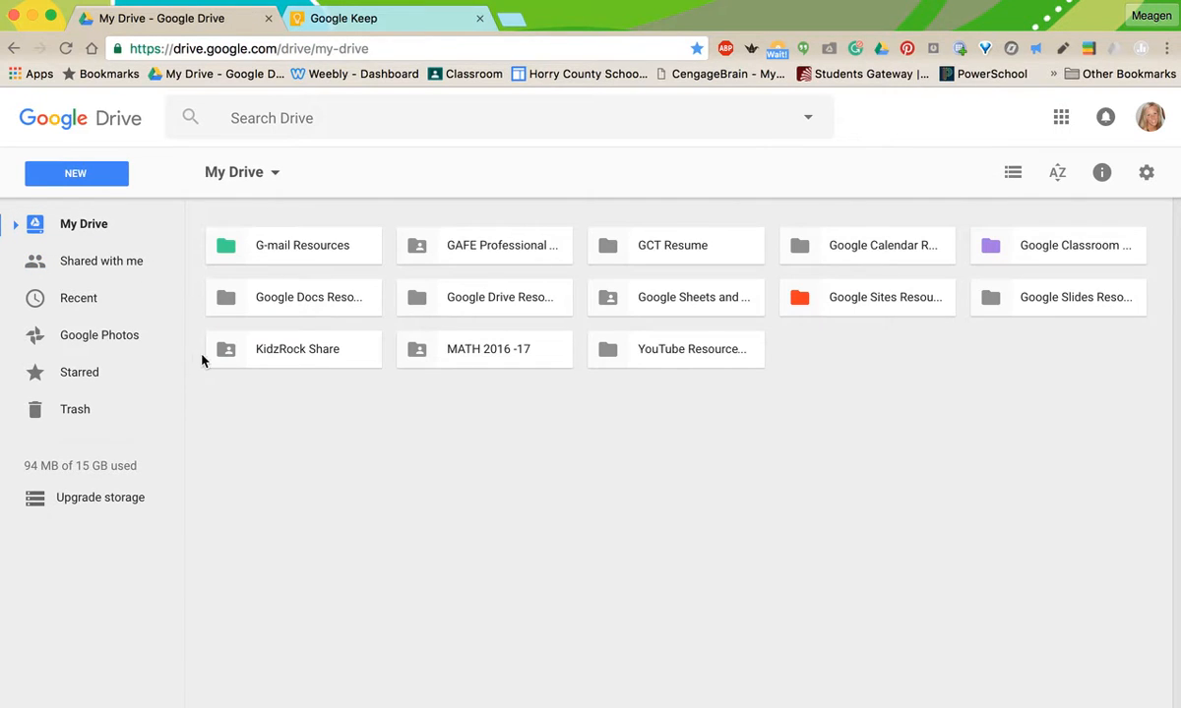
mouse_move(926, 349)
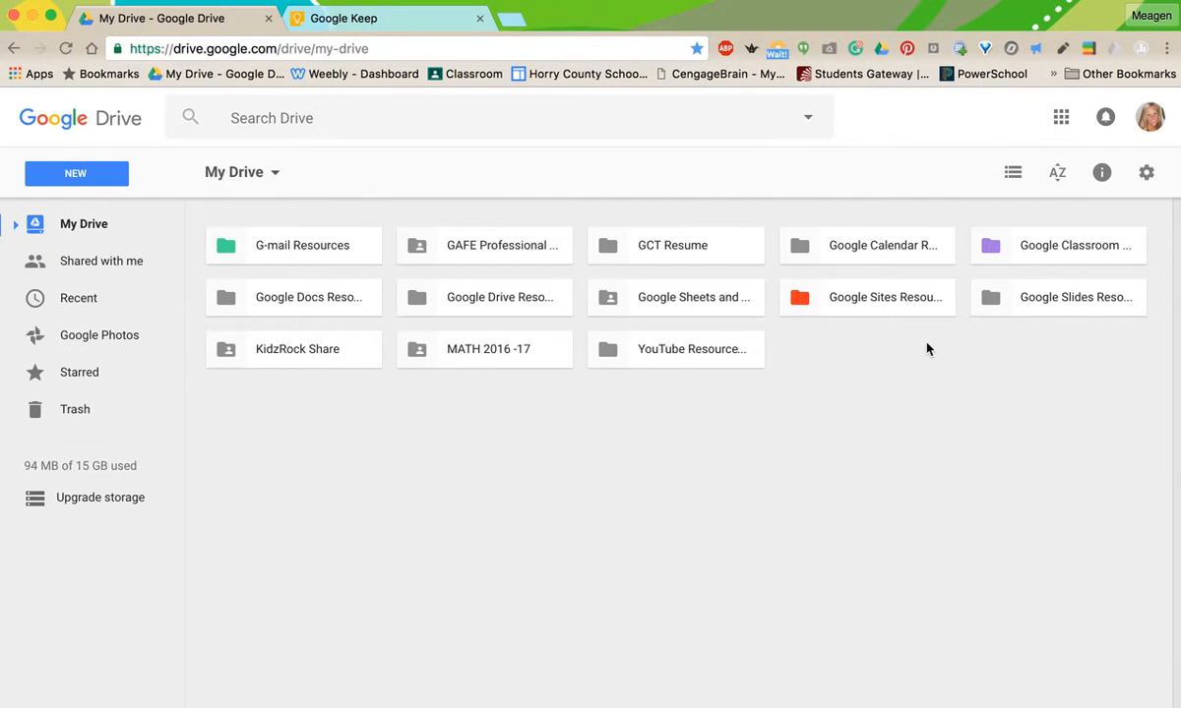
left_click(483, 245)
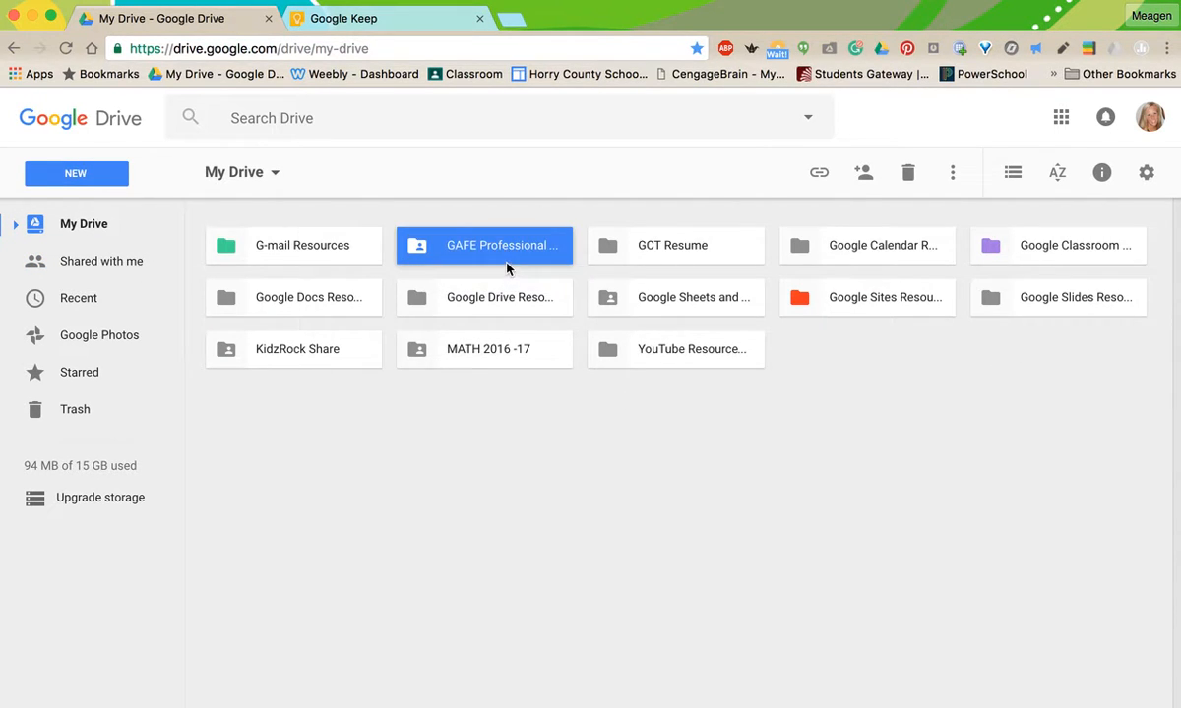
mouse_move(490, 237)
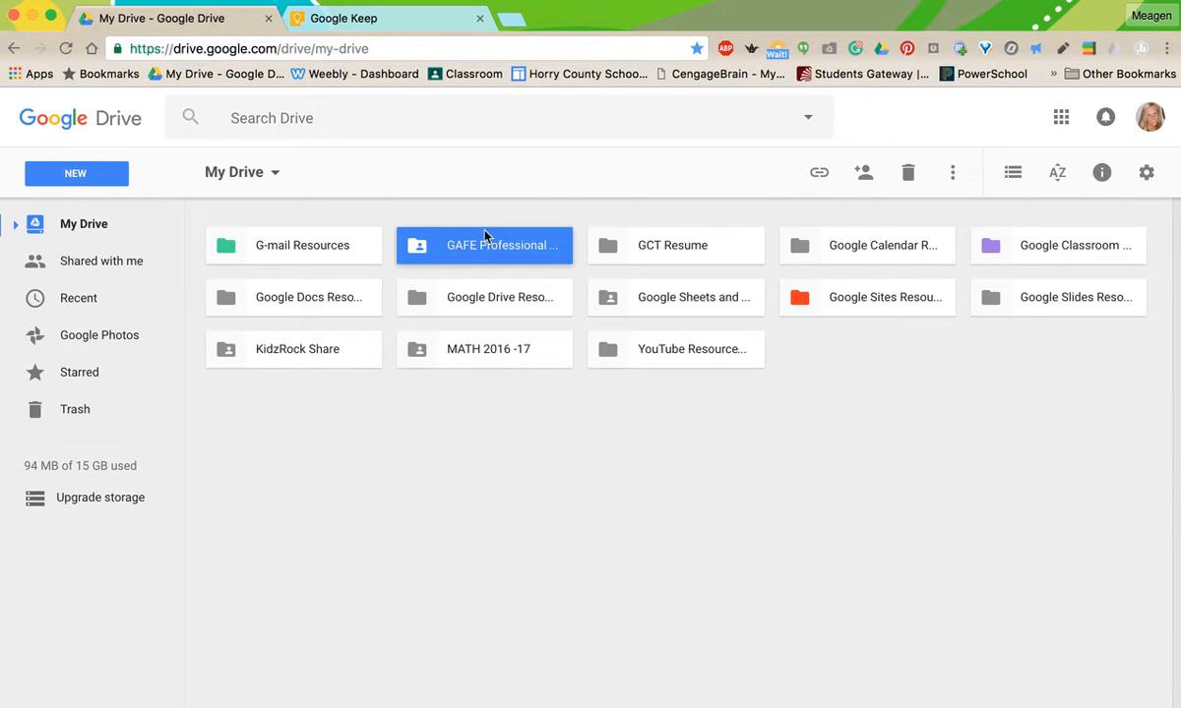
left_click(102, 260)
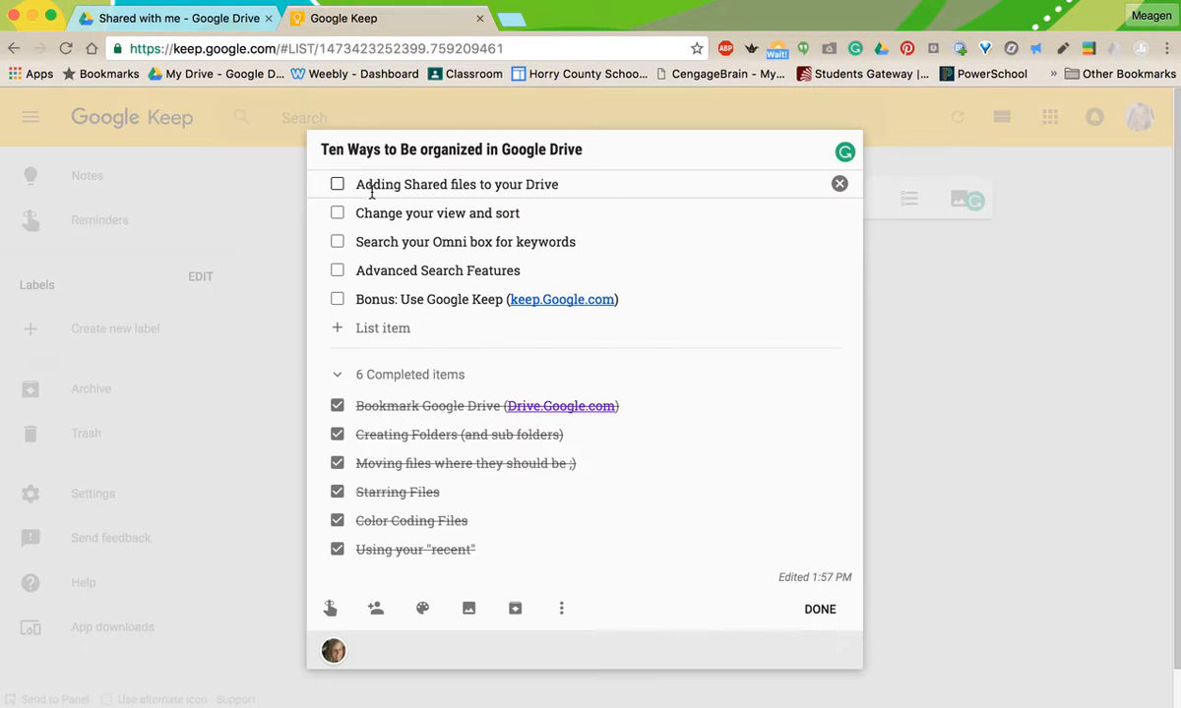
Tick 'Adding Shared files to your Drive' in Keep and return to the Drive tab.
left_click(338, 184)
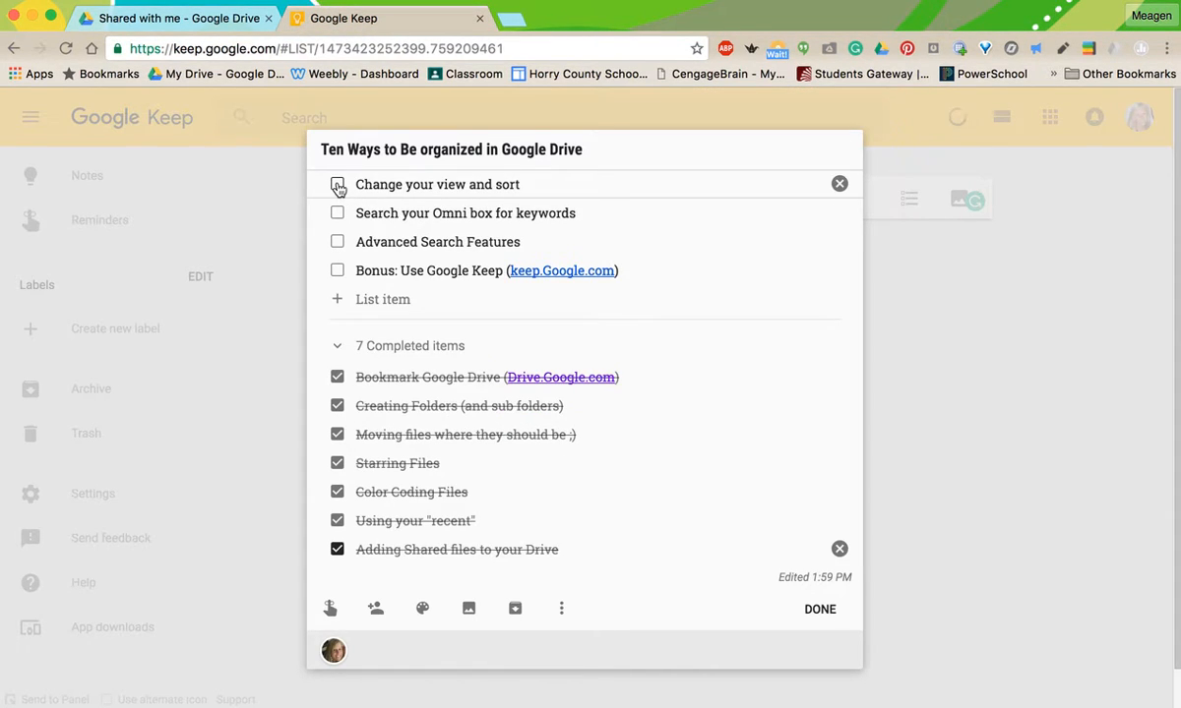
left_click(337, 184)
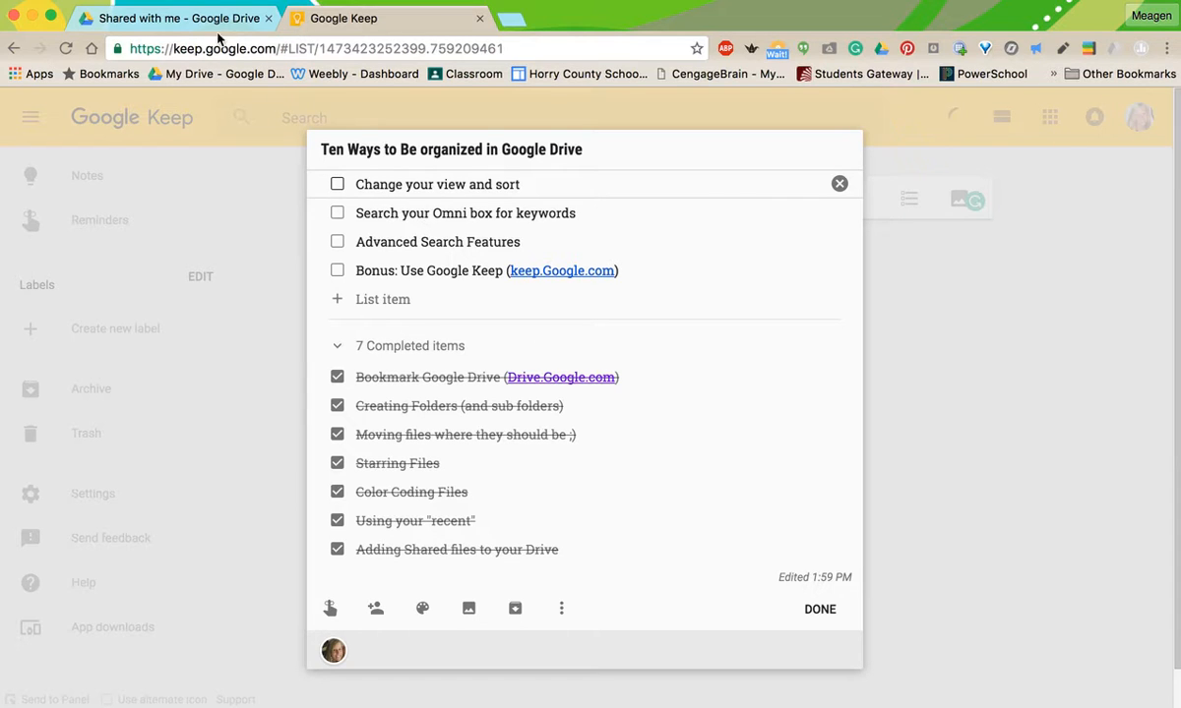
left_click(157, 18)
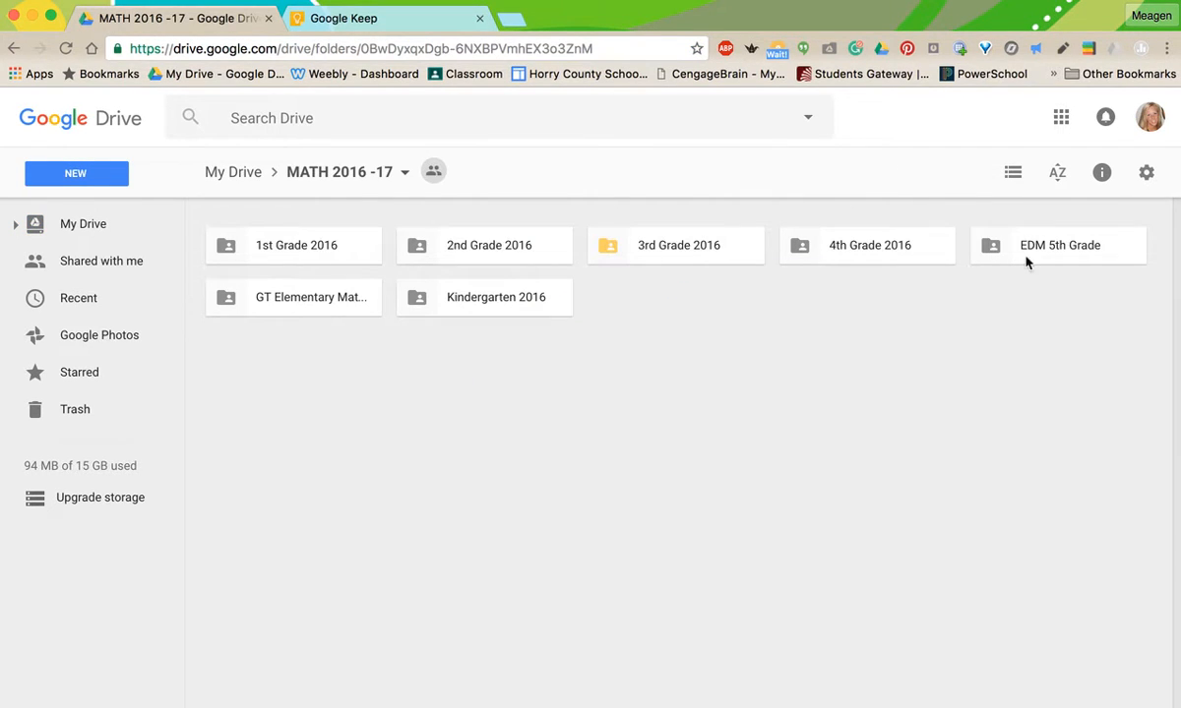
mouse_move(607, 292)
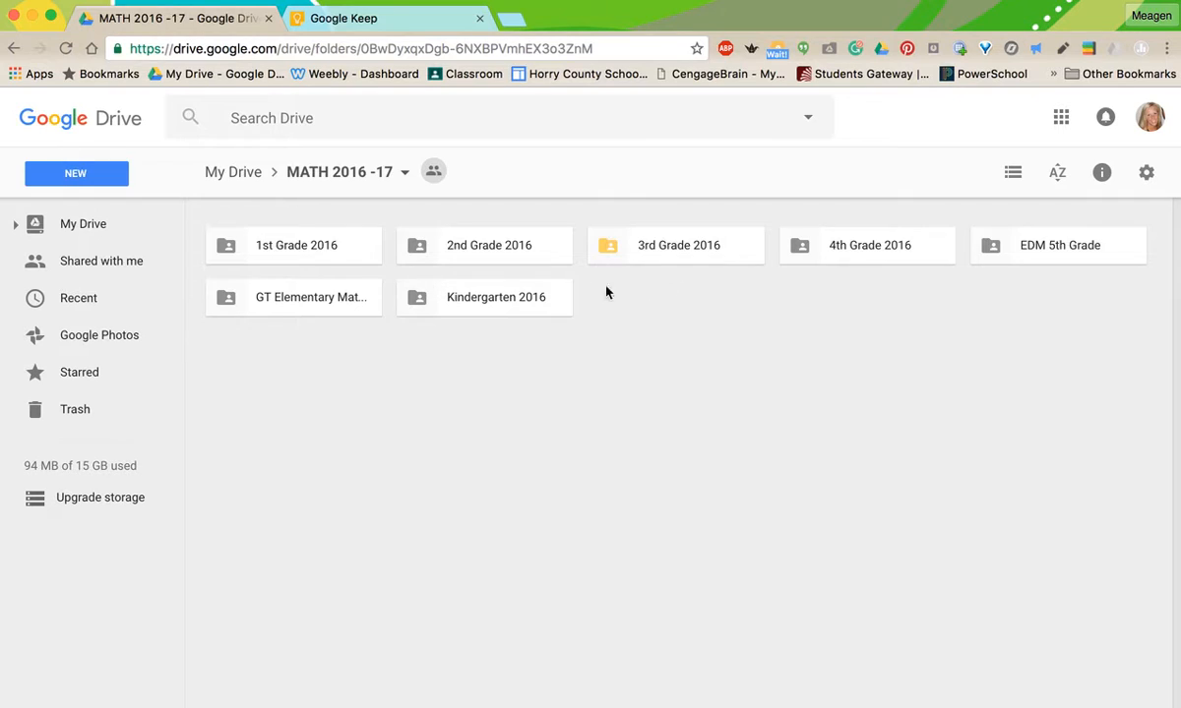
mouse_move(674, 260)
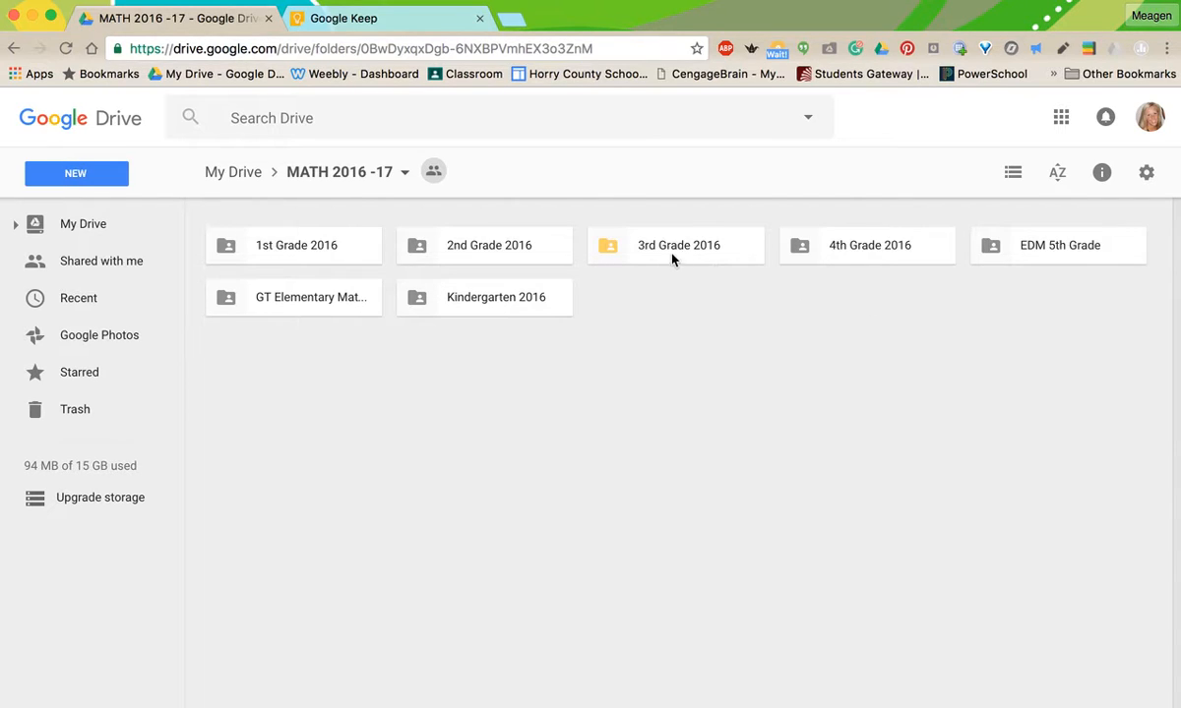
mouse_move(291, 263)
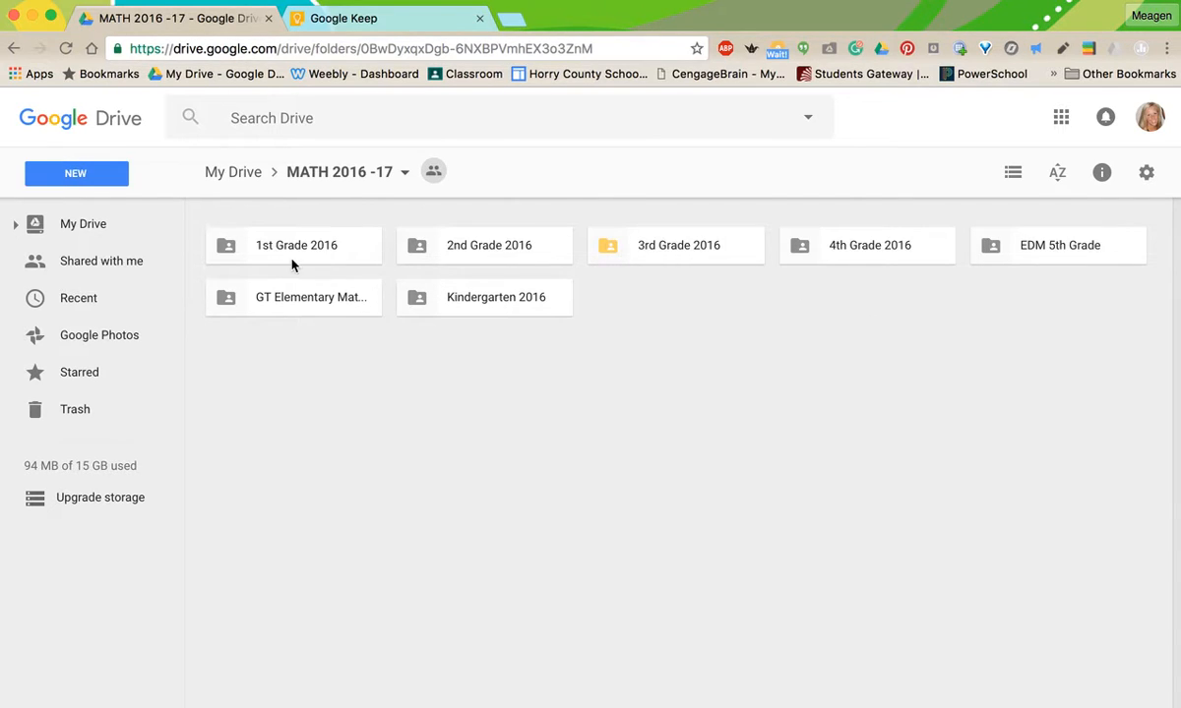
mouse_move(556, 248)
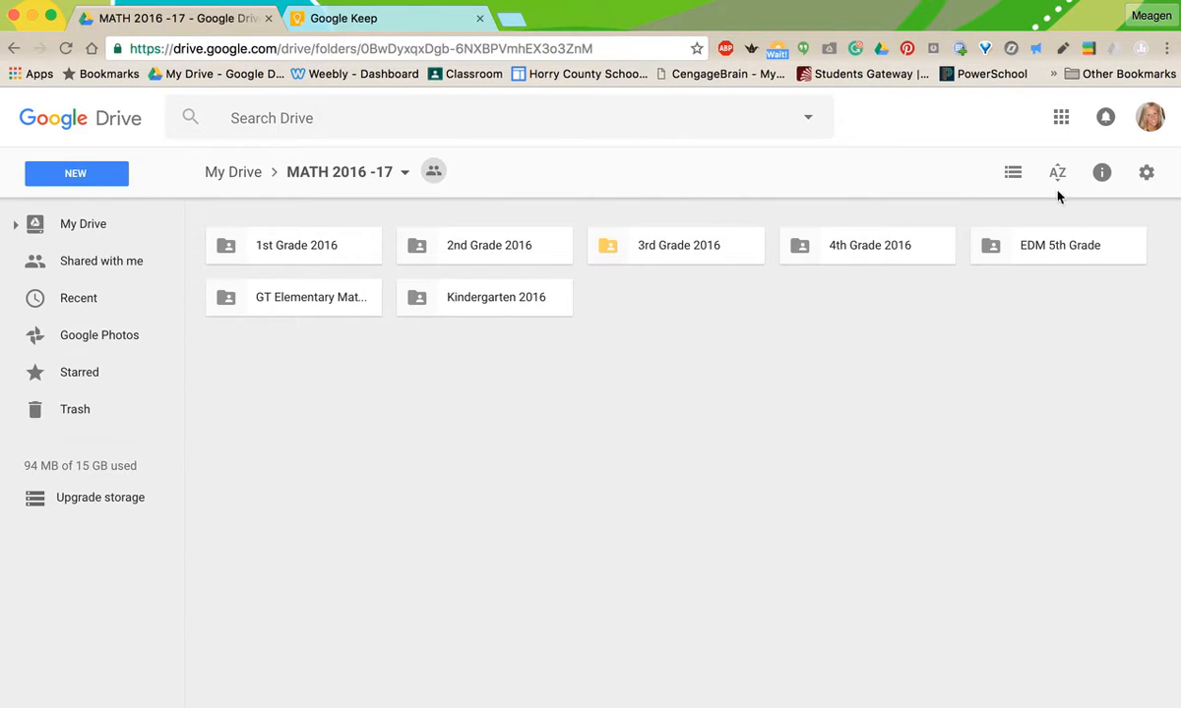
Switch the MATH 2016 -17 folder to list view showing owners and modified dates.
left_click(1012, 172)
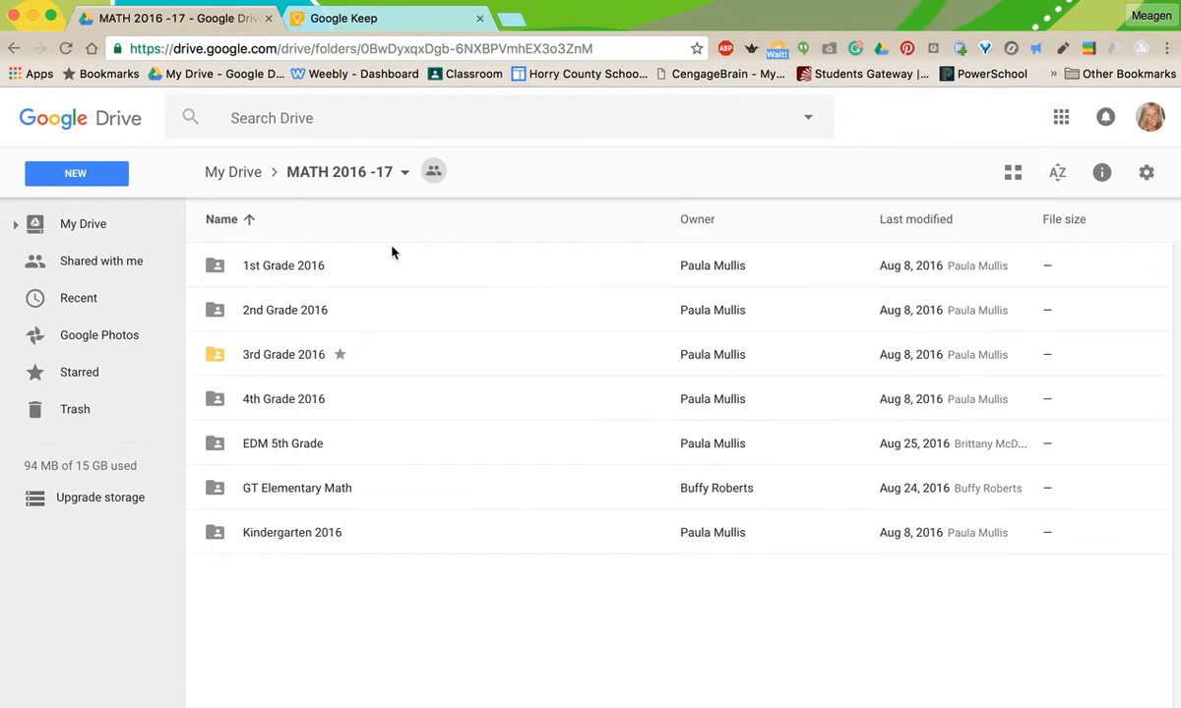
mouse_move(732, 446)
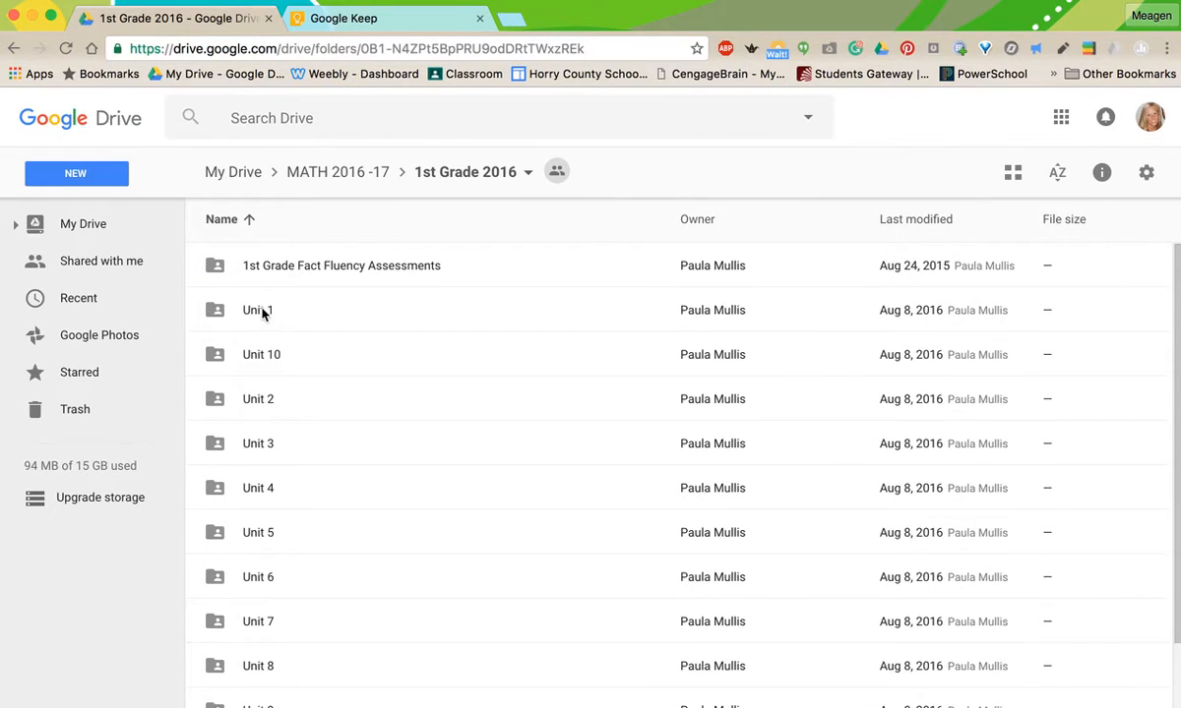
Open the Unit 1 folder, switch to grid thumbnails, and view the sort options.
double_click(257, 310)
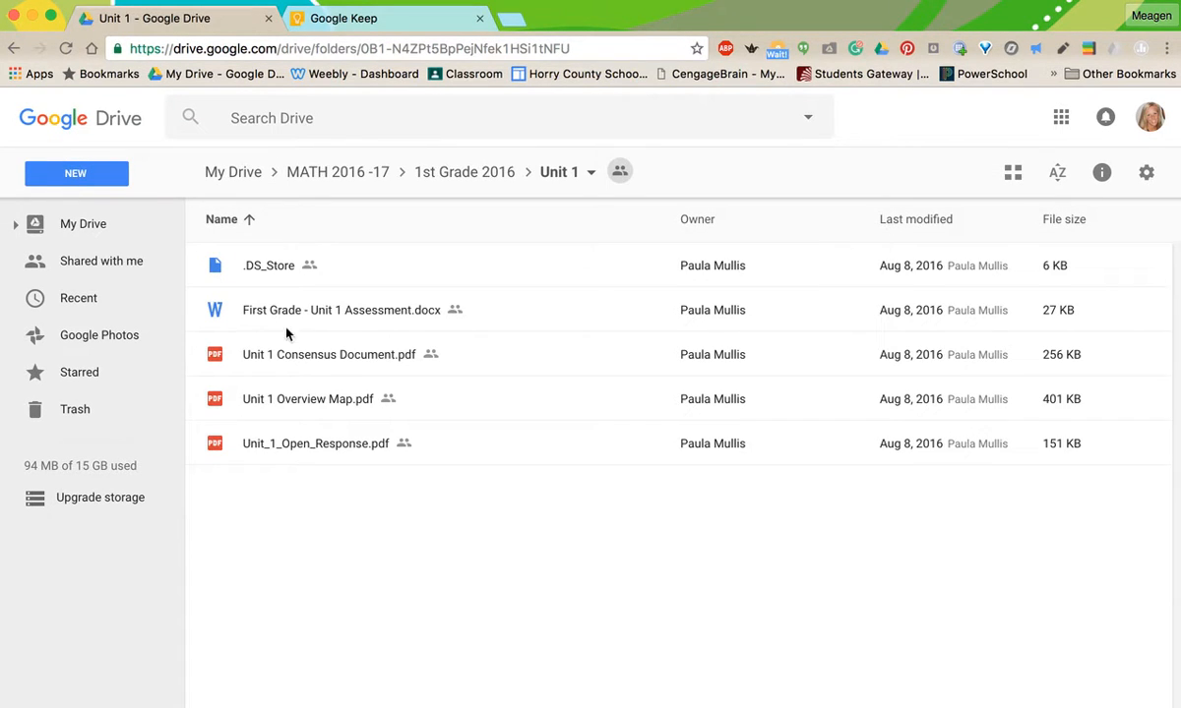
mouse_move(217, 430)
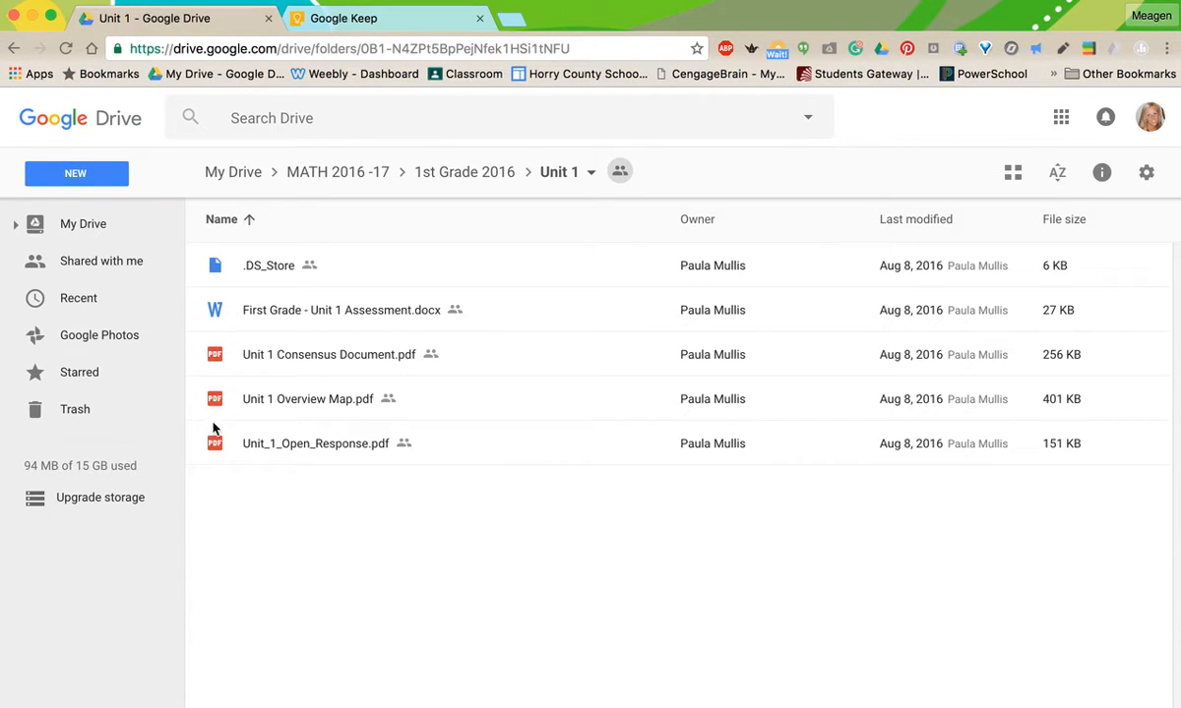
mouse_move(233, 472)
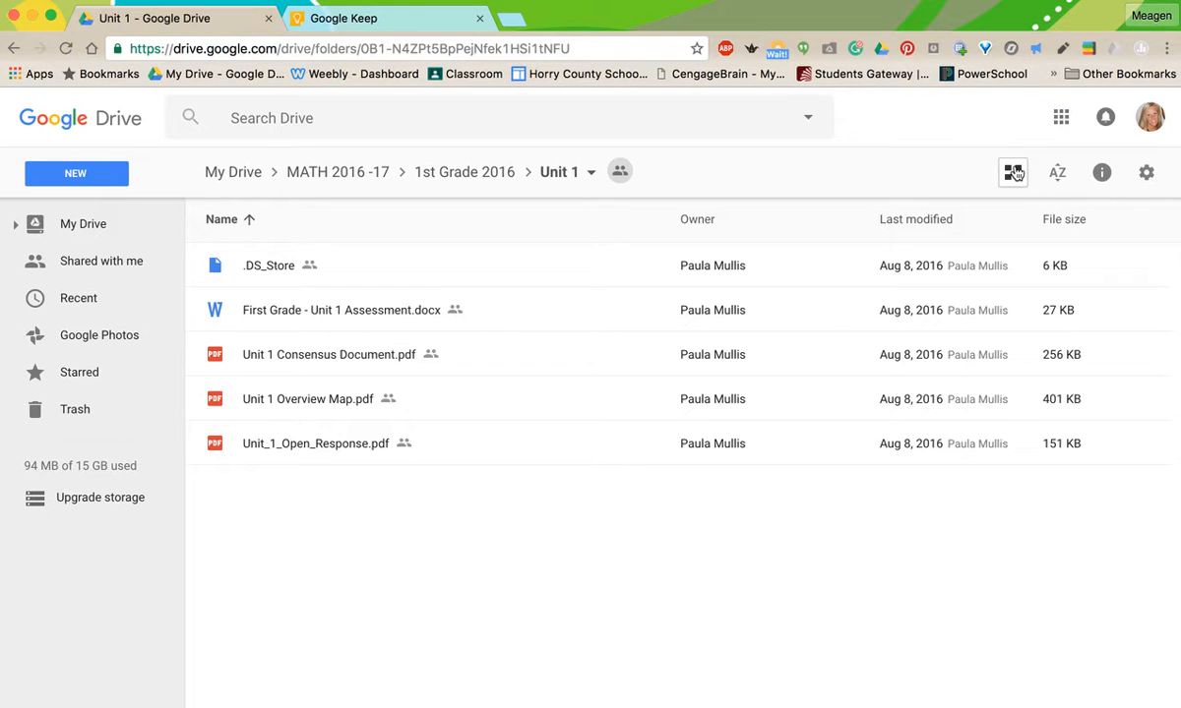
left_click(1013, 172)
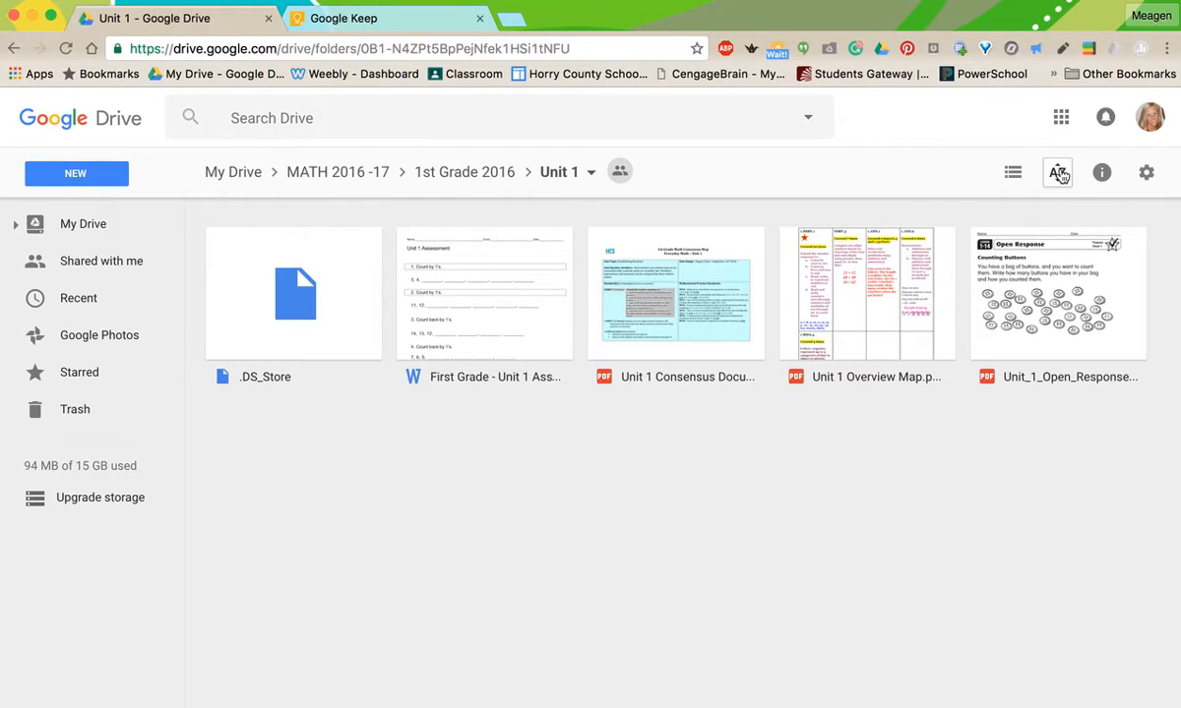
left_click(1057, 174)
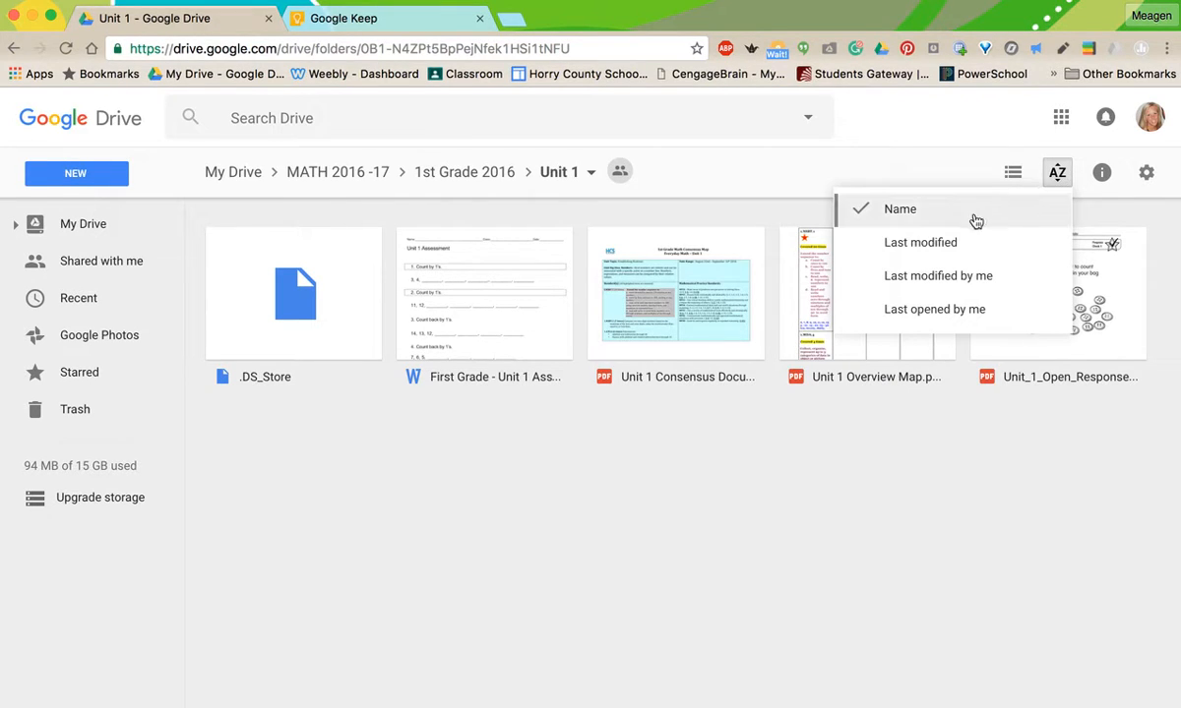
mouse_move(952, 214)
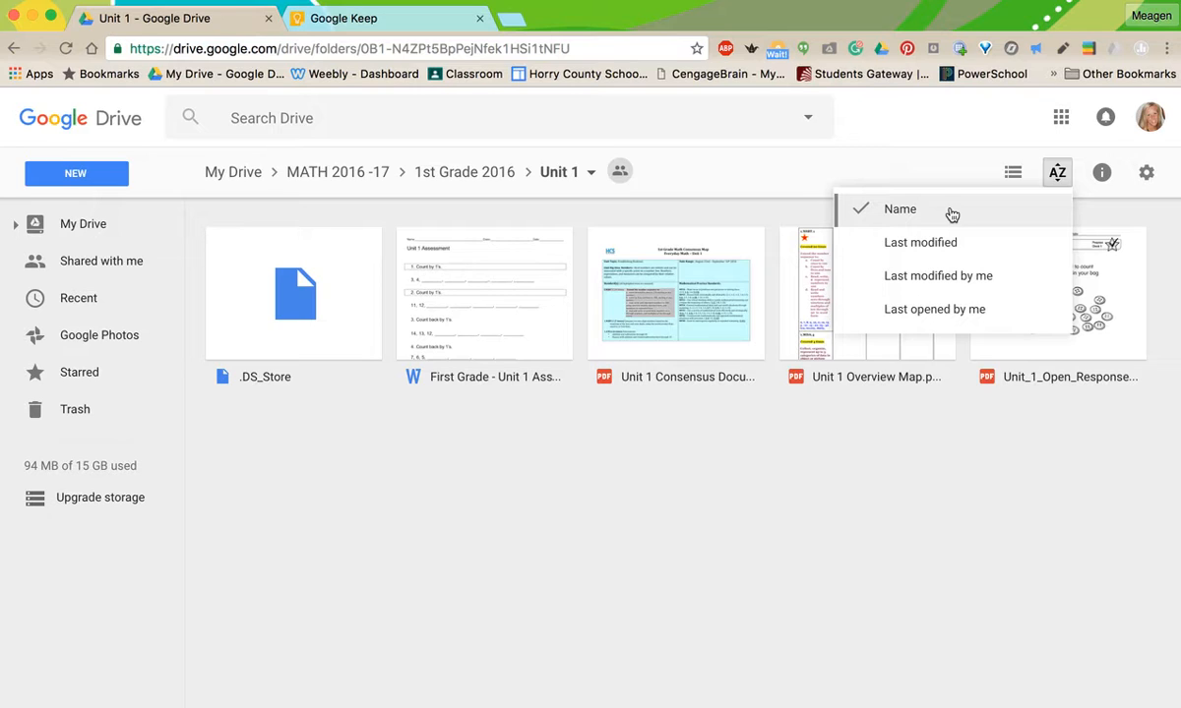
mouse_move(937, 276)
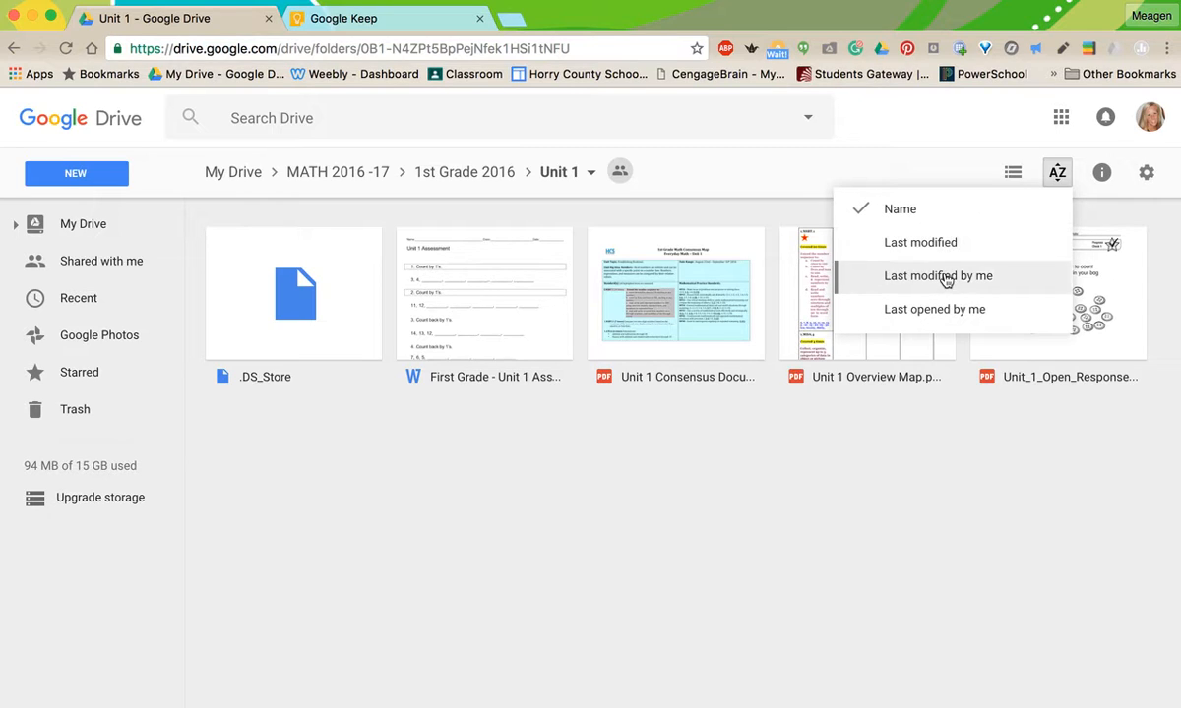
mouse_move(969, 195)
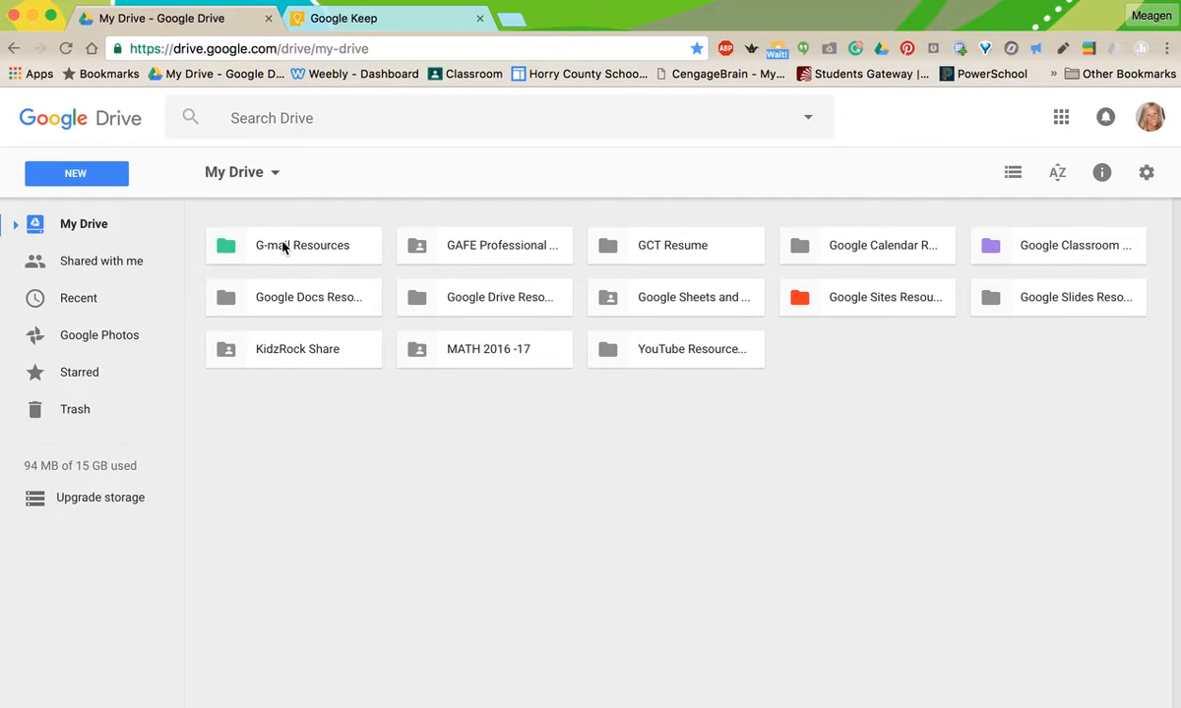
Rename the Google Sites Resources folder to '*Google Sites Resources'.
right_click(293, 245)
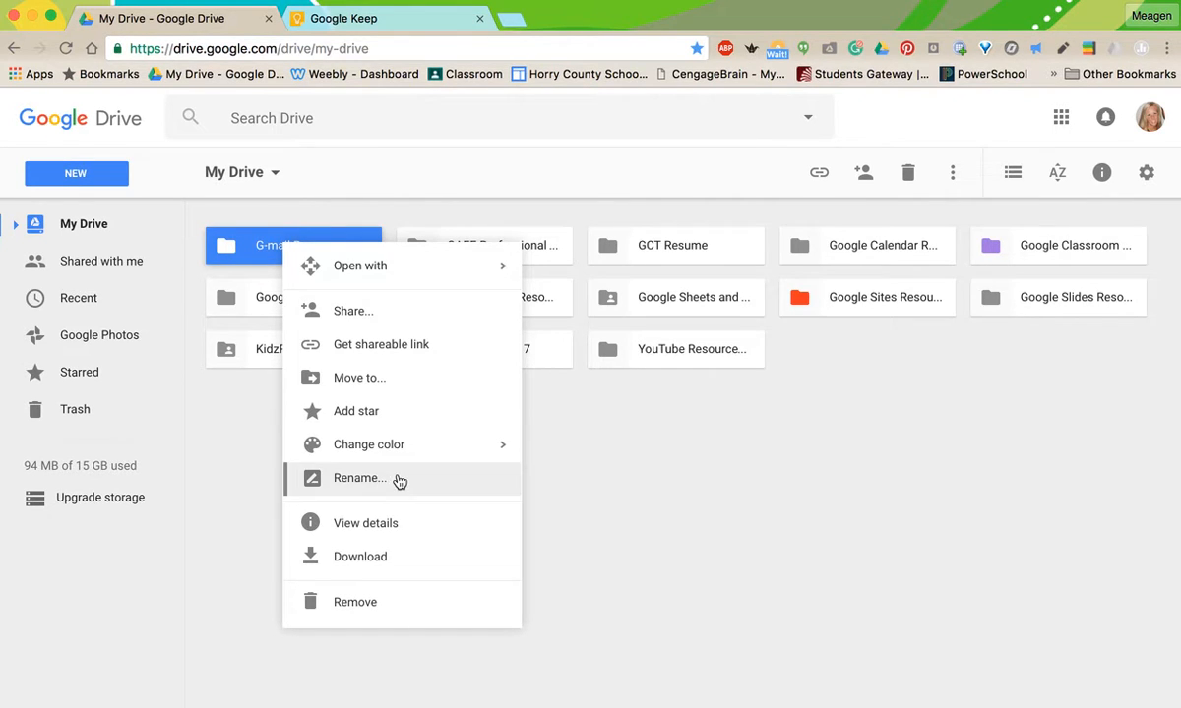
left_click(359, 477)
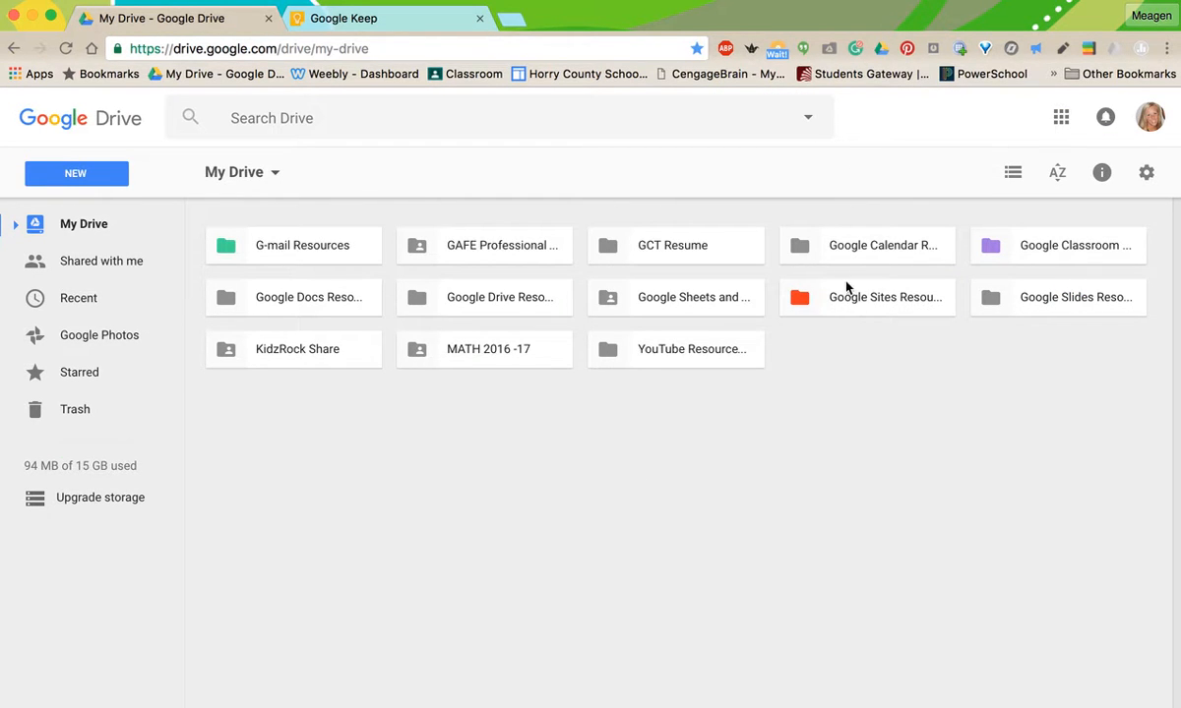
mouse_move(379, 279)
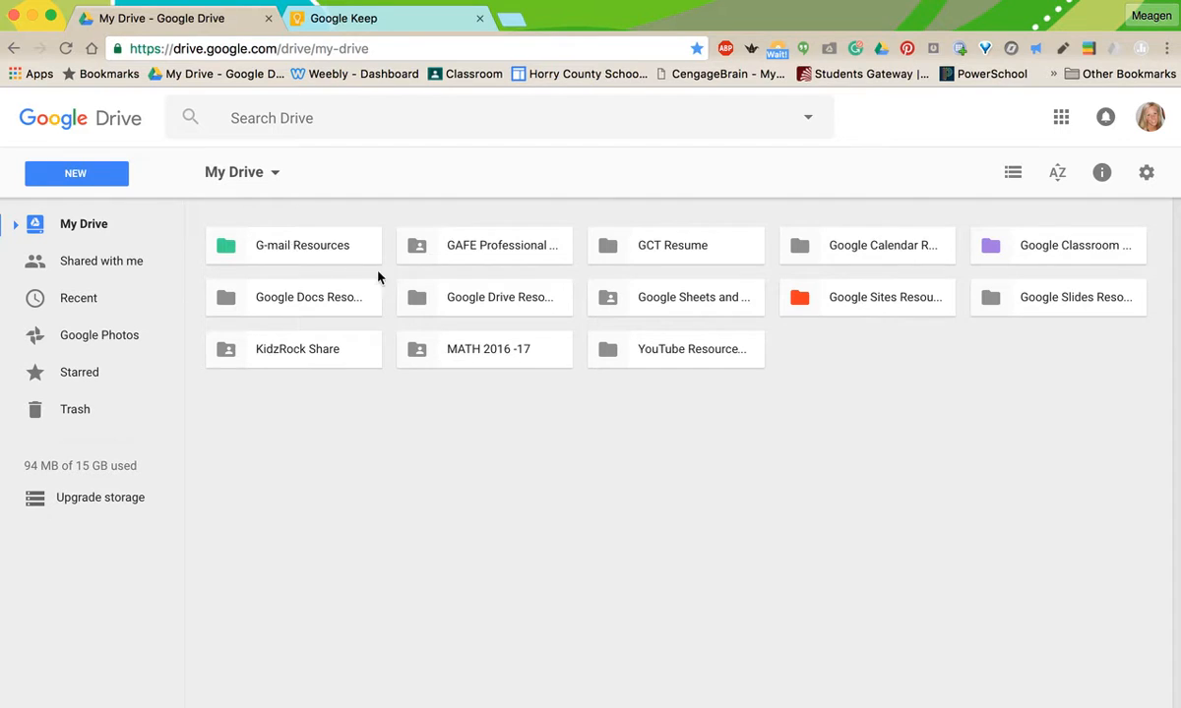
right_click(866, 297)
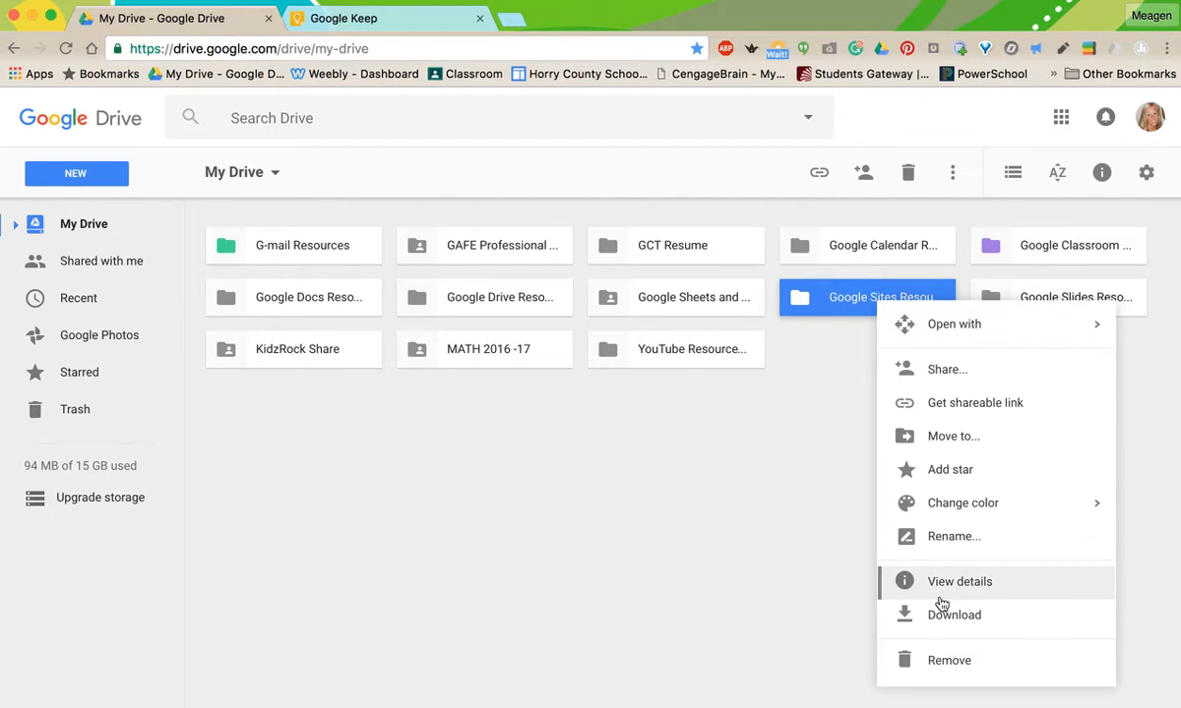
left_click(954, 536)
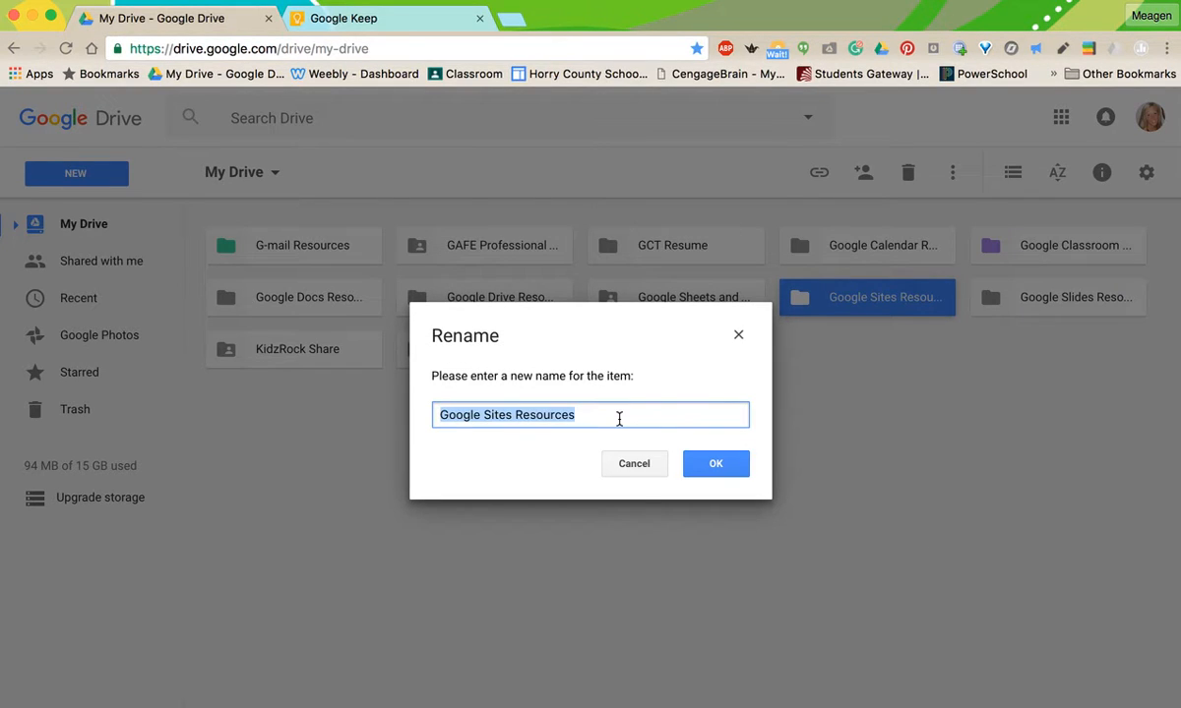
type("*")
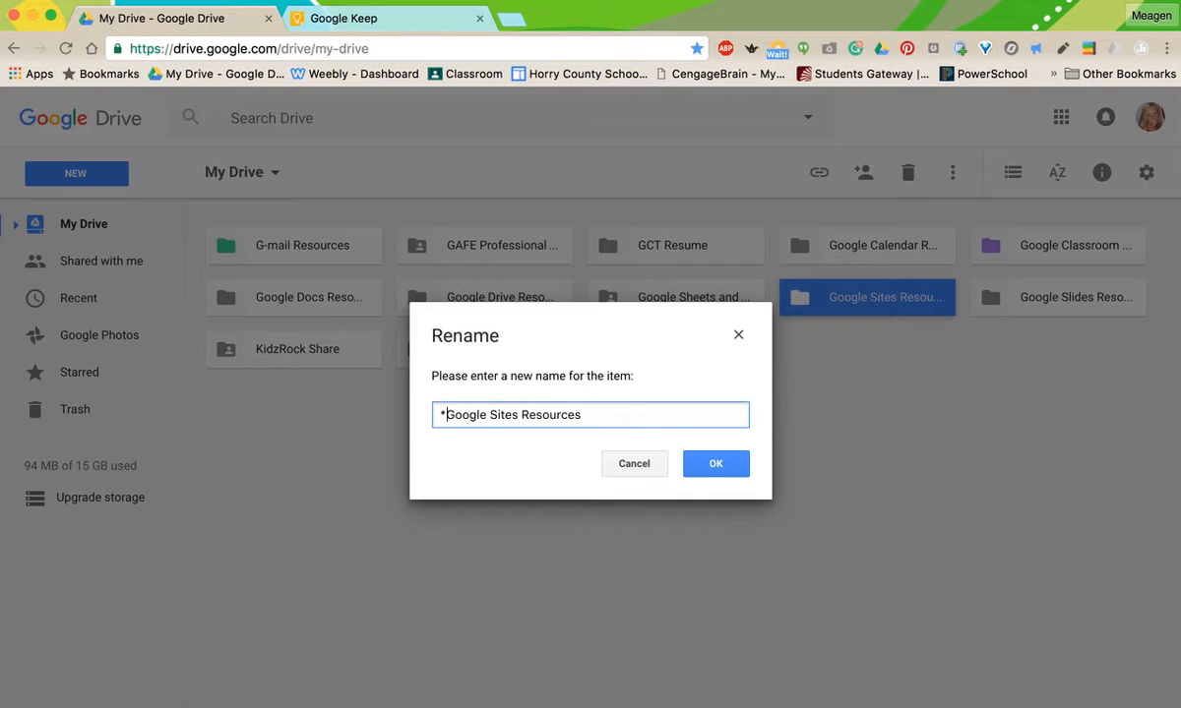
left_click(715, 463)
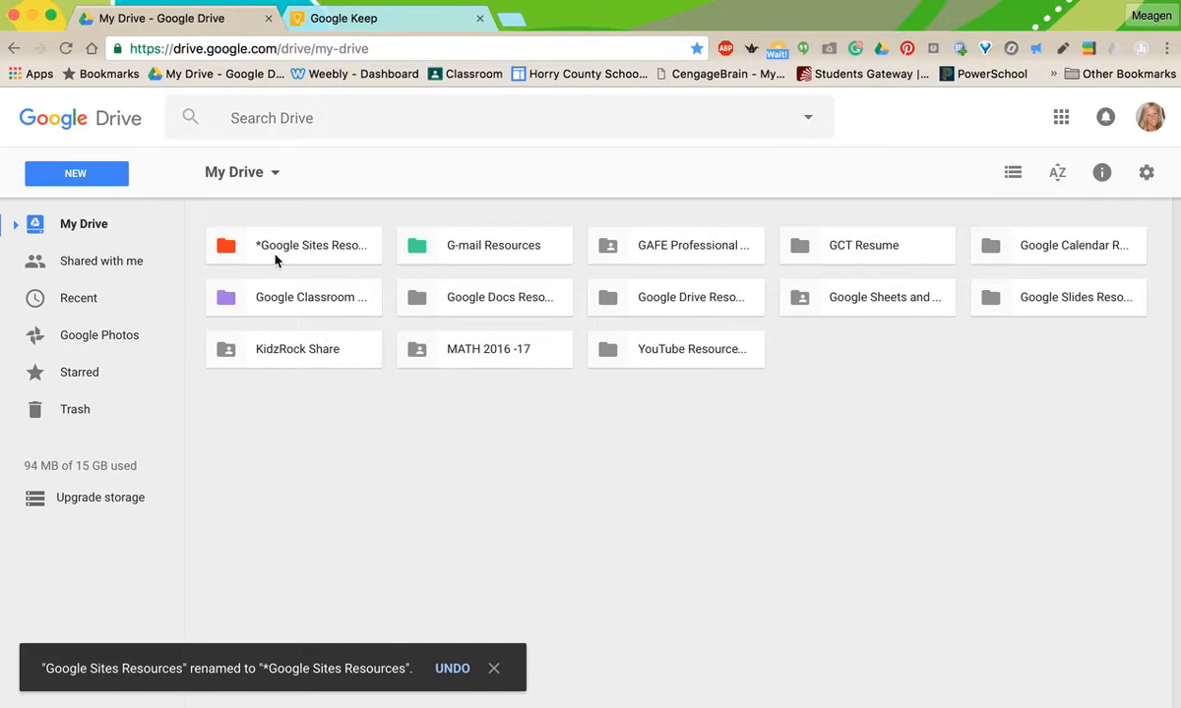
mouse_move(304, 394)
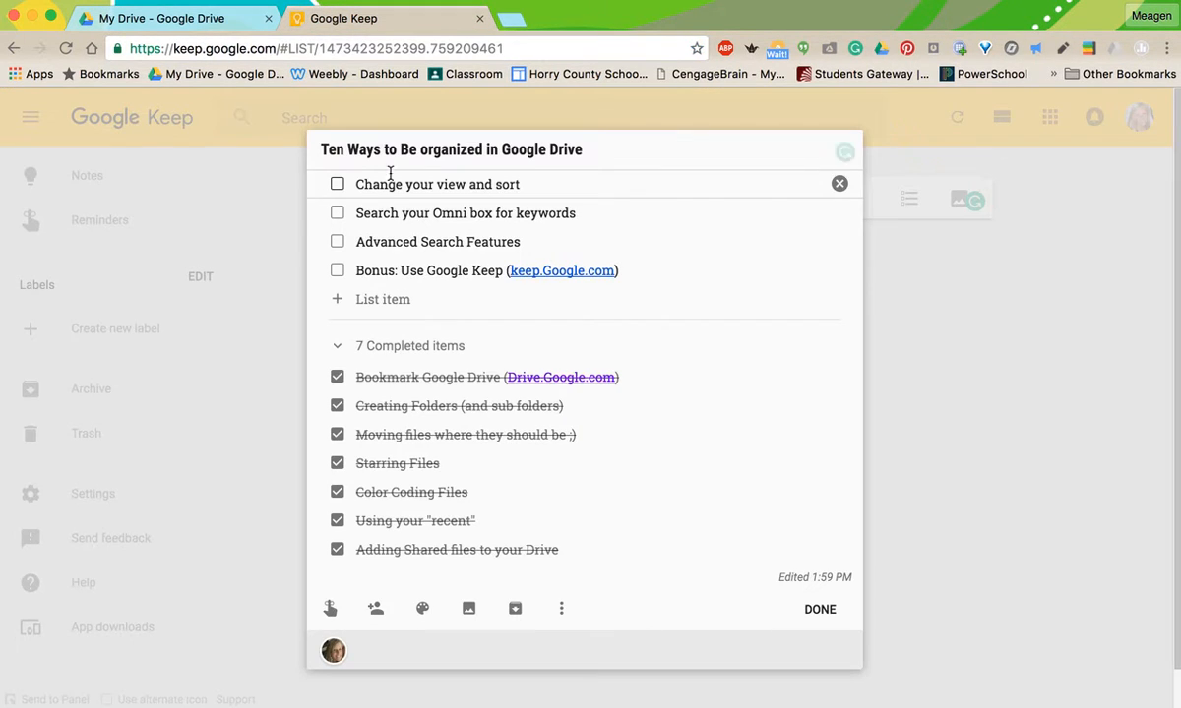
Return from the Keep checklist to My Drive.
left_click(338, 184)
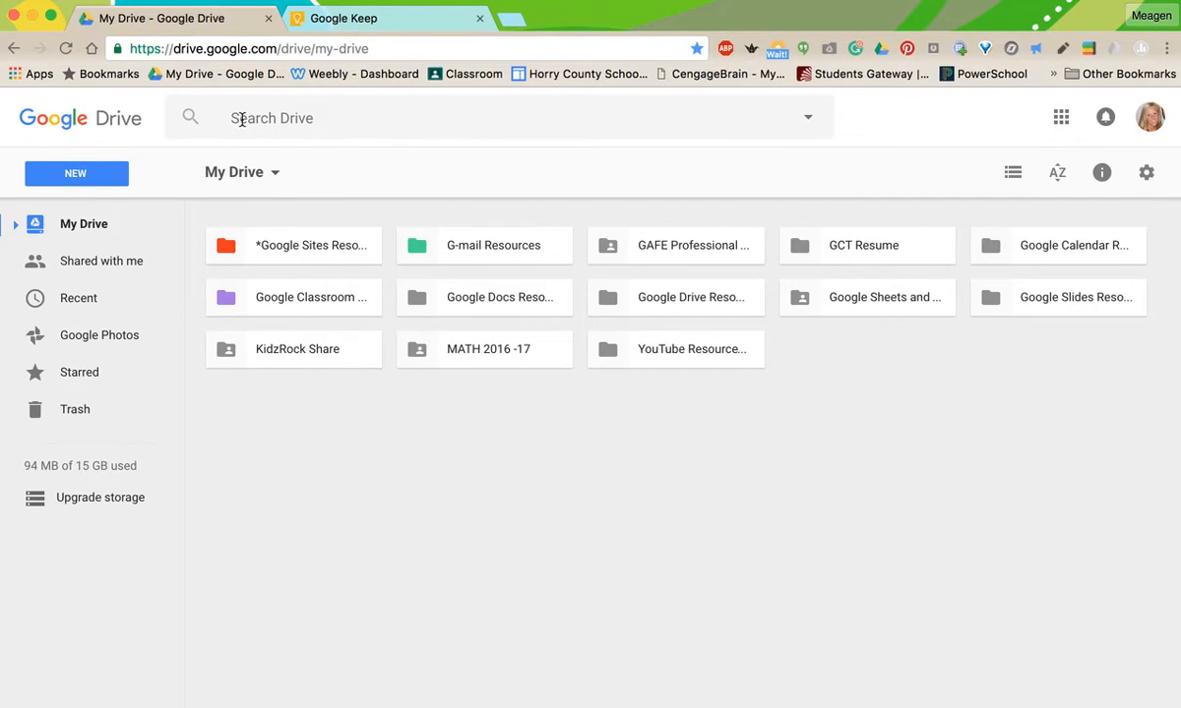
mouse_move(565, 112)
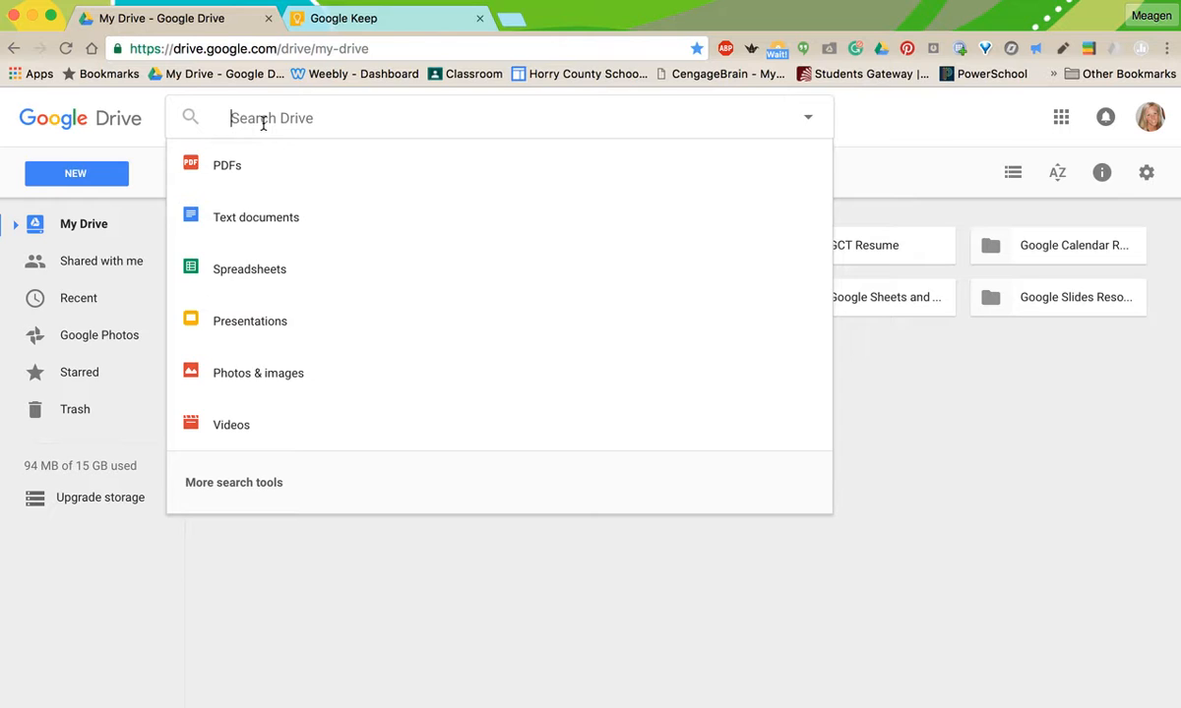
Search Drive for 'Unit' and scroll through the matching folders, PDFs and documents.
type("Unit 1")
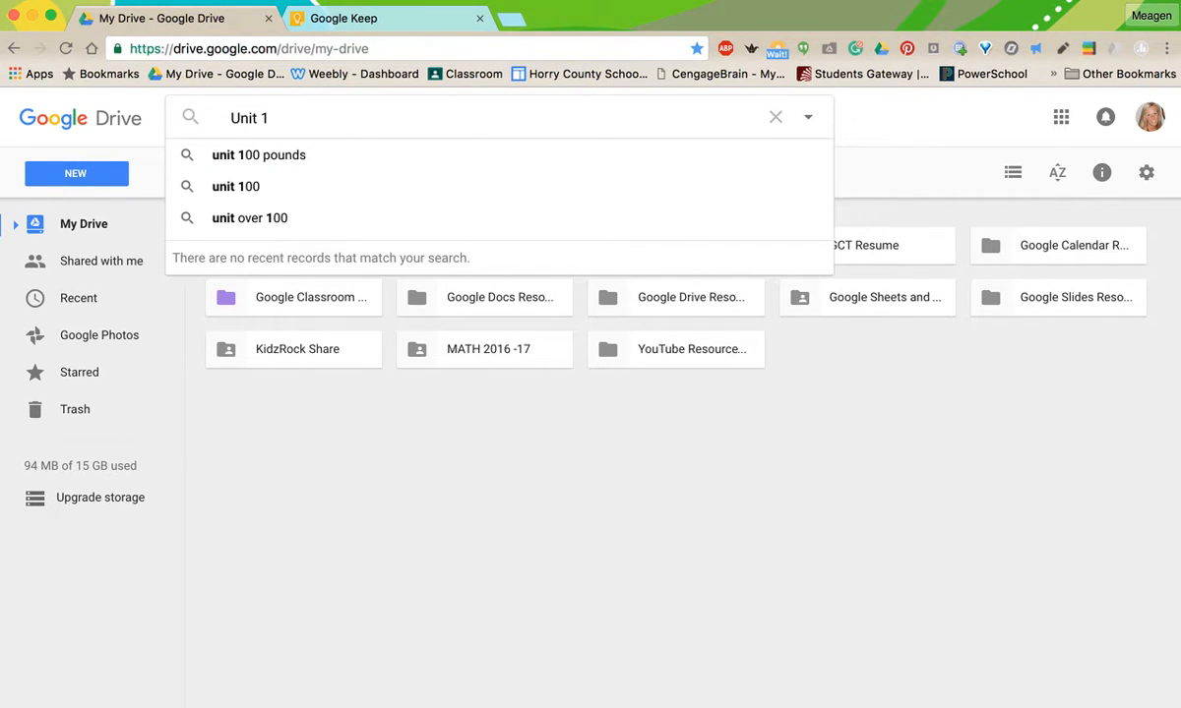
key("Enter")
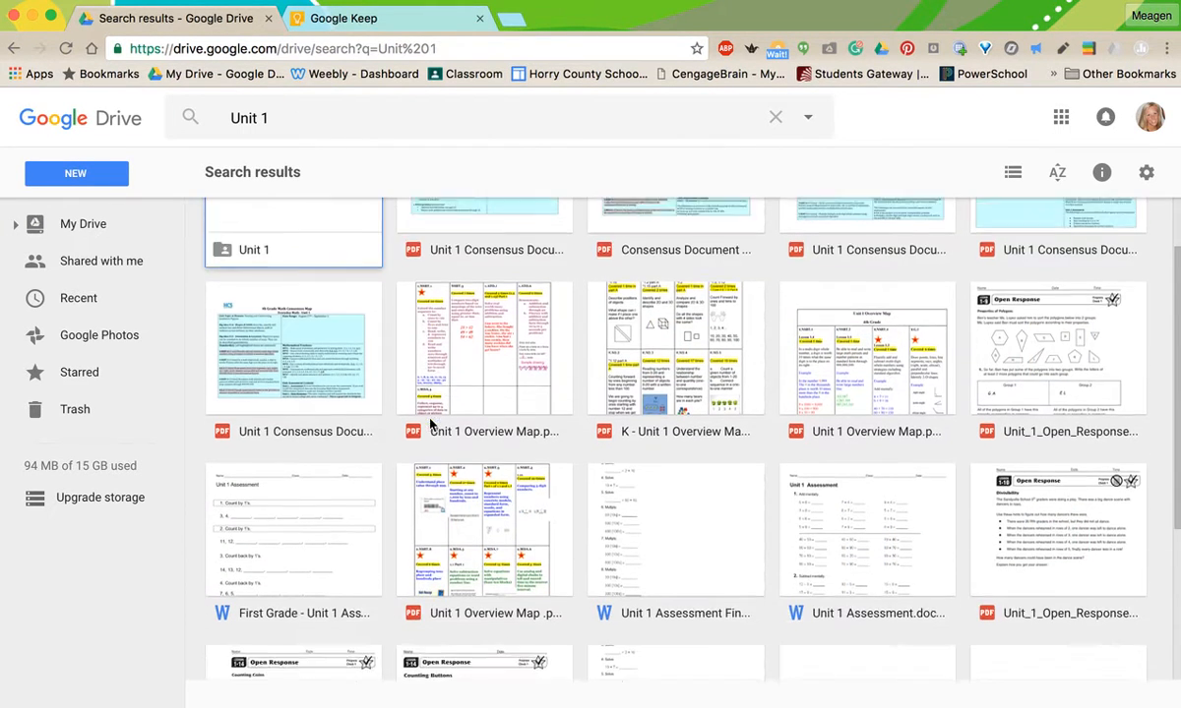
scroll("down", 3)
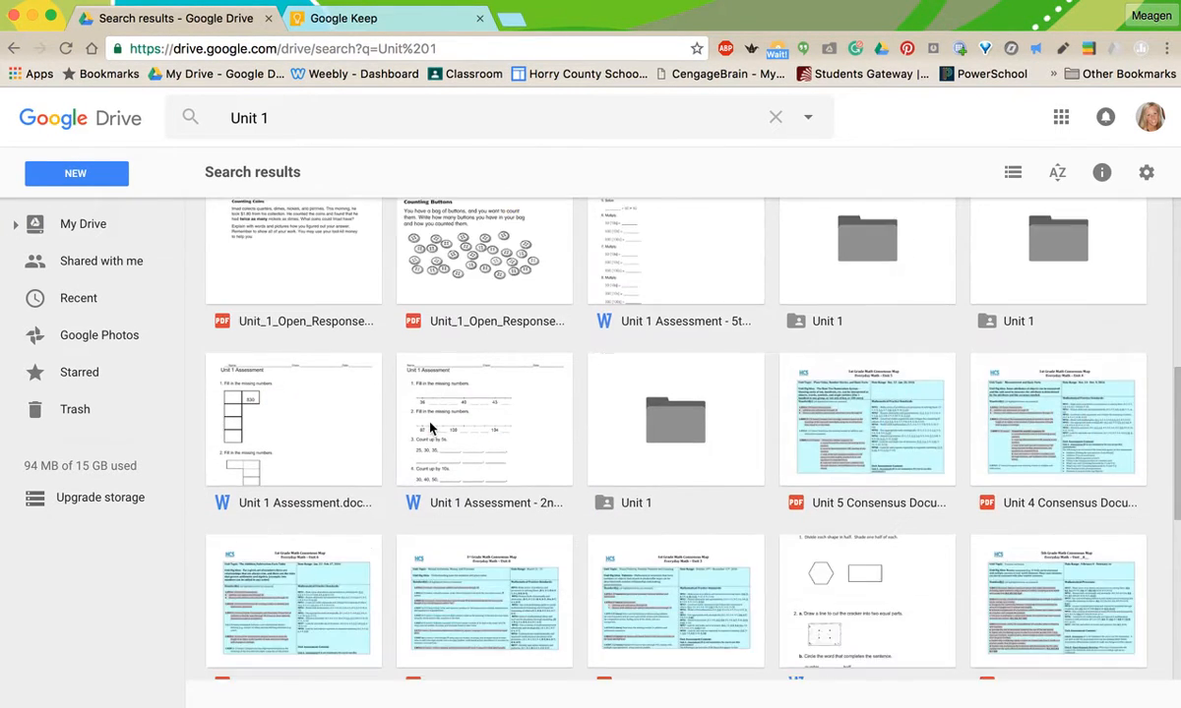
scroll("down", 3)
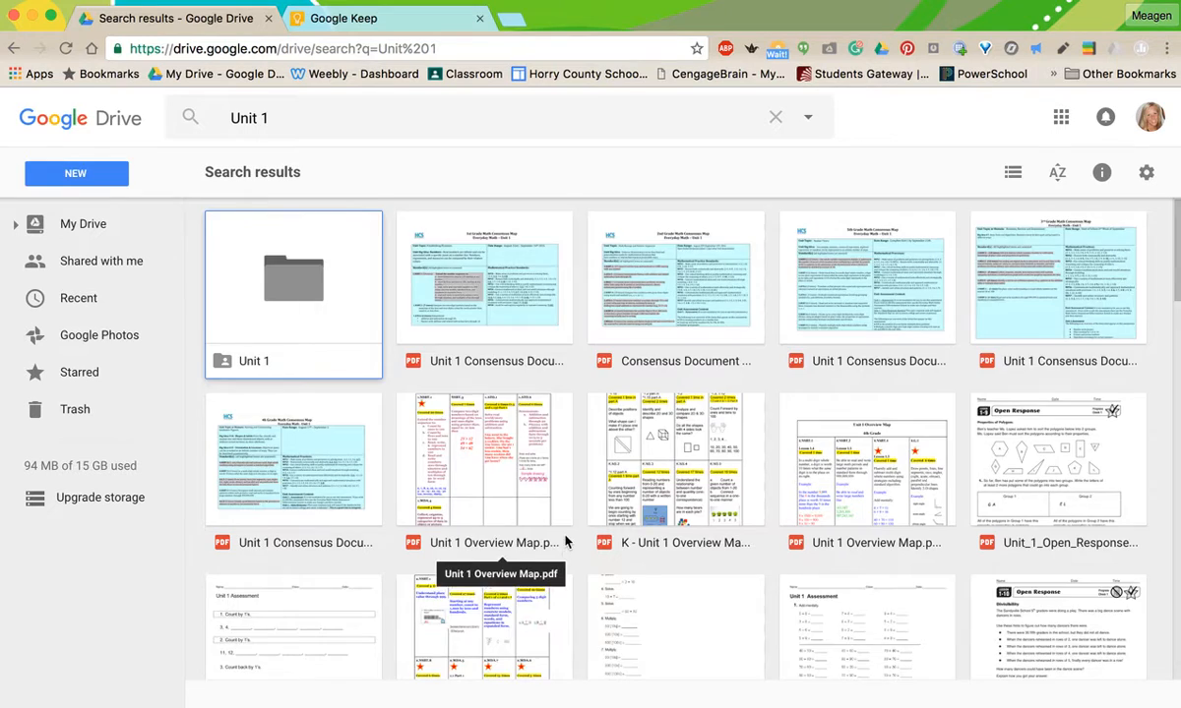
scroll("down", 3)
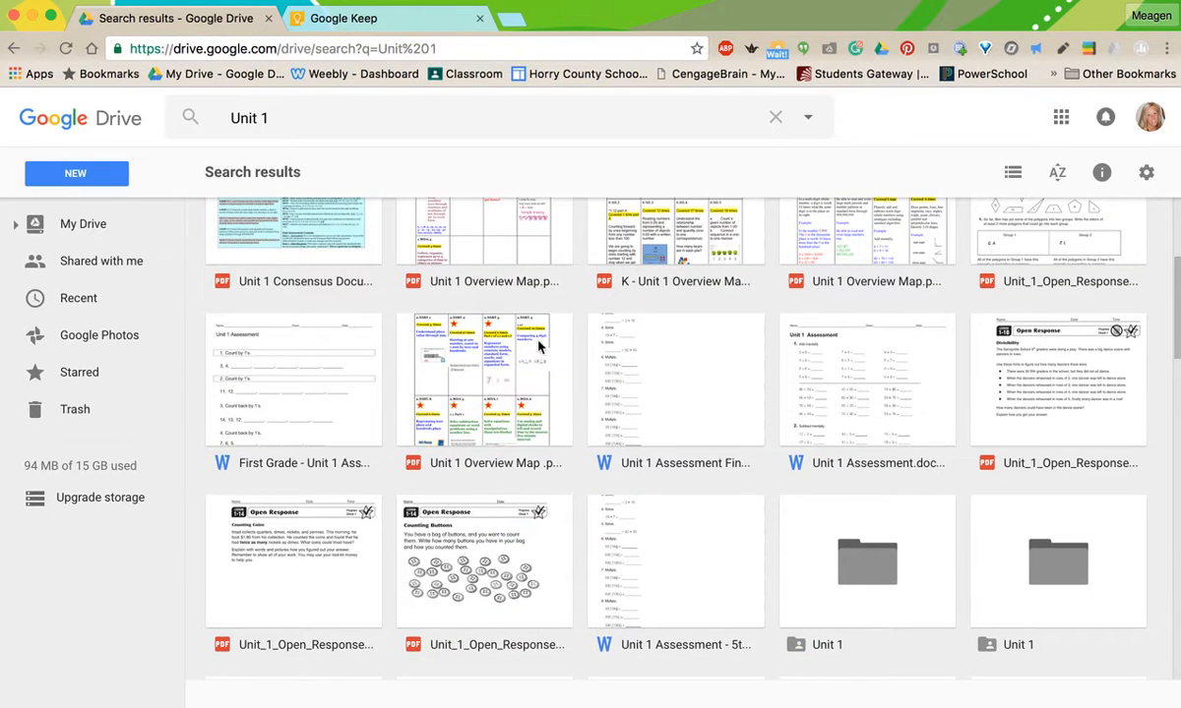
scroll("down", 3)
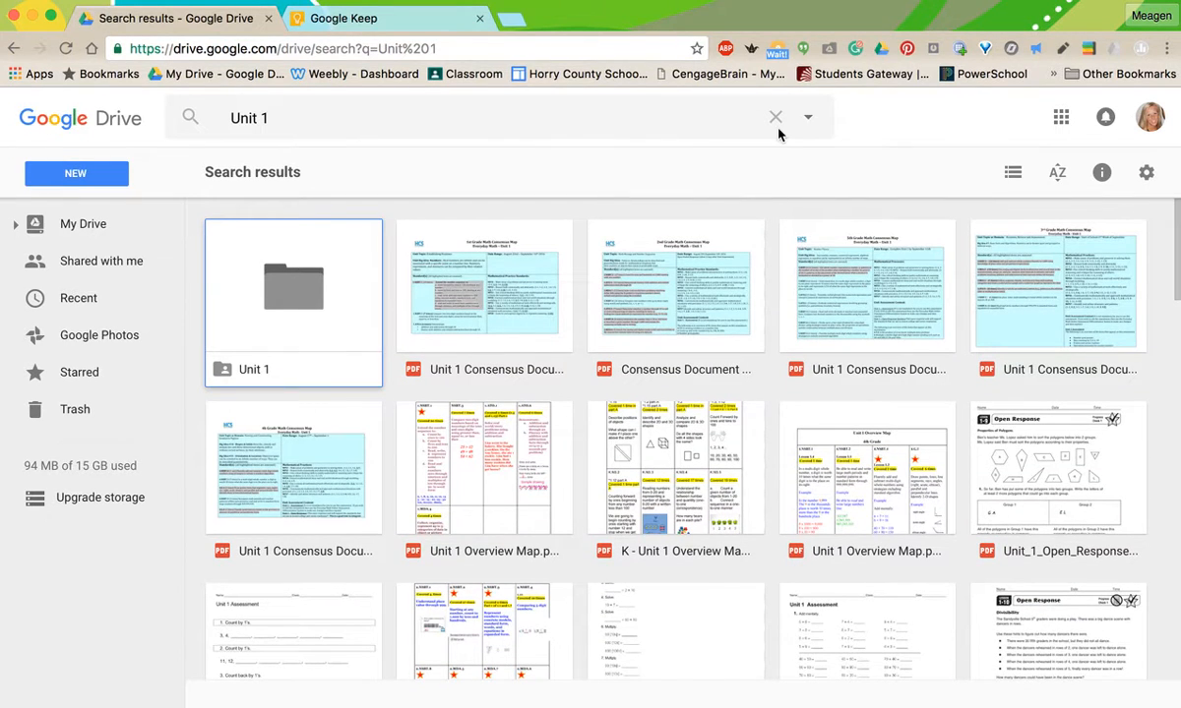
mouse_move(808, 117)
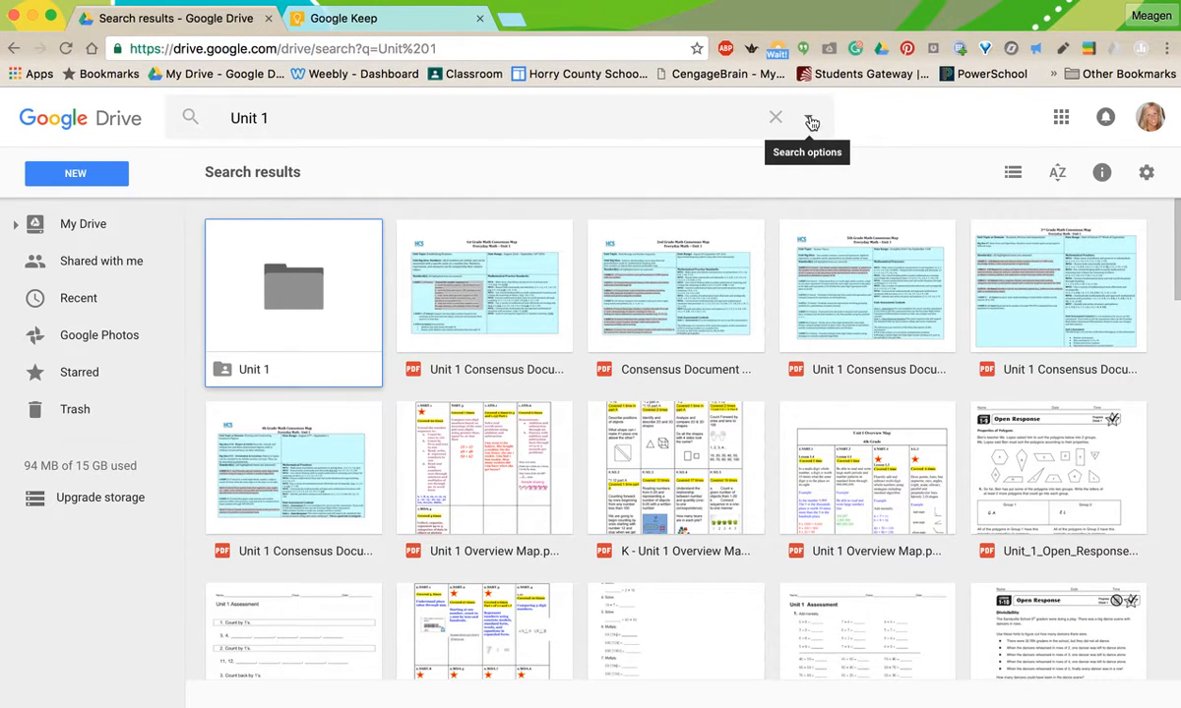
Rerun the Unit 1 search with the advanced search Type set to PDFs.
left_click(811, 117)
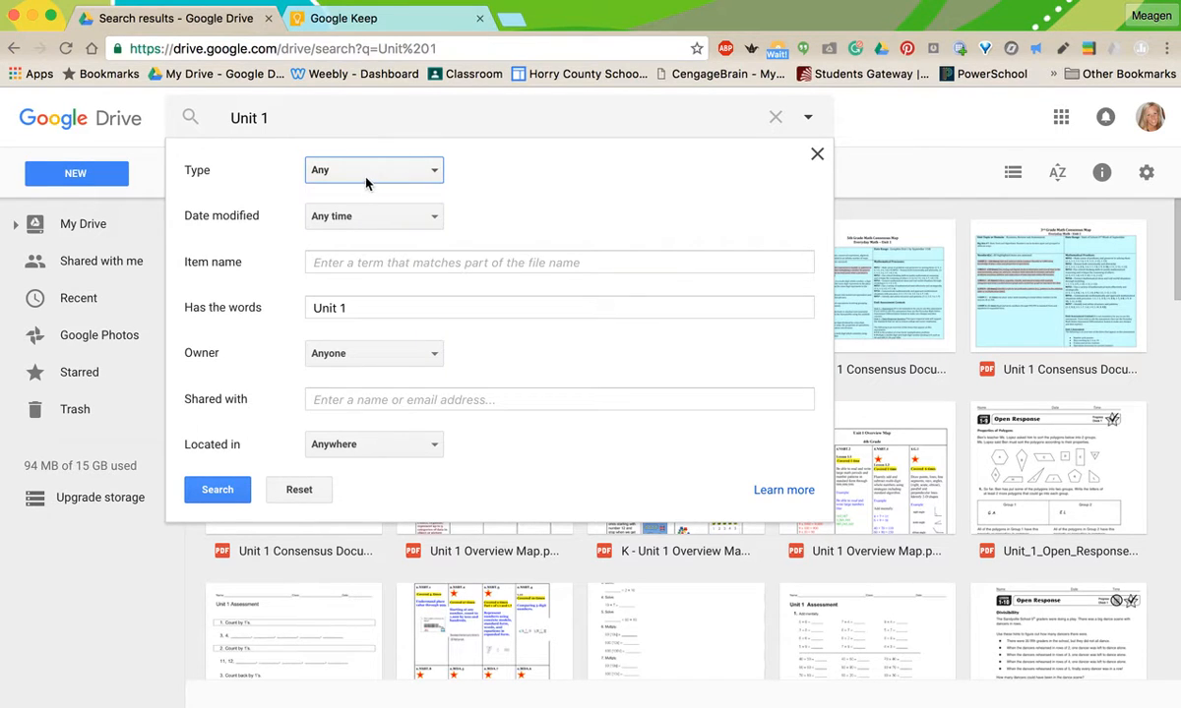
left_click(373, 169)
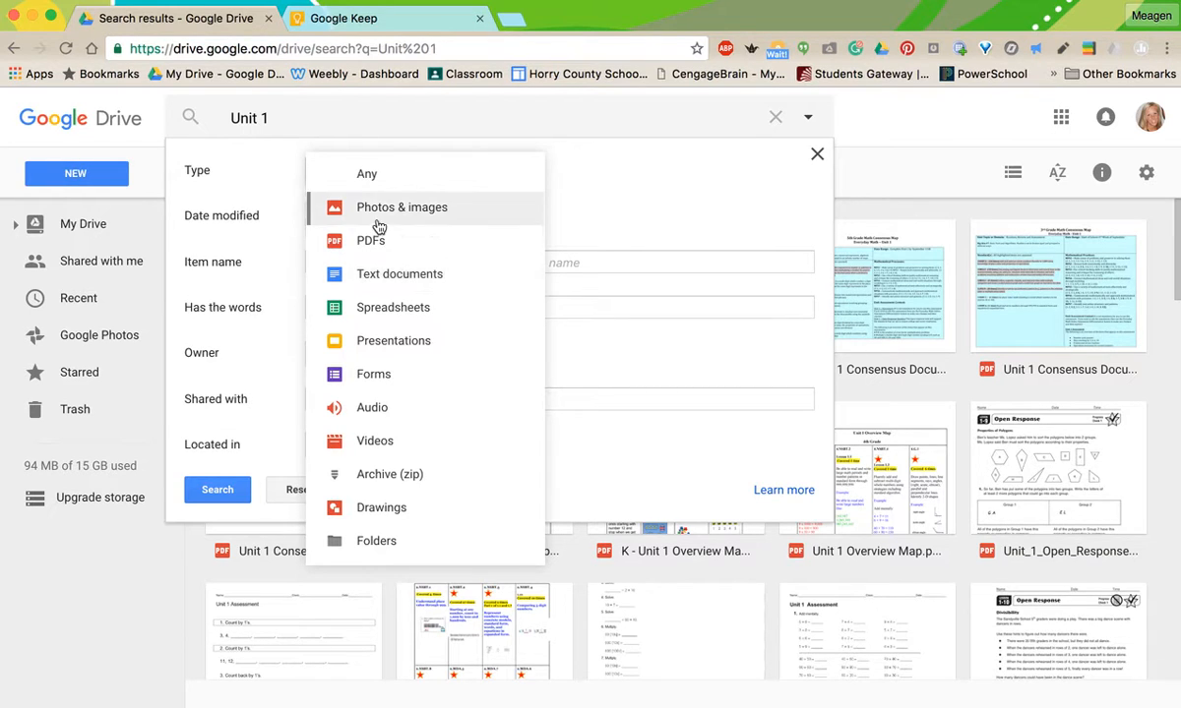
left_click(371, 240)
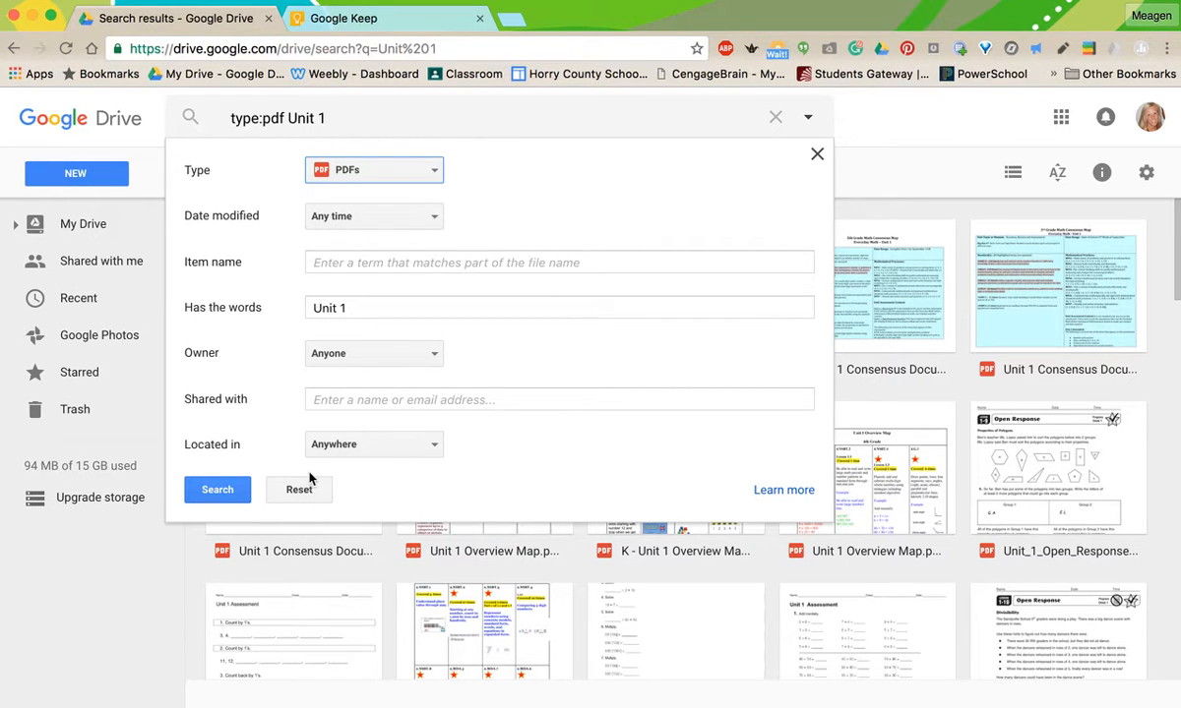
left_click(216, 489)
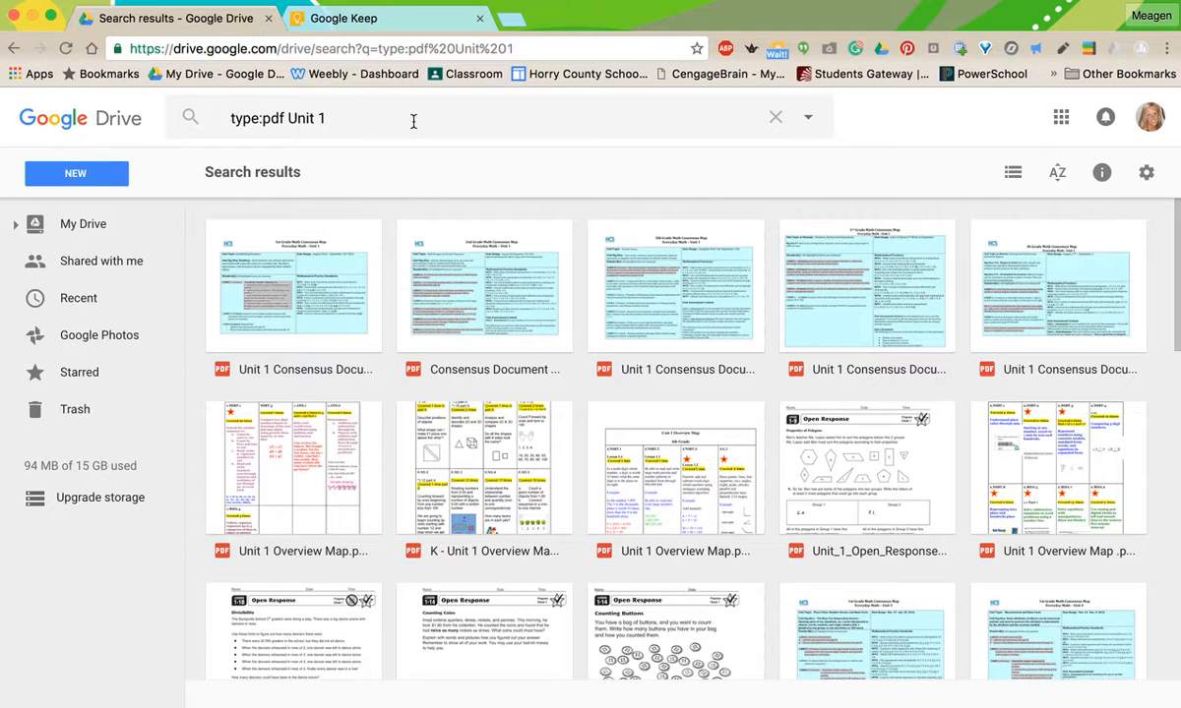
Tick 'Search your Omni box for keywords' in Keep, then return to Drive's results.
left_click(345, 18)
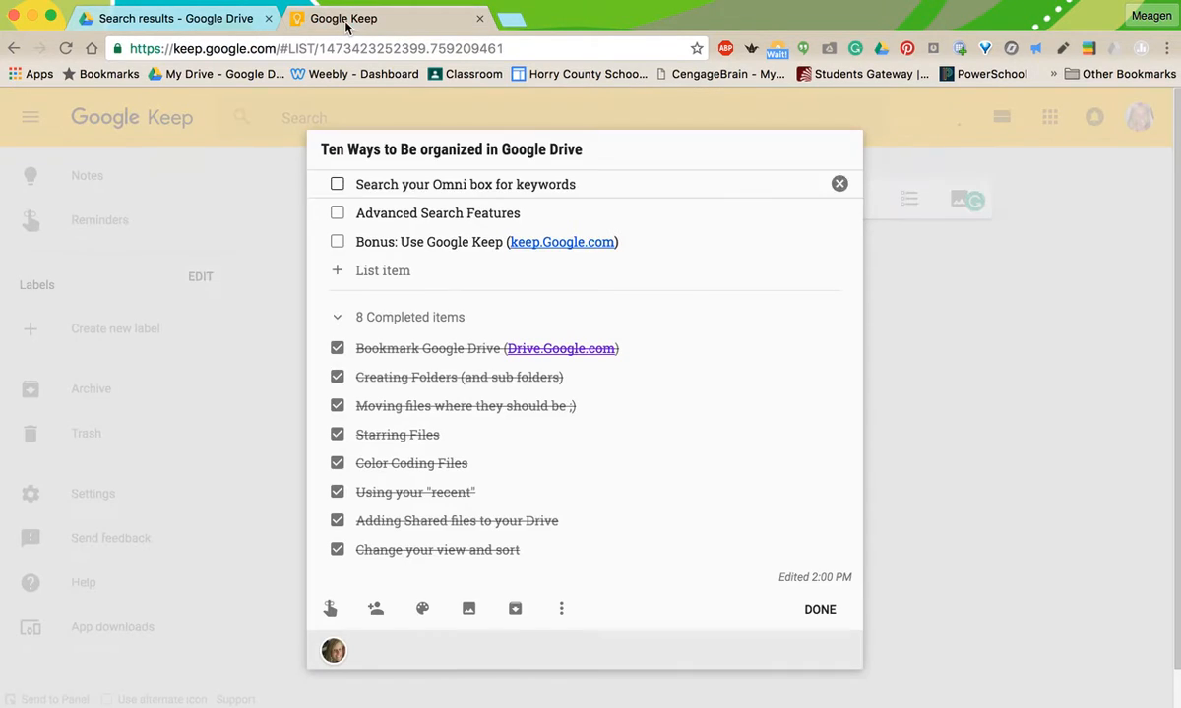
left_click(337, 184)
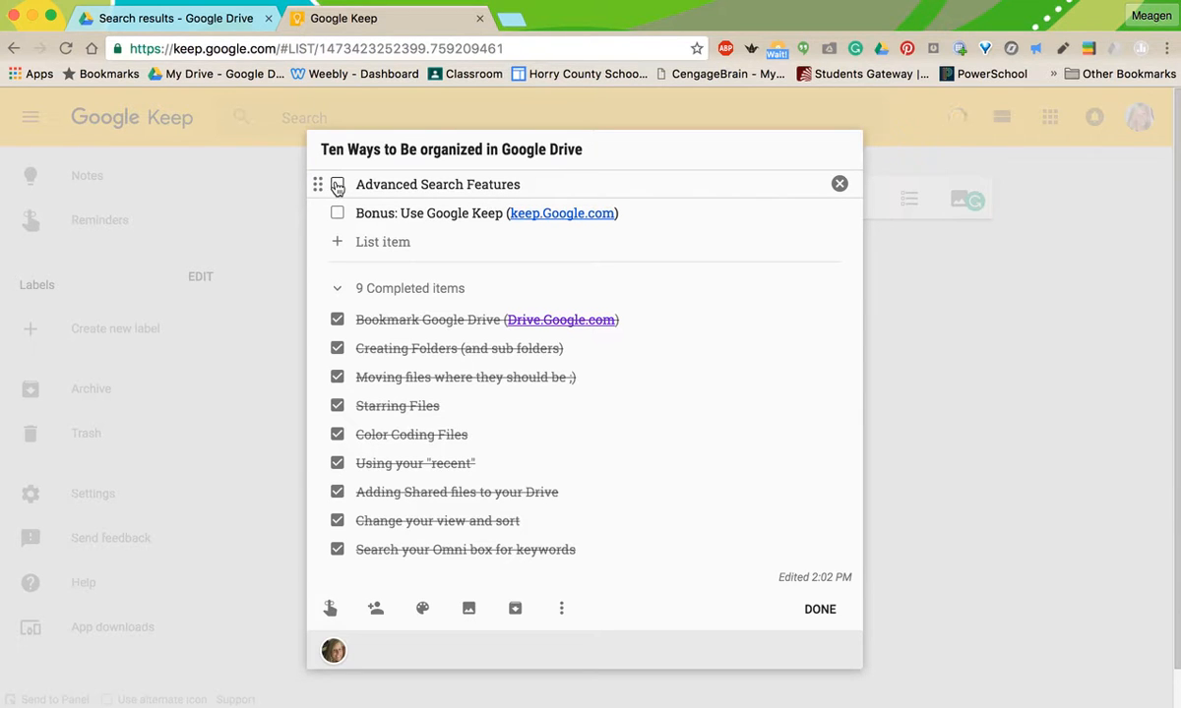
left_click(167, 18)
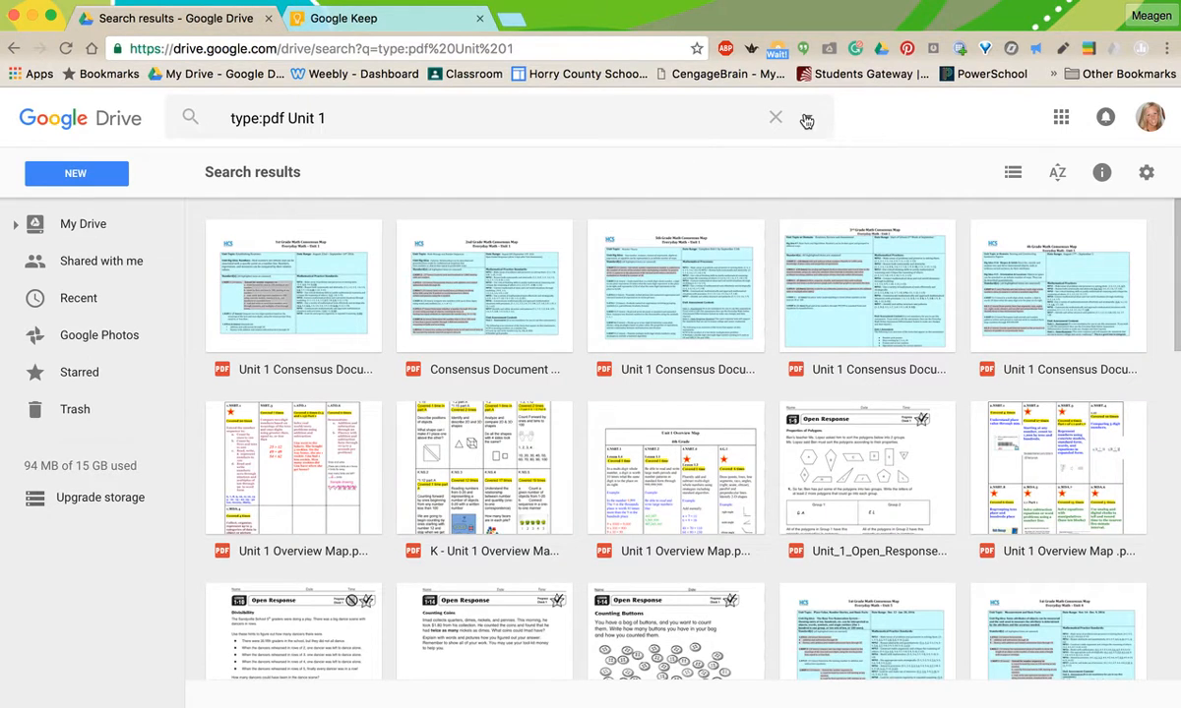
Reset the PDF-only advanced search criteria and go back to the My Drive folders.
left_click(807, 118)
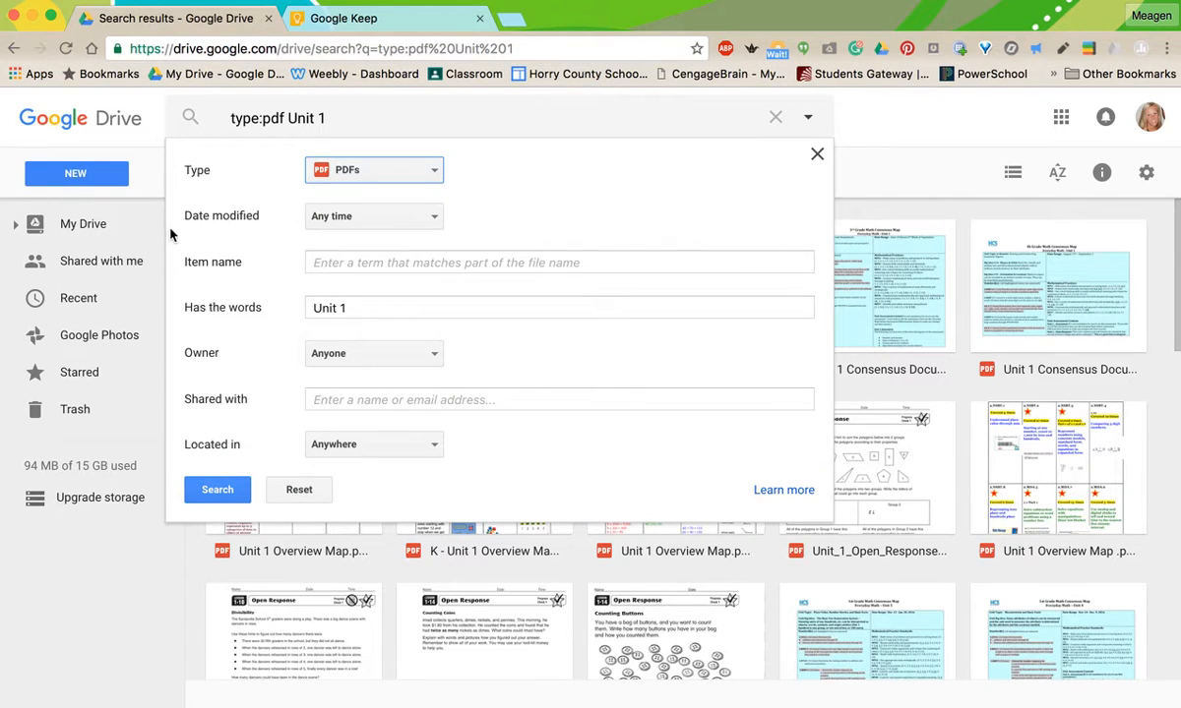
mouse_move(229, 233)
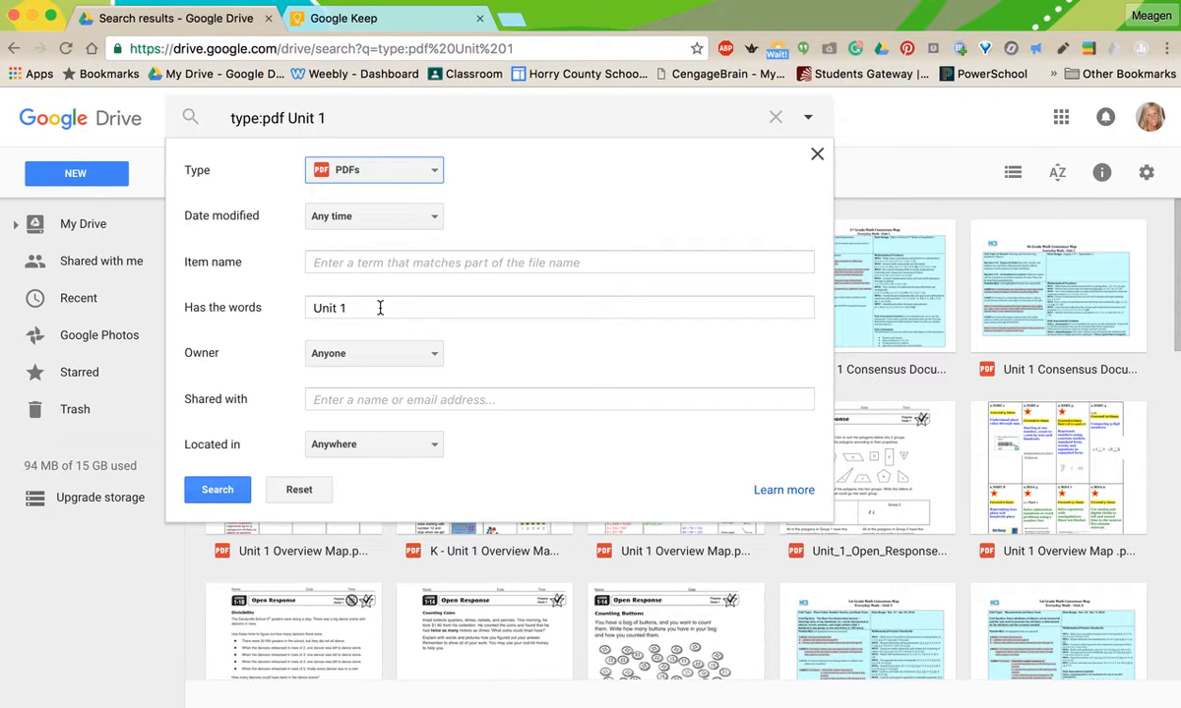
mouse_move(361, 367)
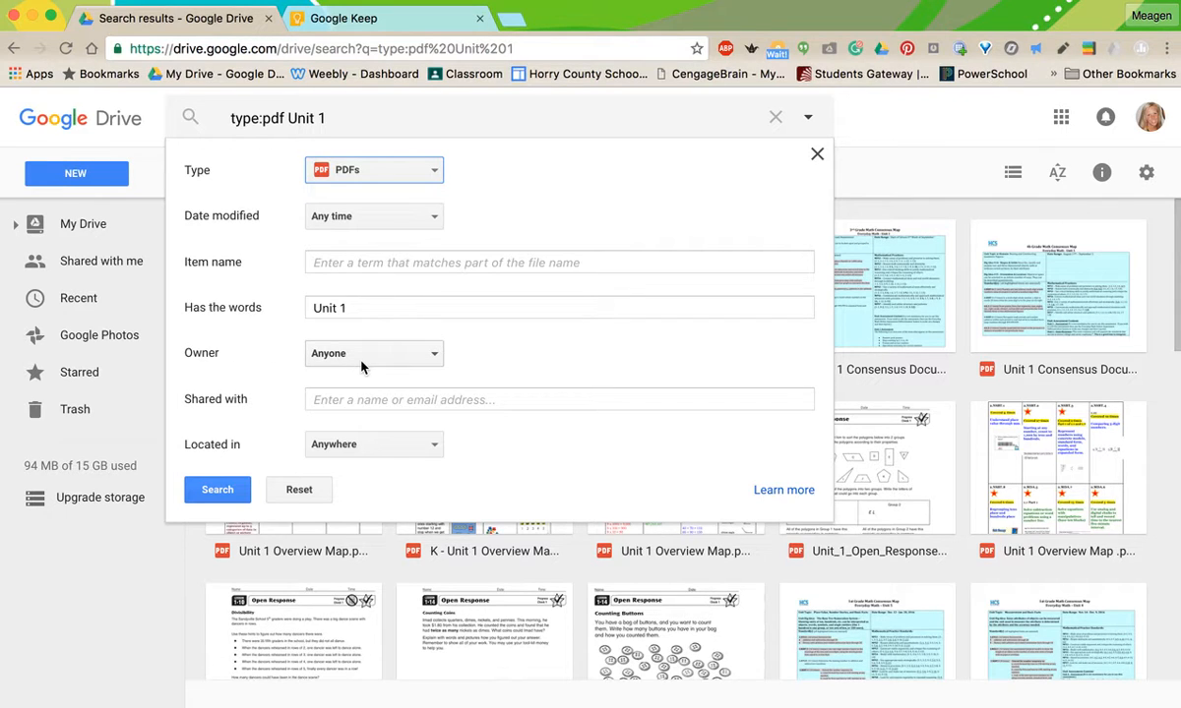
mouse_move(348, 423)
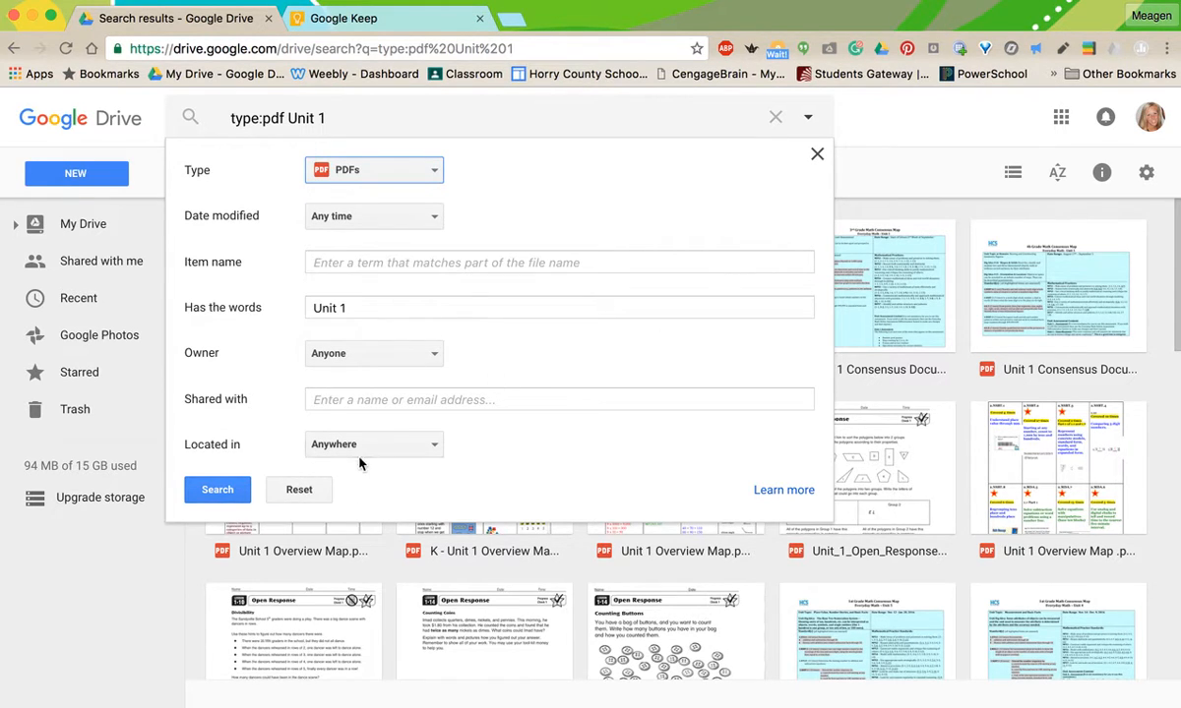
left_click(298, 489)
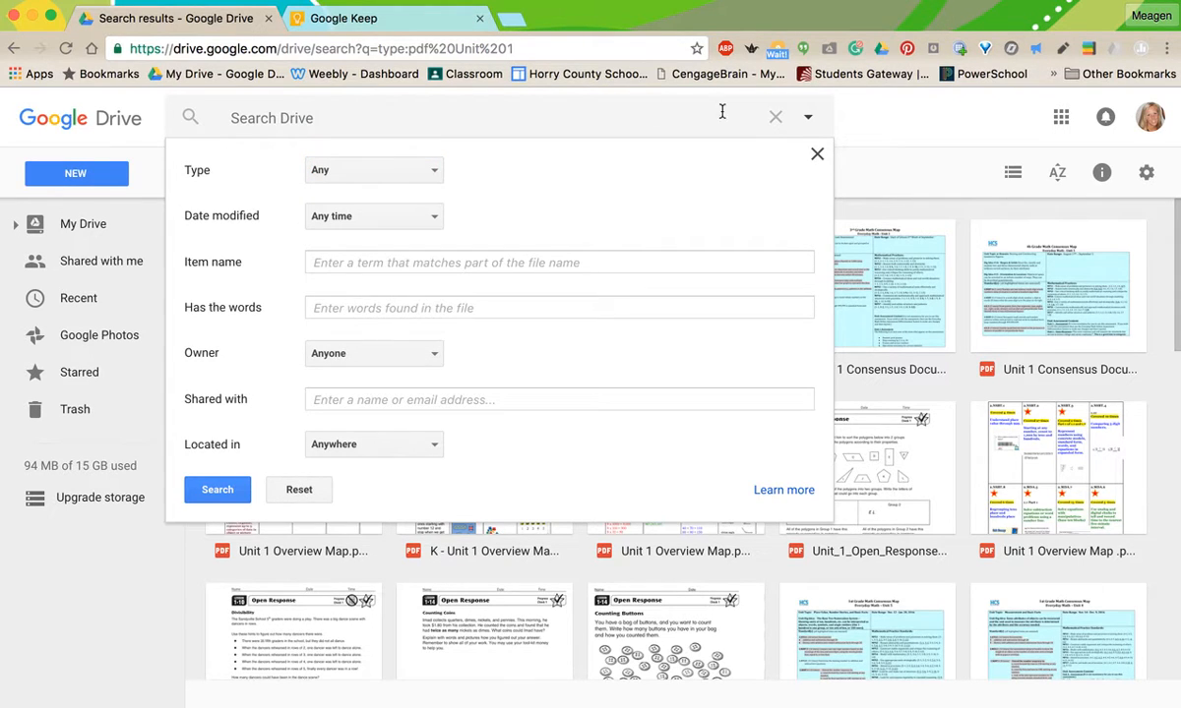
left_click(817, 153)
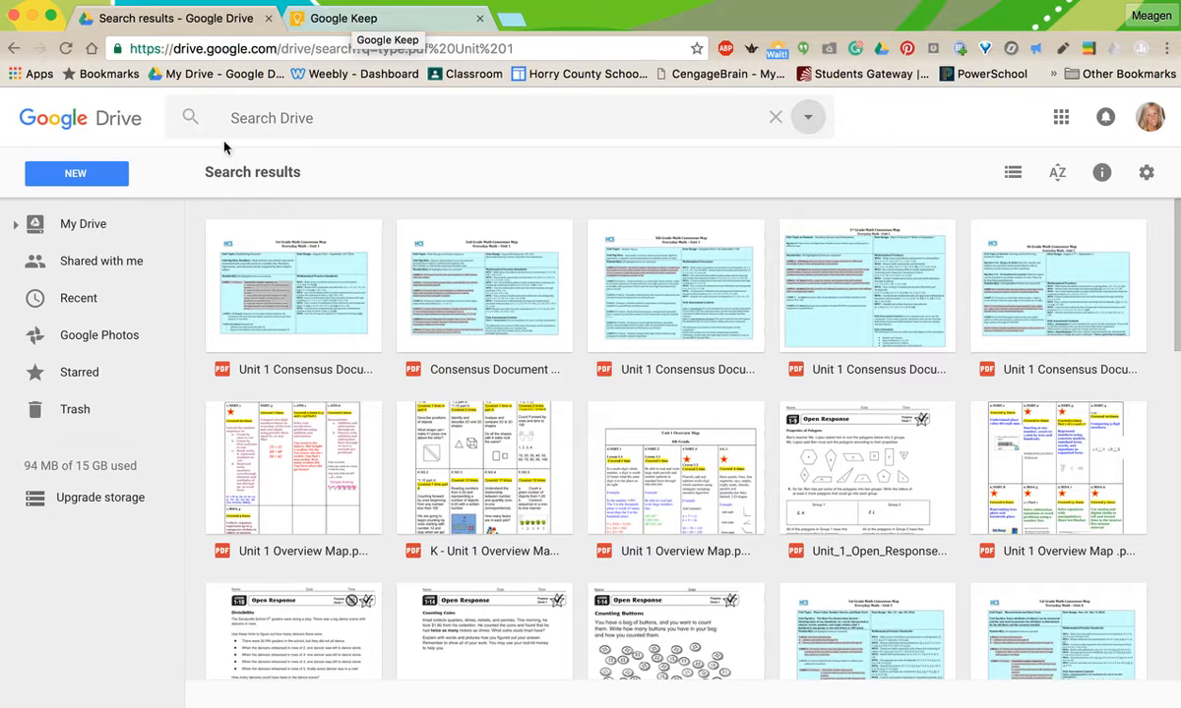
left_click(84, 223)
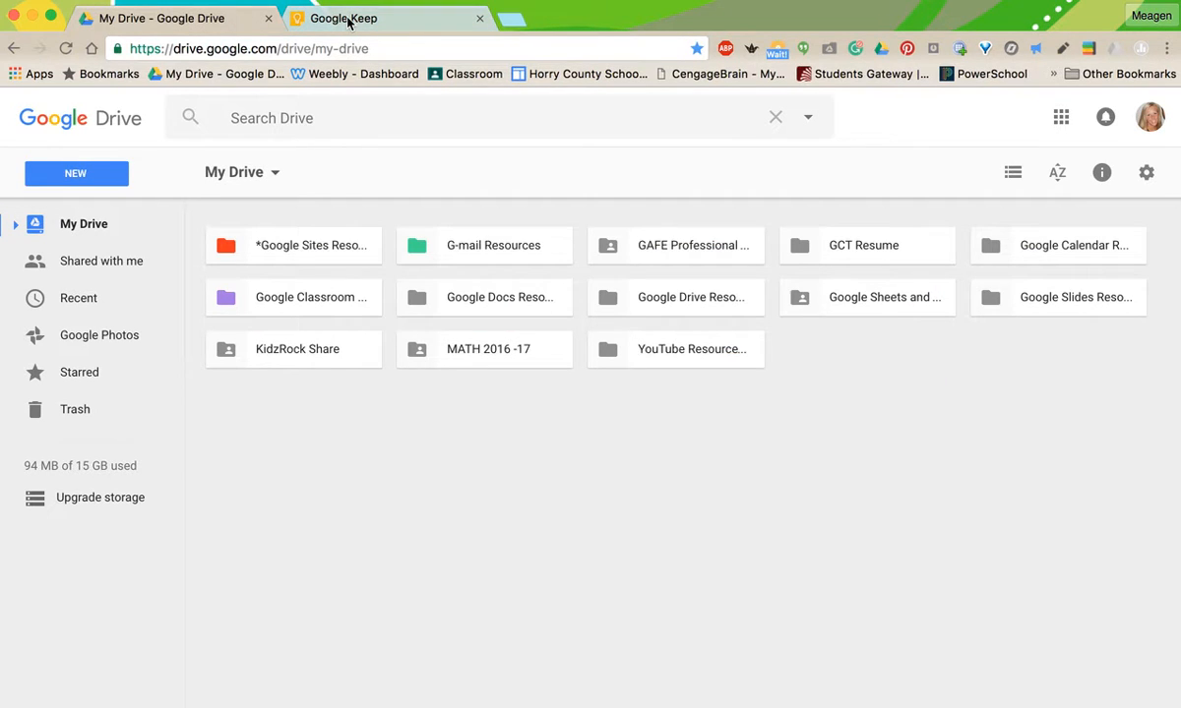
mouse_move(344, 18)
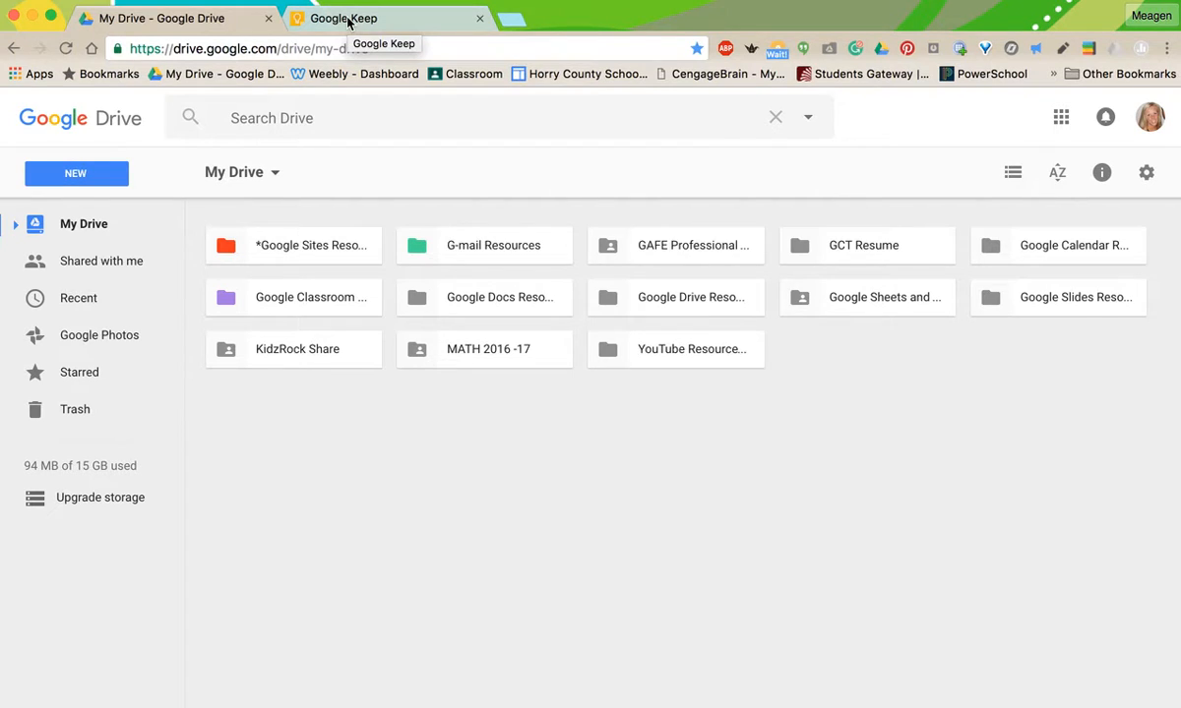
Tick 'Advanced Search Features' and 'Bonus: Use Google Keep' in Keep, close the note, return to Drive.
left_click(374, 18)
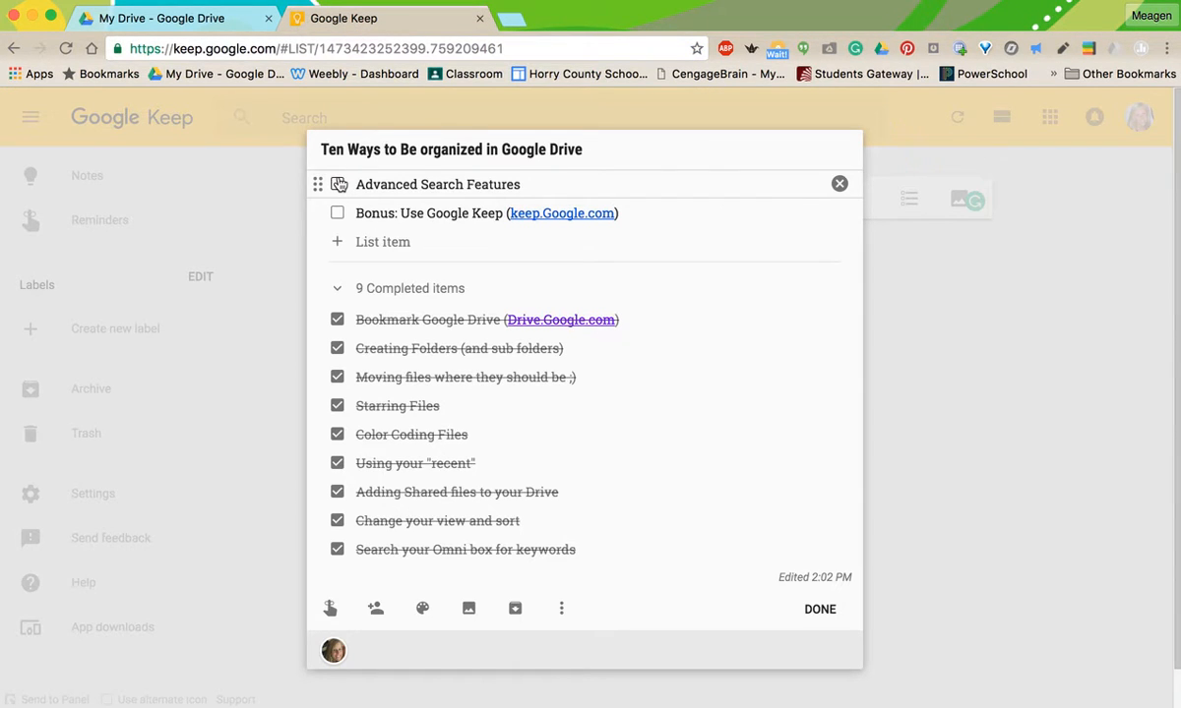
left_click(338, 184)
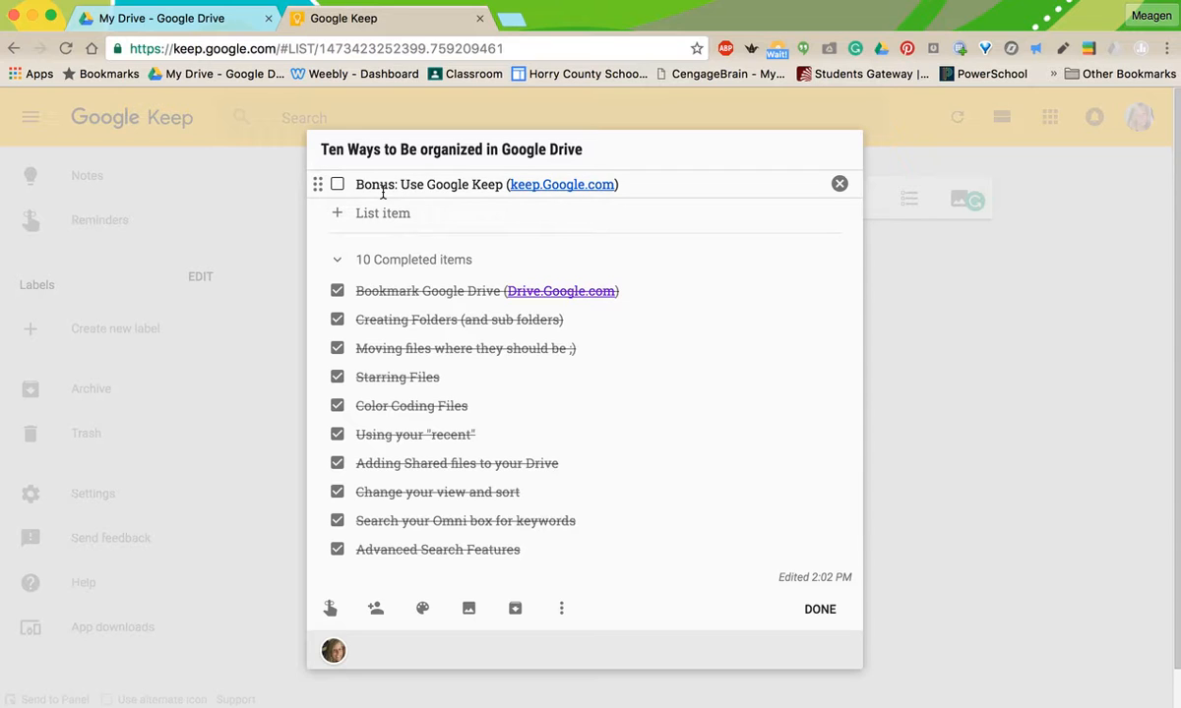
mouse_move(534, 203)
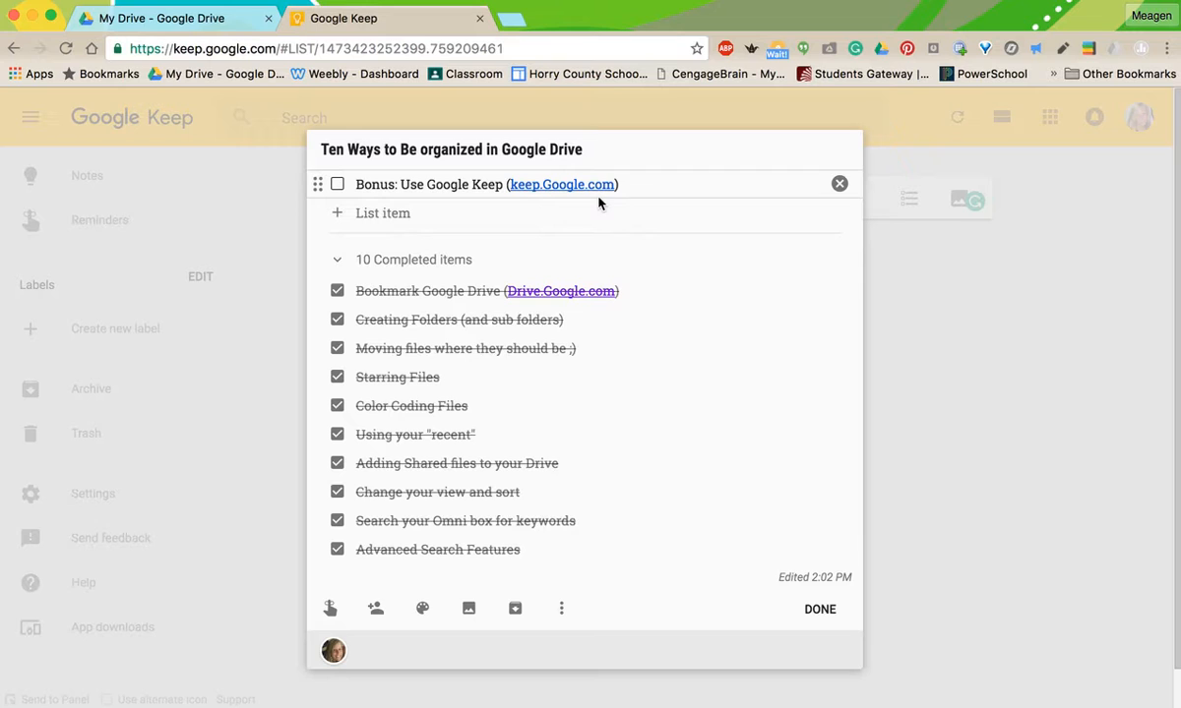
mouse_move(541, 310)
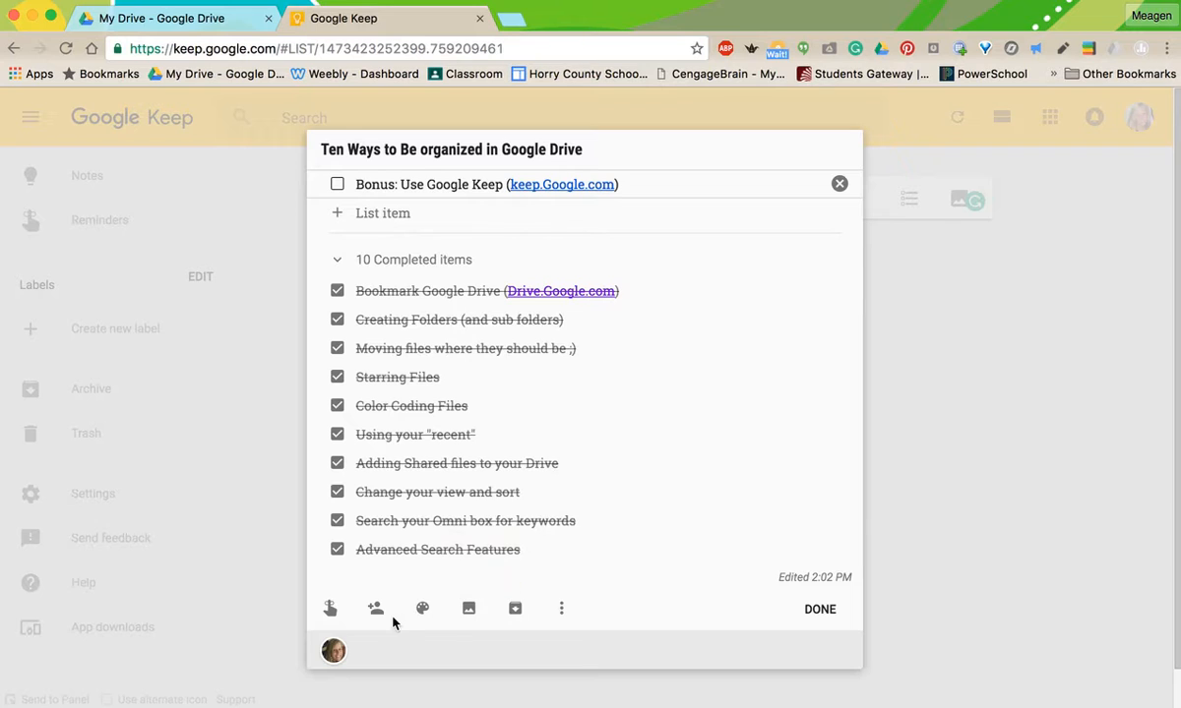
mouse_move(375, 608)
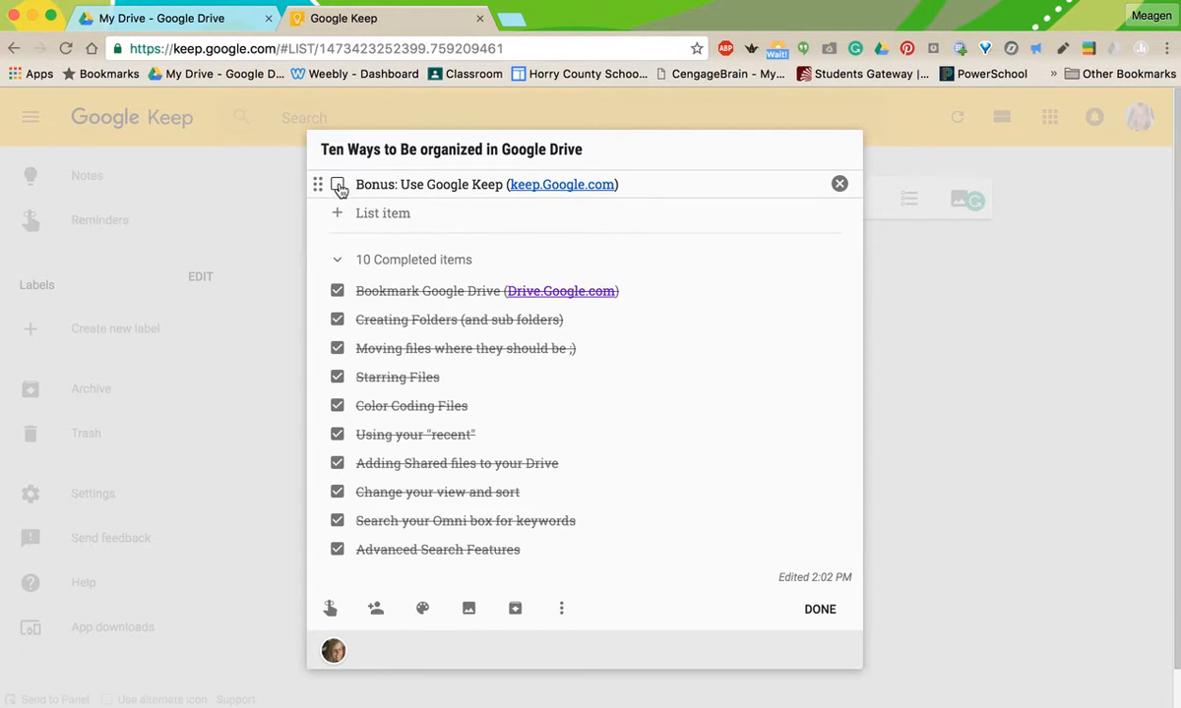
left_click(337, 184)
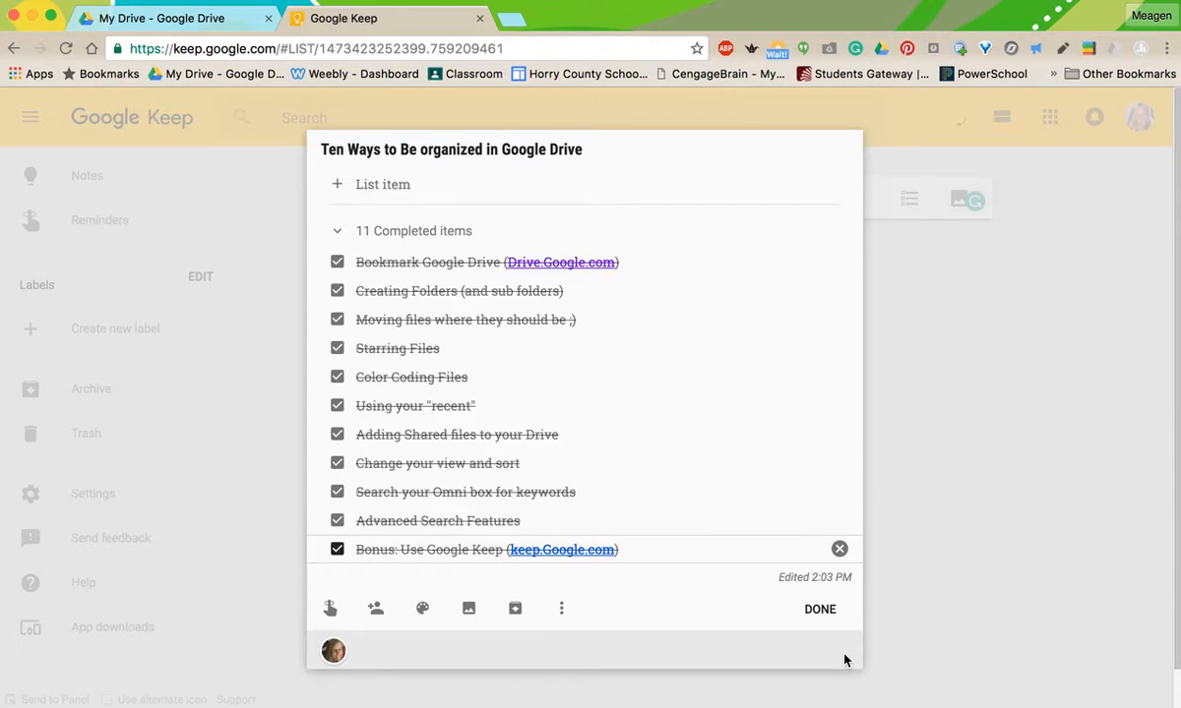
left_click(819, 609)
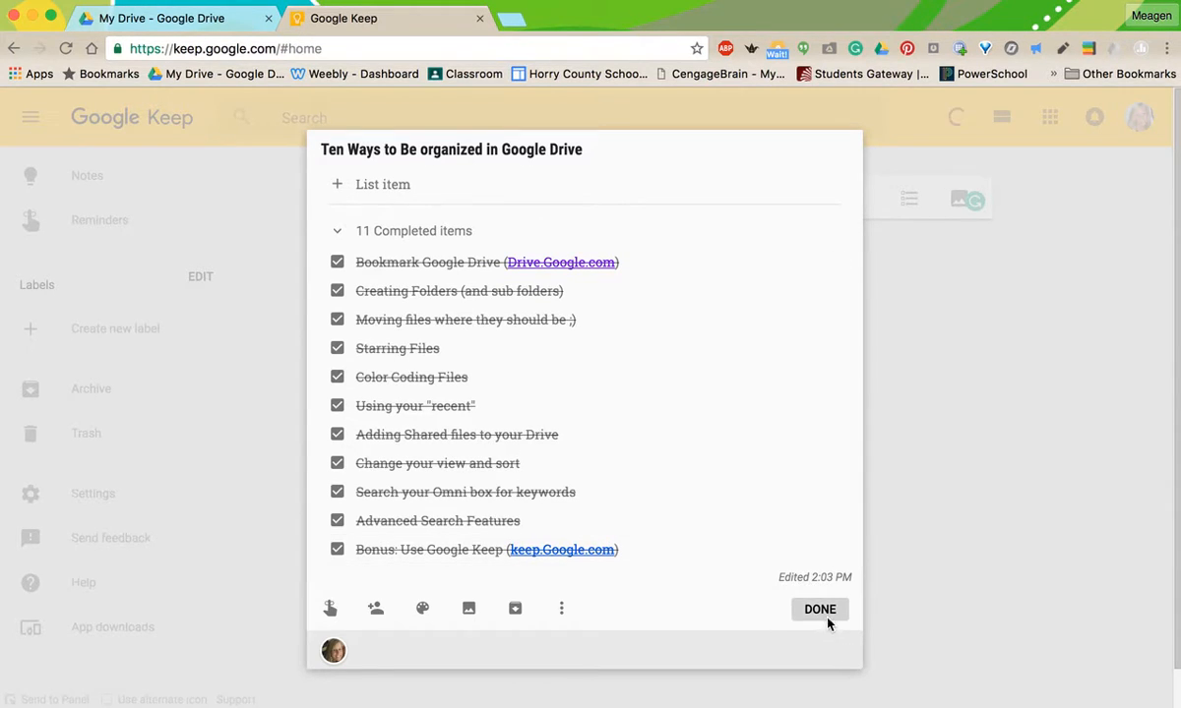
left_click(819, 609)
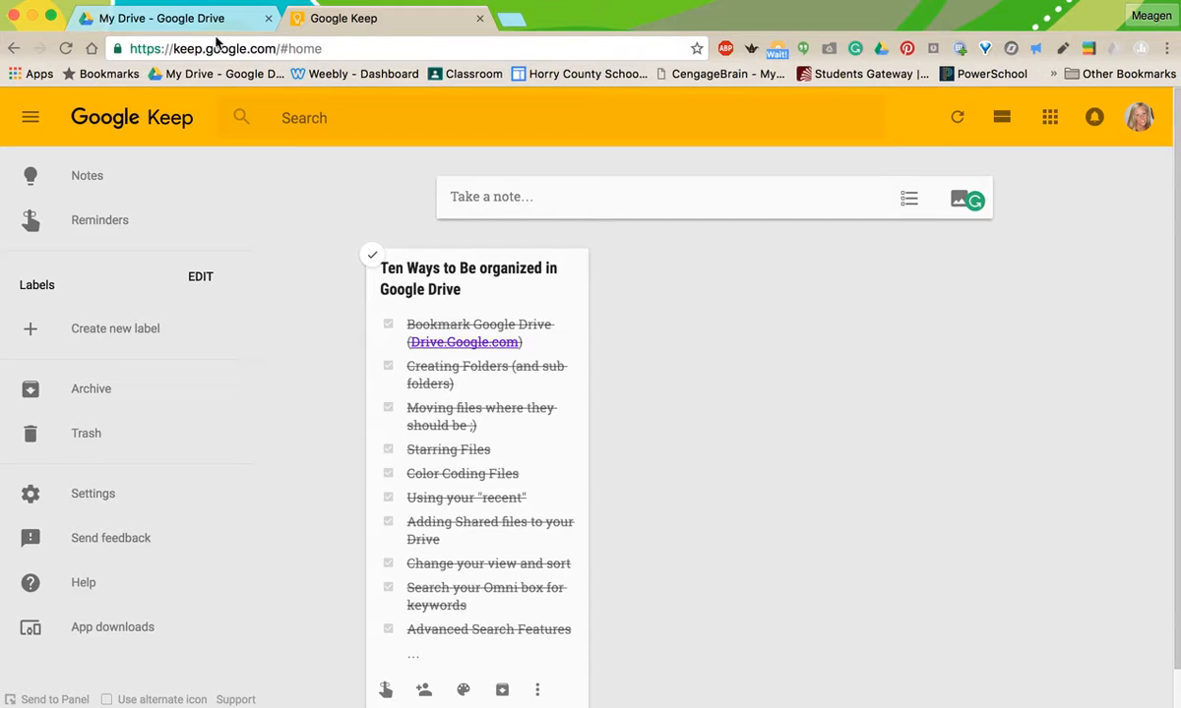
left_click(167, 18)
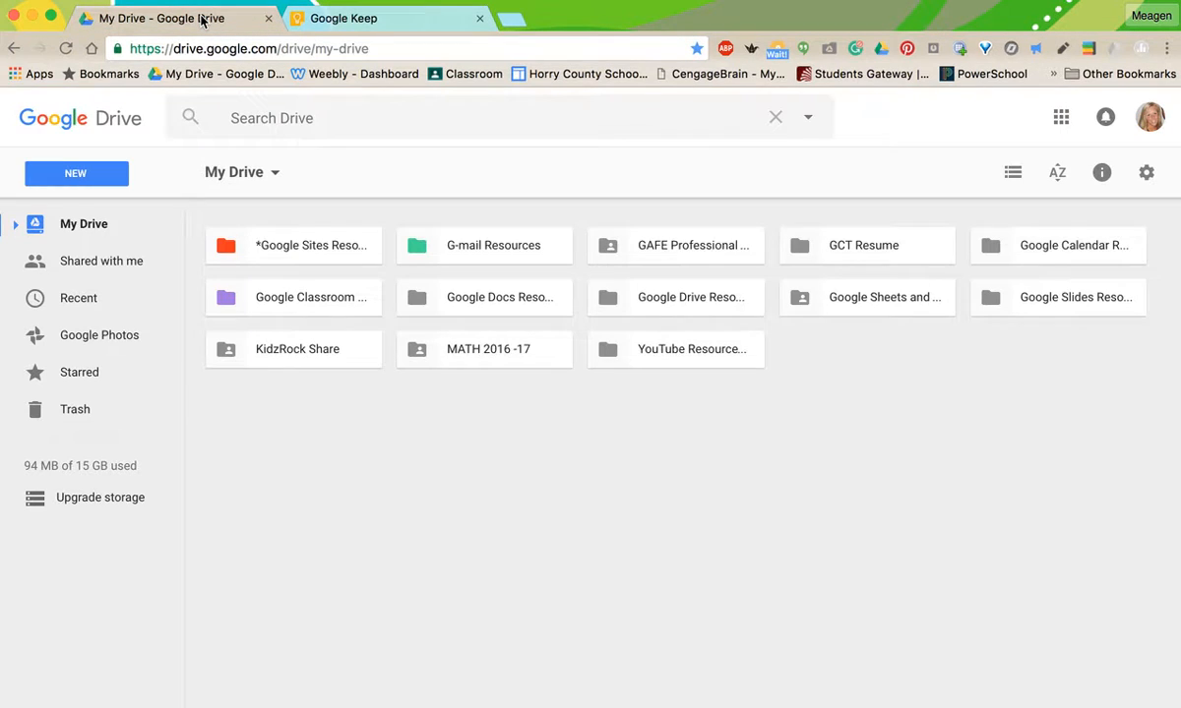